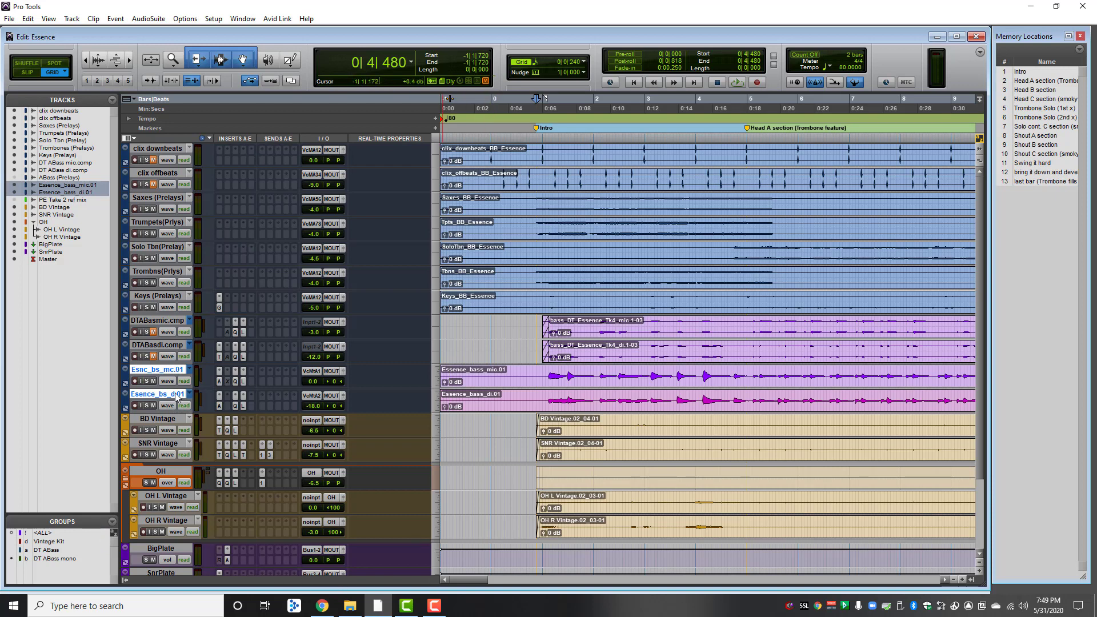
Enable the DT ABass mono edit group in the Groups list
{"action": "left_click", "coordinate": [600, 374]}
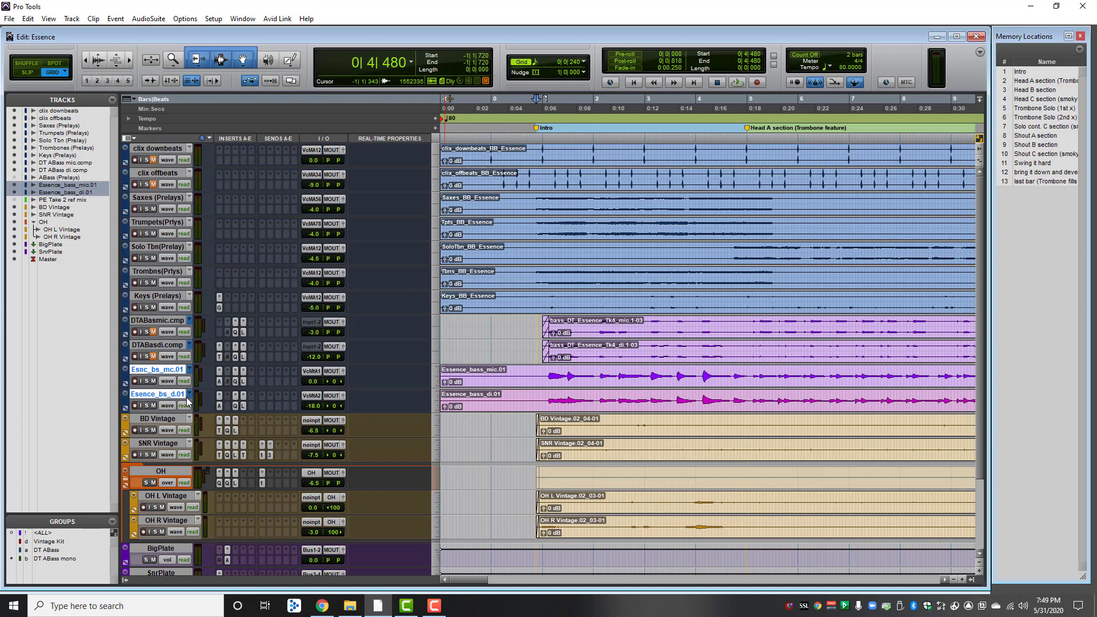
{"action": "mouse_move", "coordinate": [194, 372]}
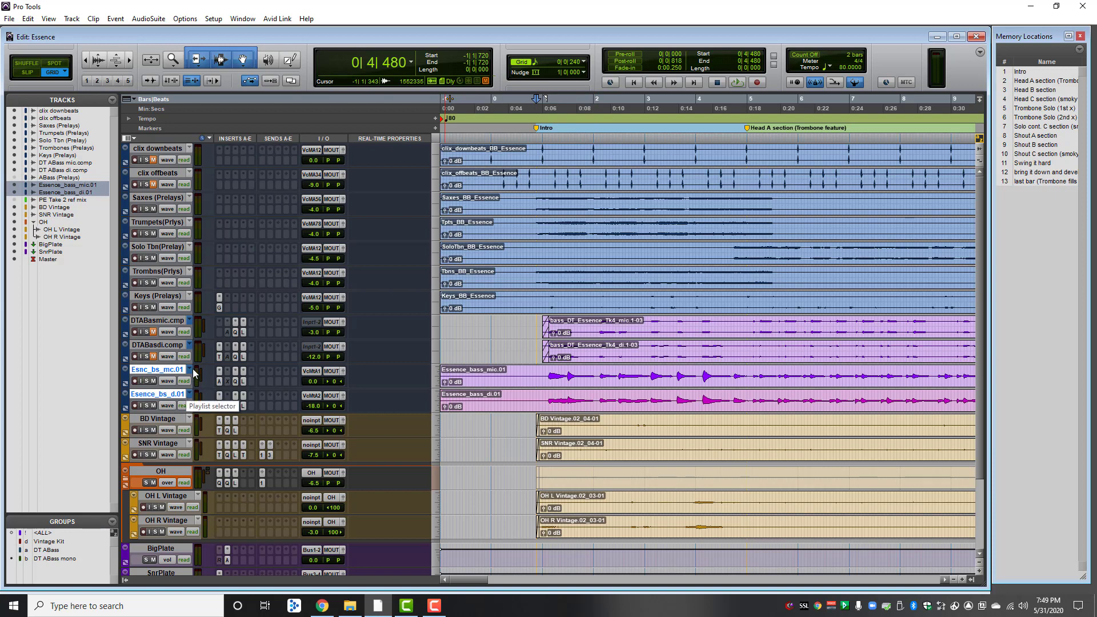
{"action": "mouse_move", "coordinate": [178, 399]}
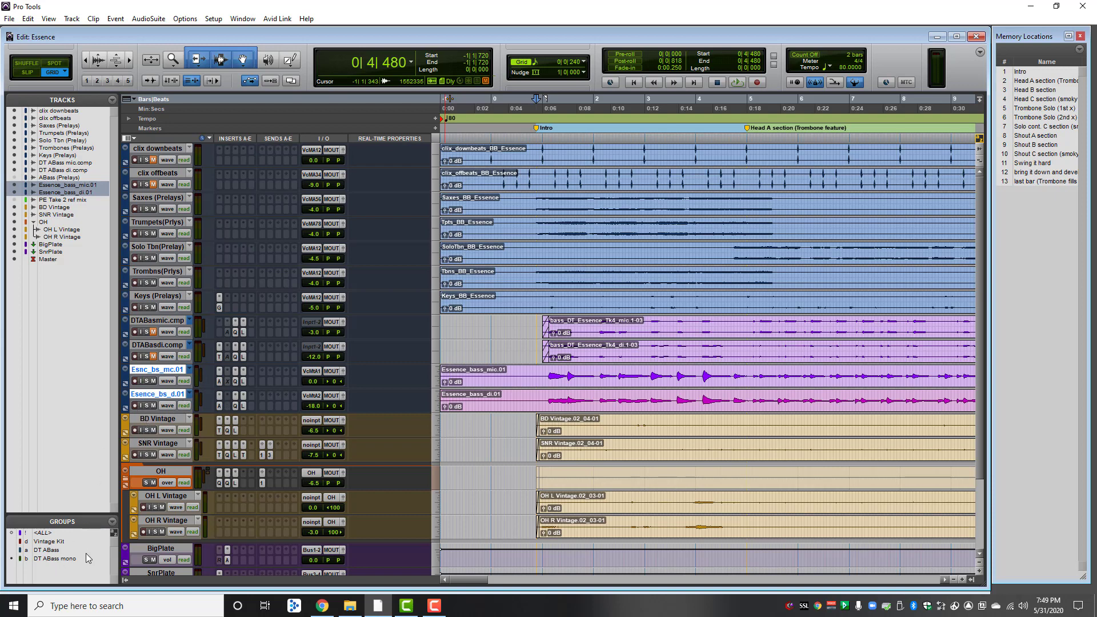
{"action": "mouse_move", "coordinate": [276, 386]}
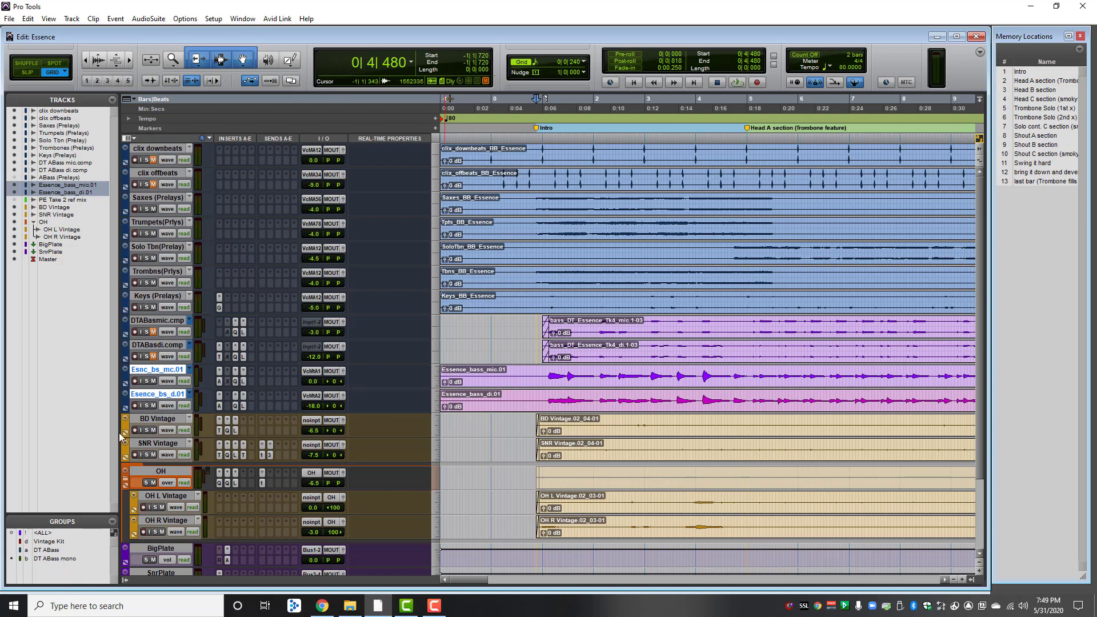
{"action": "left_click", "coordinate": [55, 558]}
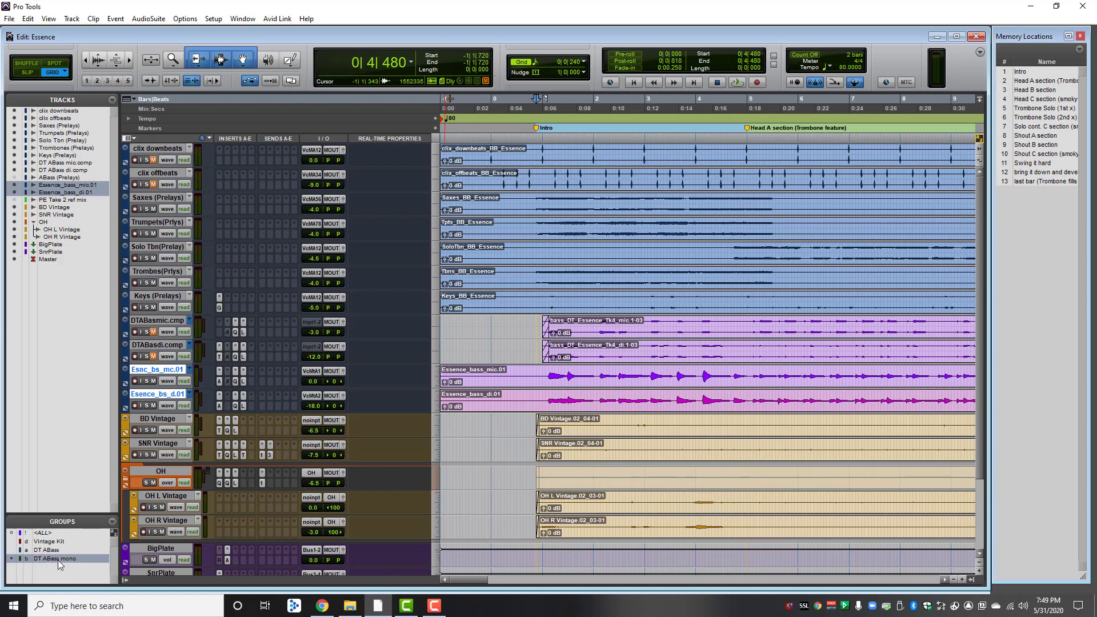
{"action": "mouse_move", "coordinate": [55, 558]}
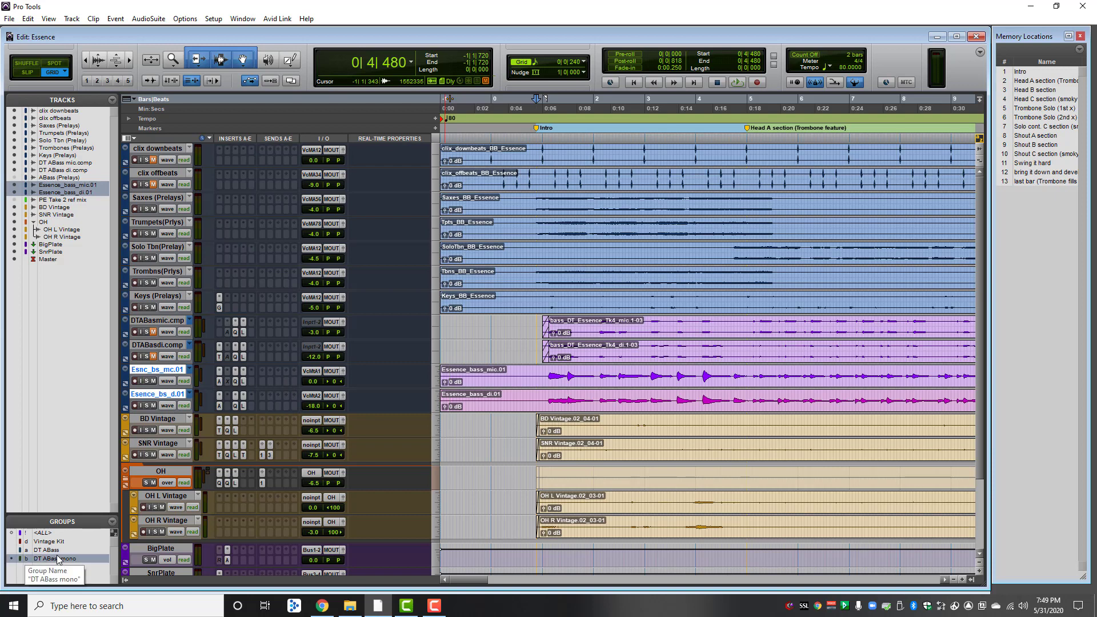
{"action": "mouse_move", "coordinate": [154, 424]}
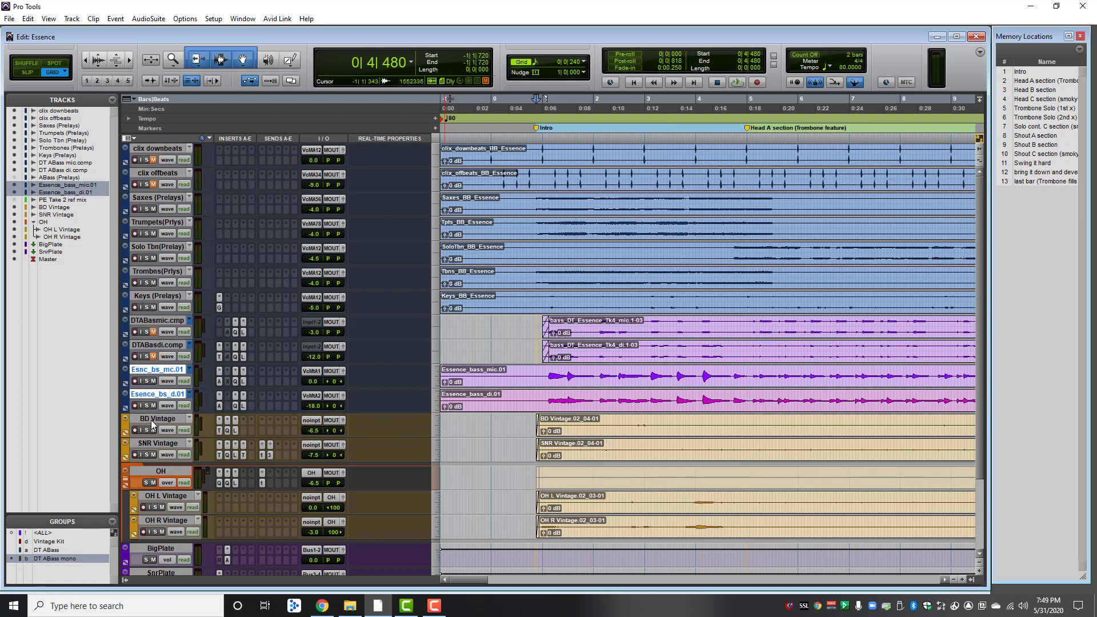
{"action": "mouse_move", "coordinate": [194, 364]}
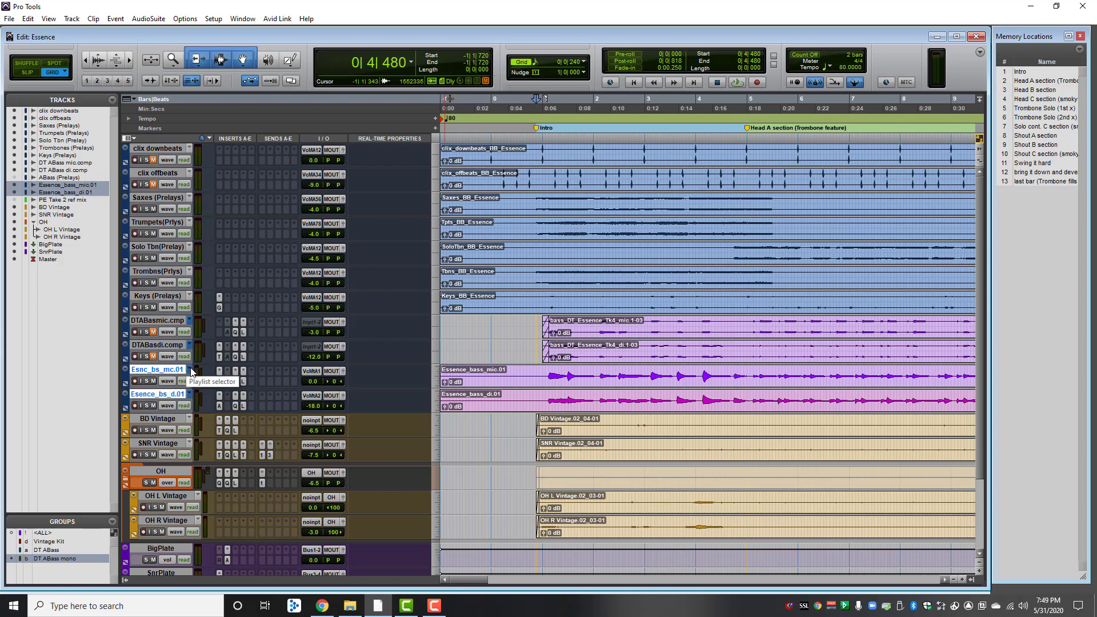
Switch the grouped bass tracks to playlists Essence_bass_mic.02 and Essence_bass_di.02
{"action": "left_click", "coordinate": [193, 369]}
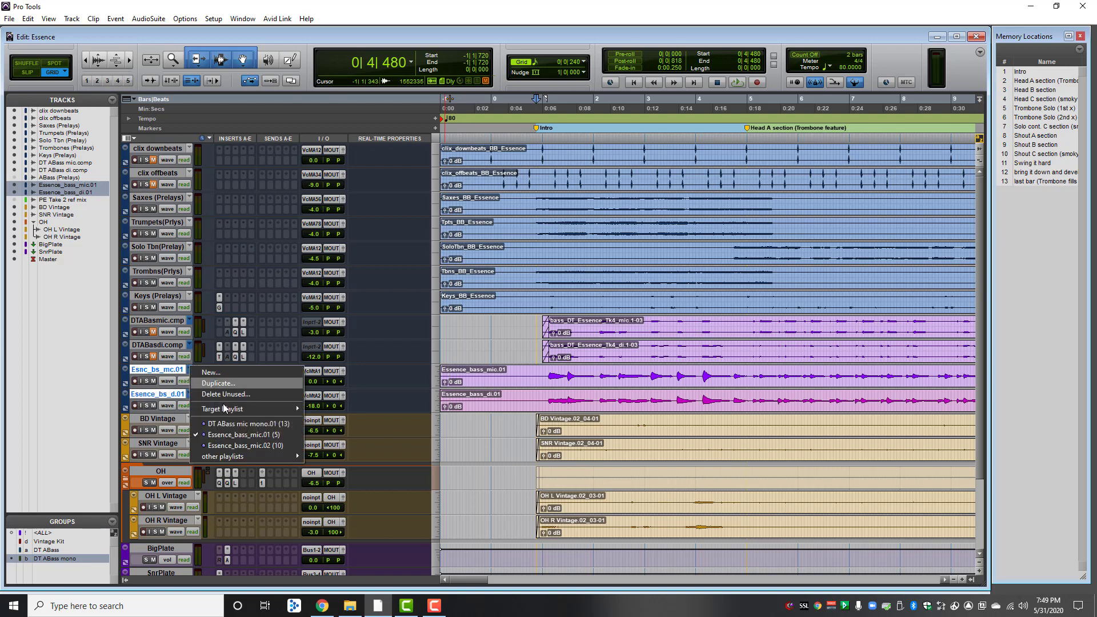
{"action": "mouse_move", "coordinate": [250, 427]}
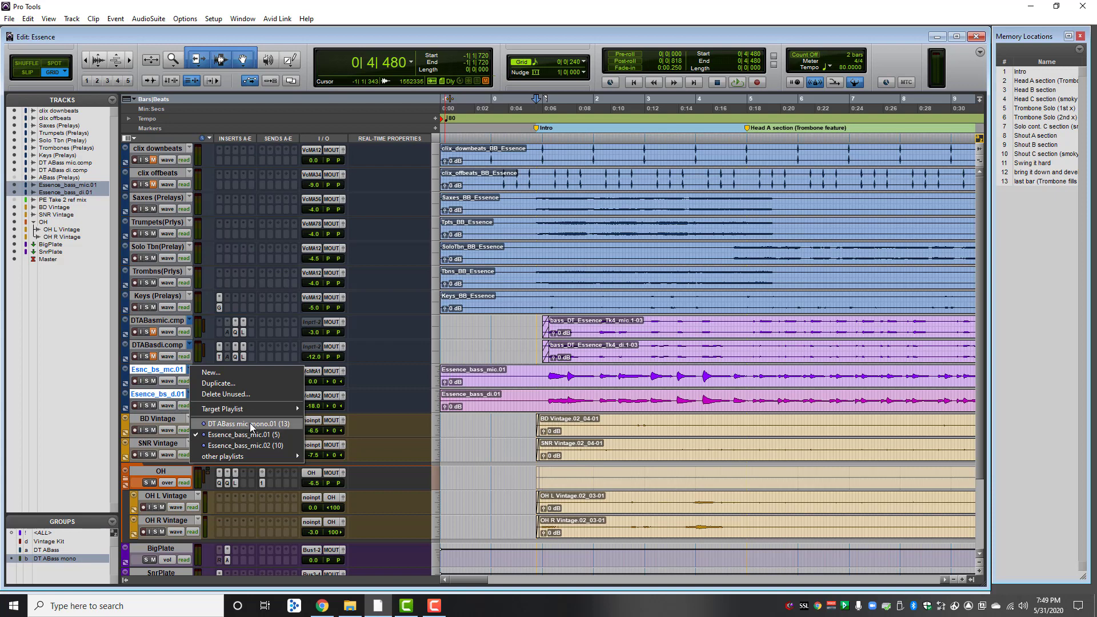
{"action": "mouse_move", "coordinate": [275, 427]}
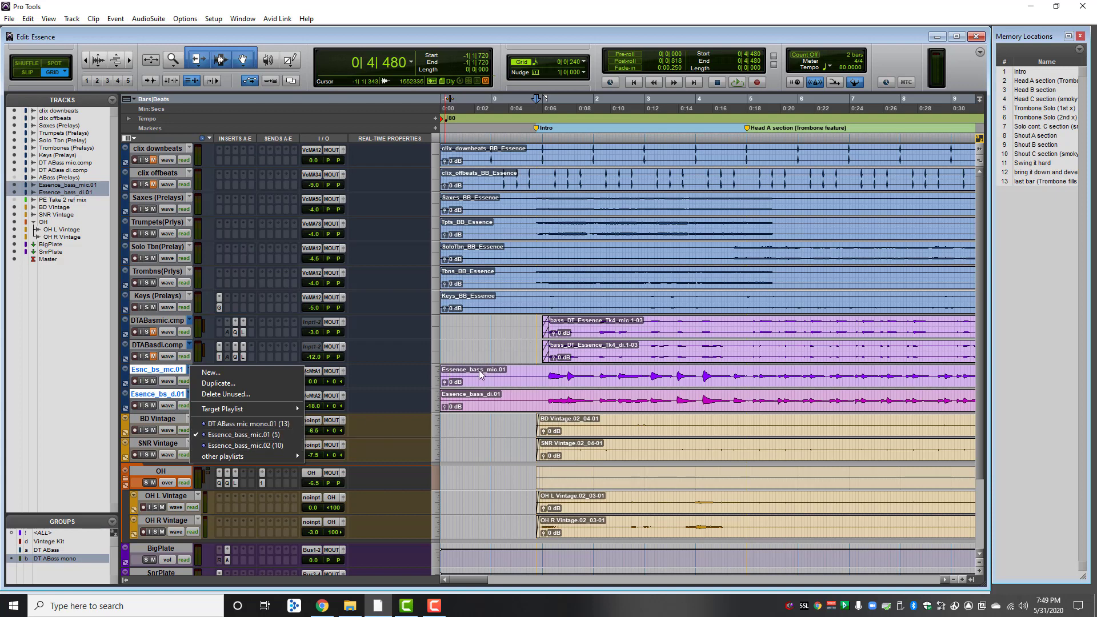
{"action": "mouse_move", "coordinate": [511, 402]}
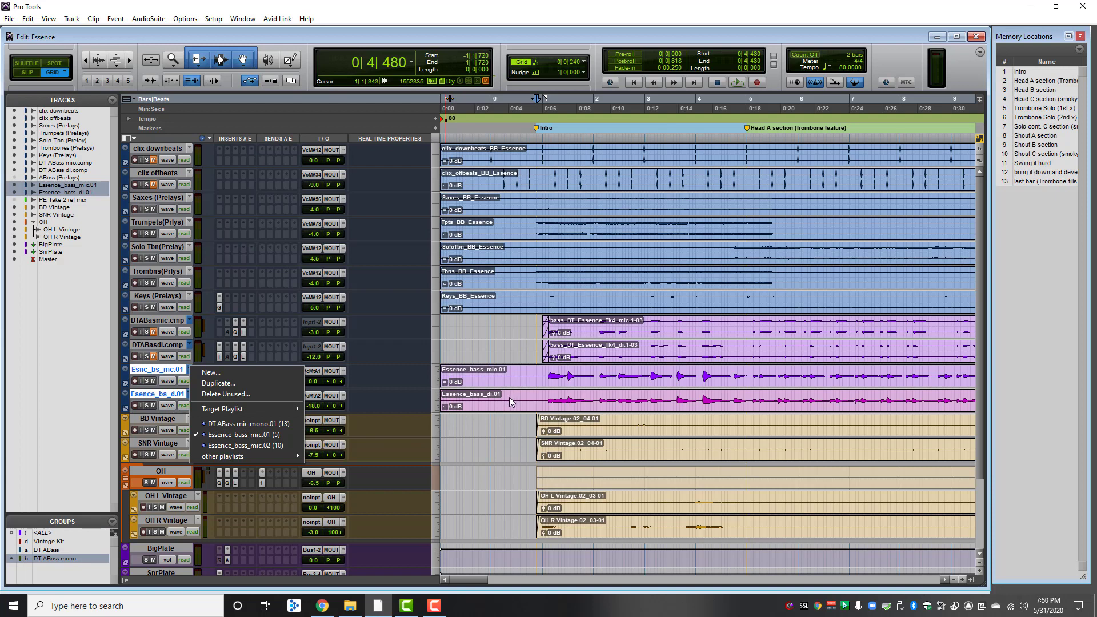
{"action": "mouse_move", "coordinate": [502, 382]}
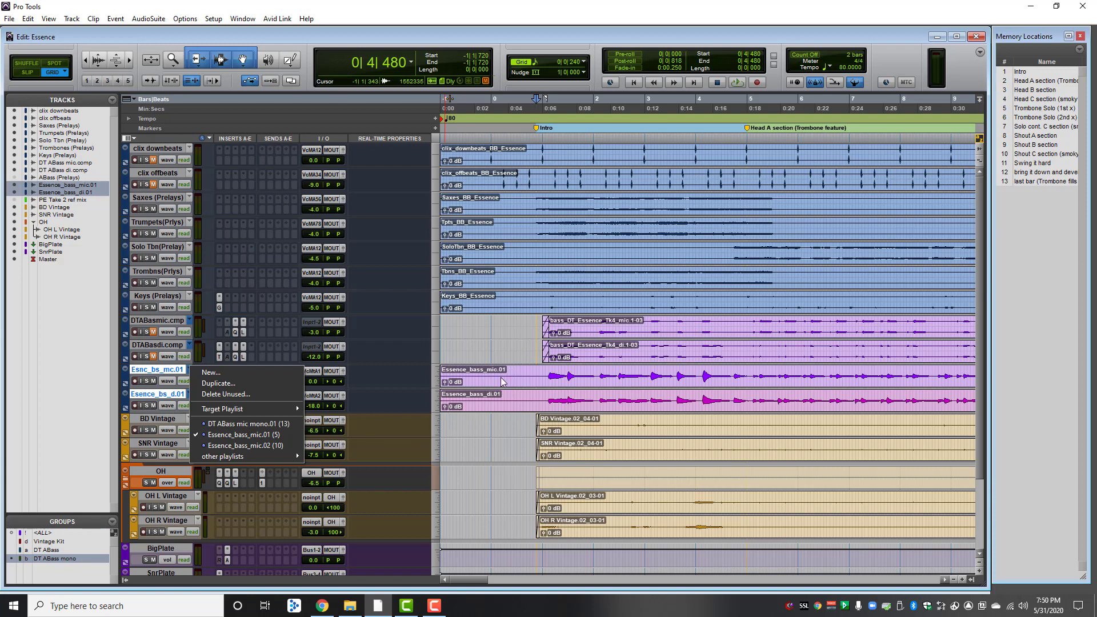
{"action": "mouse_move", "coordinate": [245, 445]}
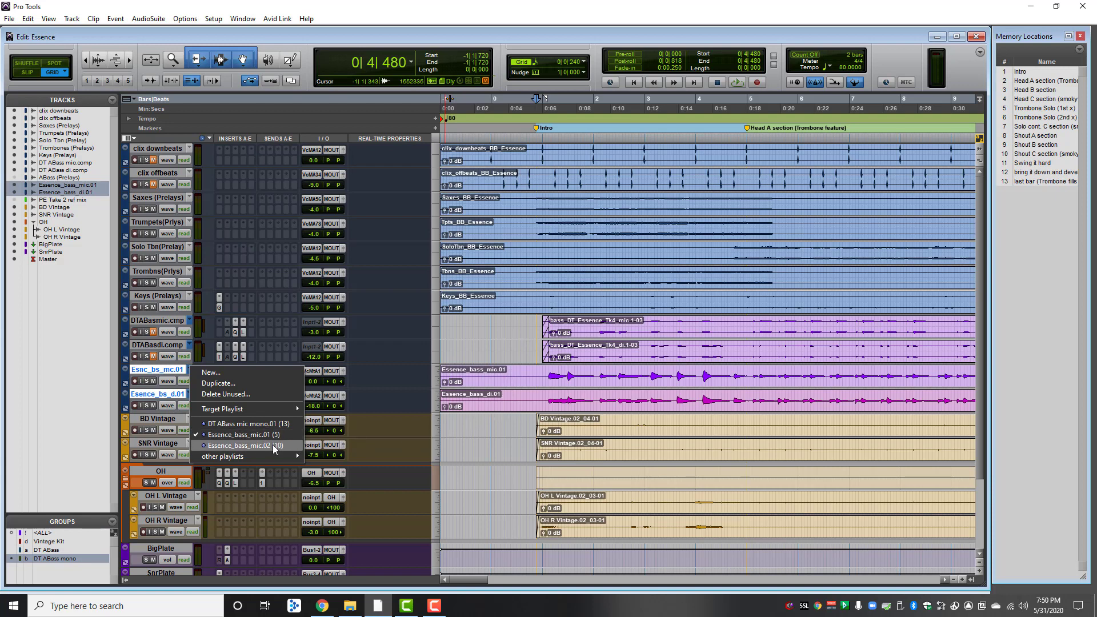
{"action": "left_click", "coordinate": [249, 446]}
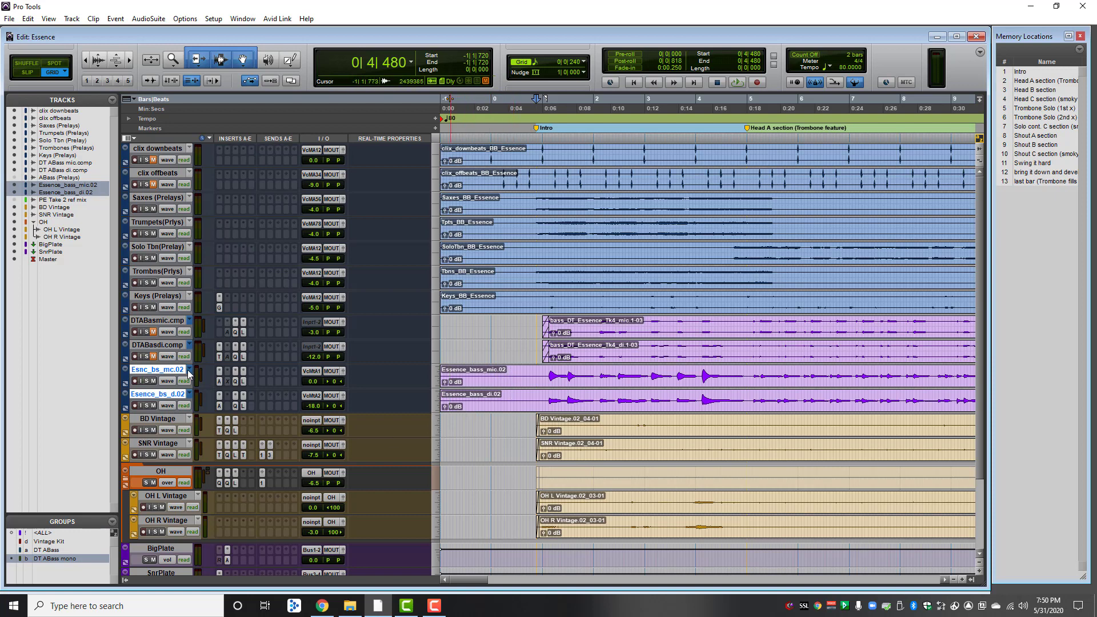
Set the bass mic track's playlist to DT ABass mic mono.01, then reopen its playlist choices
{"action": "left_click", "coordinate": [187, 370]}
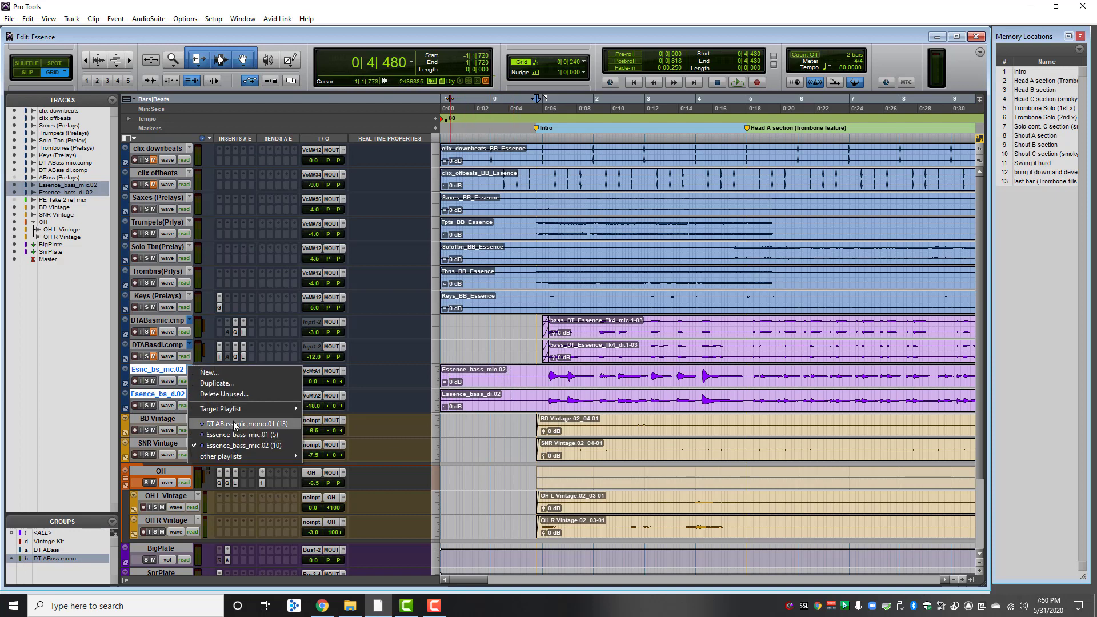
{"action": "left_click", "coordinate": [242, 423]}
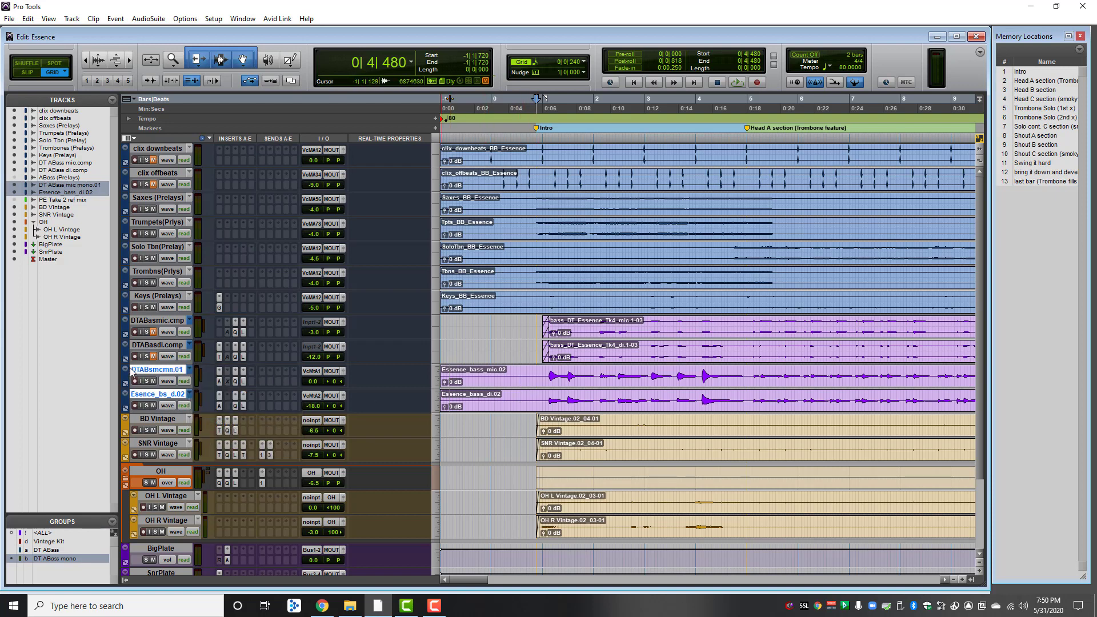
{"action": "mouse_move", "coordinate": [140, 374]}
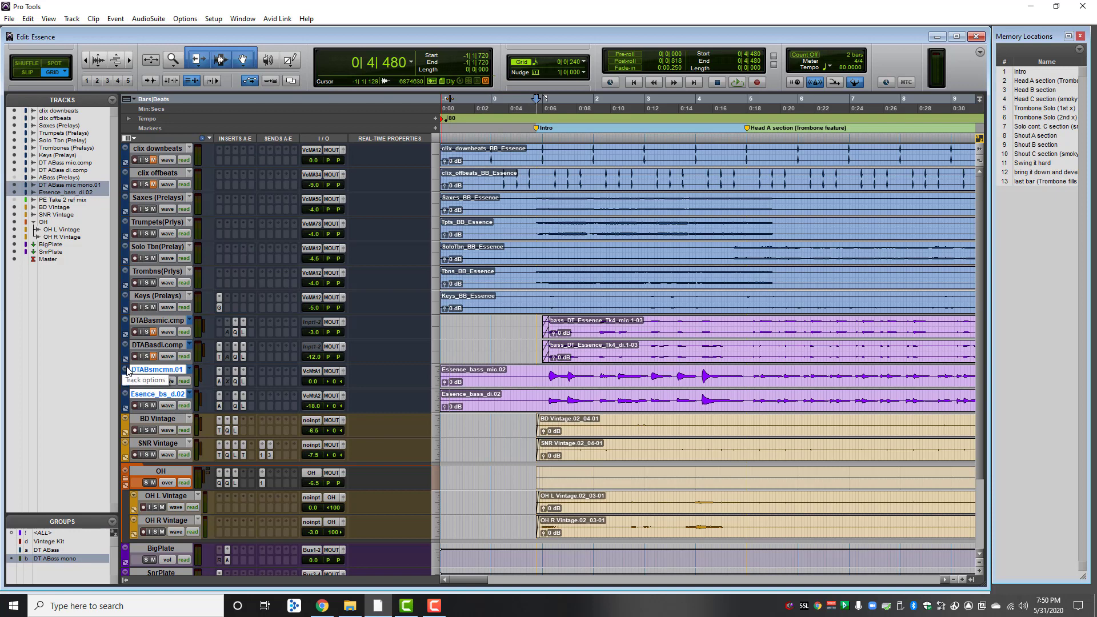
{"action": "left_click", "coordinate": [188, 393]}
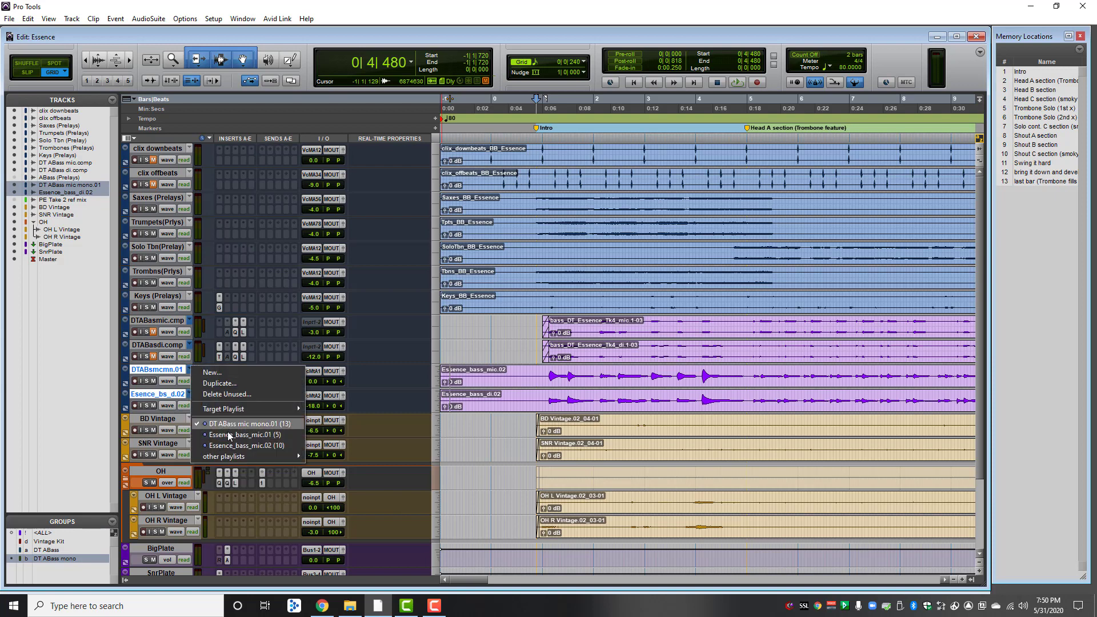
{"action": "mouse_move", "coordinate": [251, 425]}
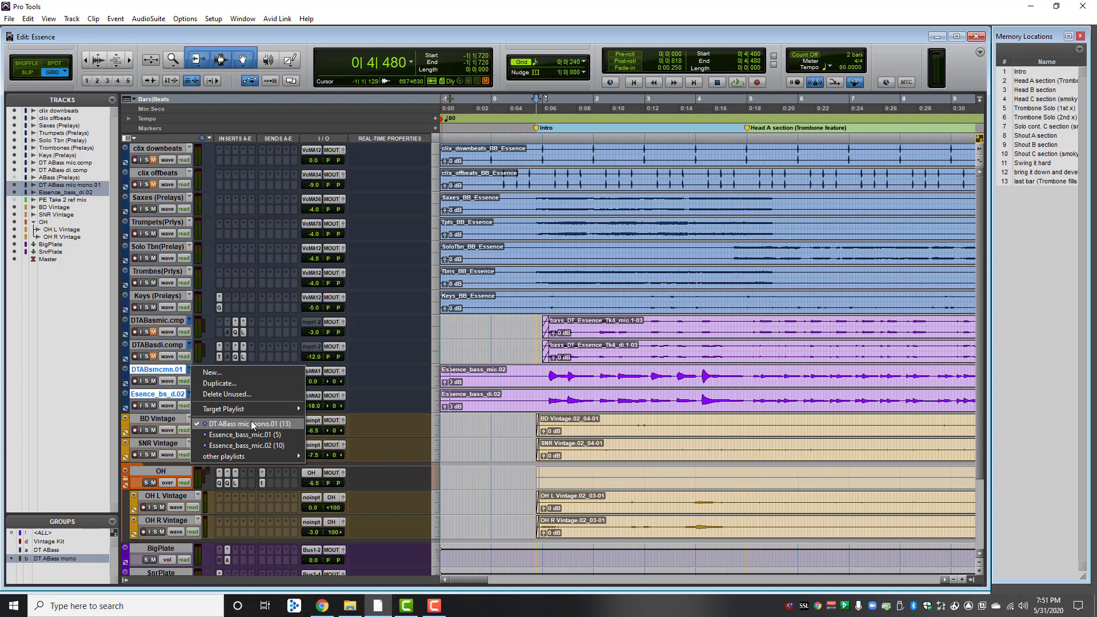
Set the bass DI track's playlist to DT ABass di mono
{"action": "left_click", "coordinate": [244, 434]}
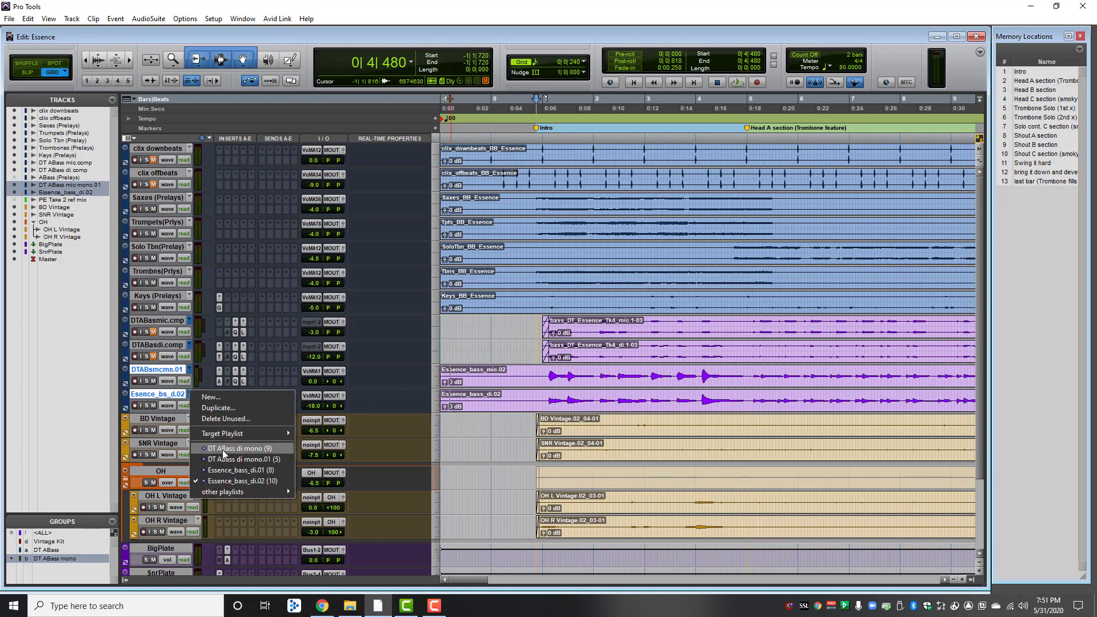
{"action": "left_click", "coordinate": [241, 480]}
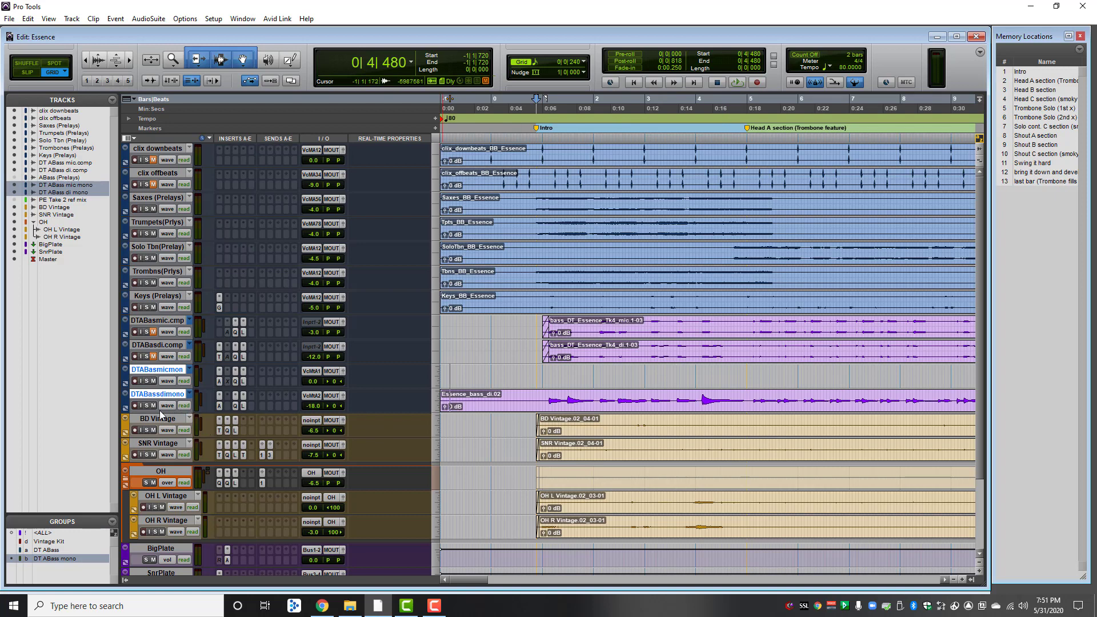
Show the bass mic track's playlist choices with DT ABass mic mono current
{"action": "left_click", "coordinate": [494, 368]}
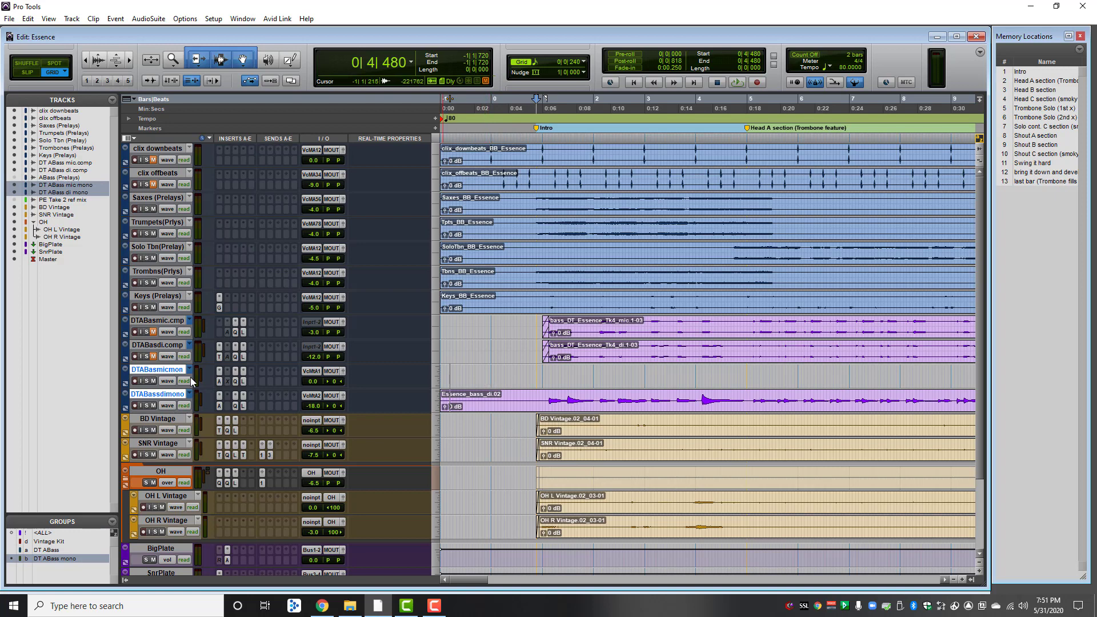
{"action": "left_click", "coordinate": [187, 370]}
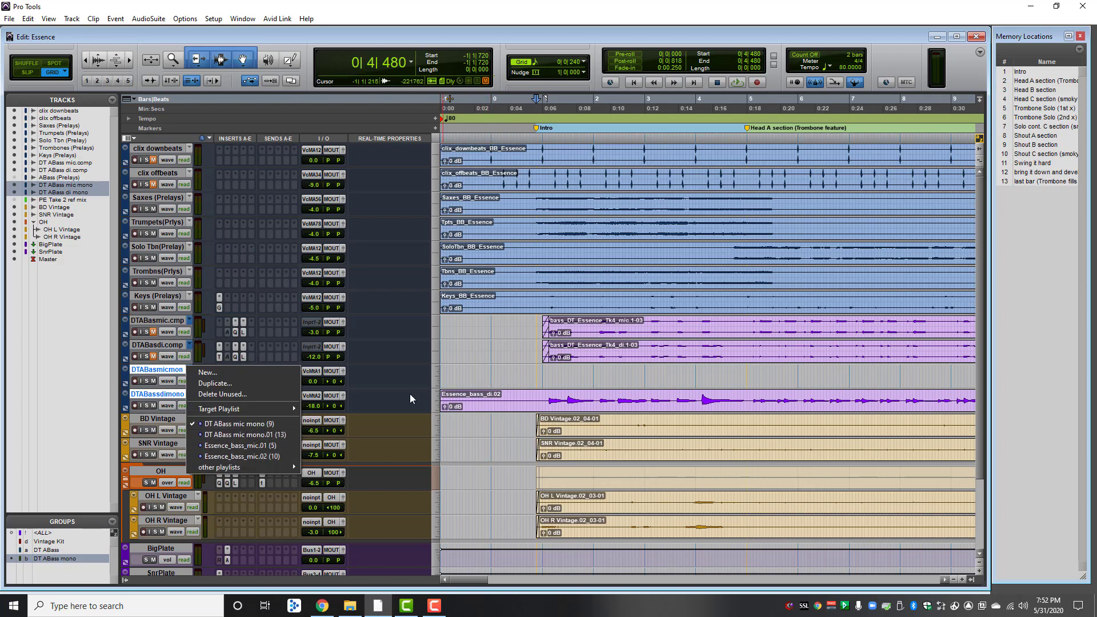
{"action": "mouse_move", "coordinate": [370, 407]}
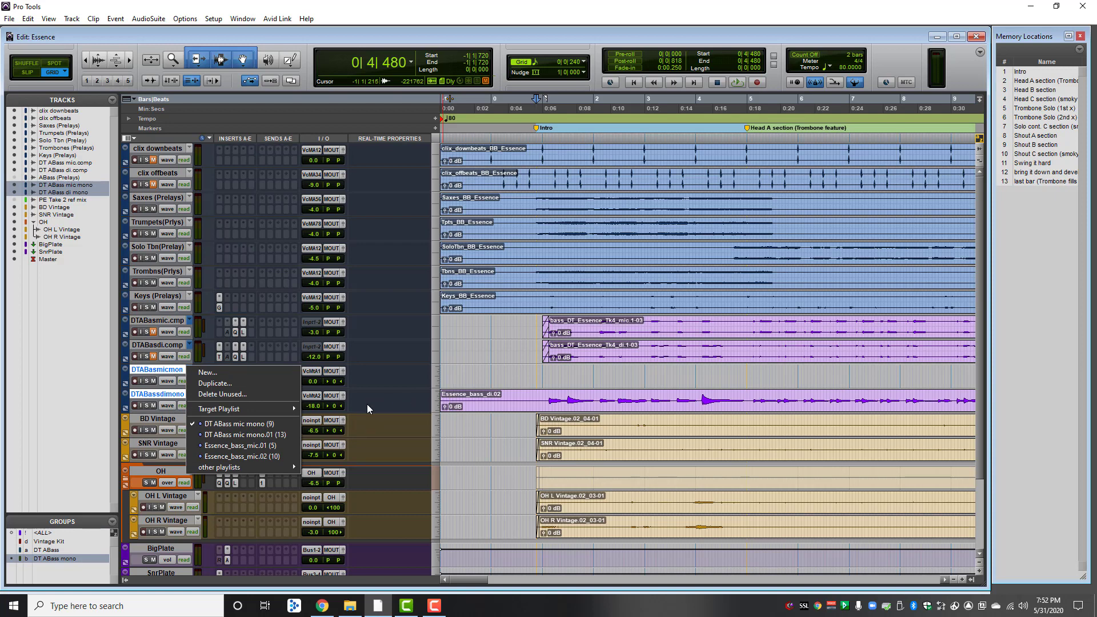
{"action": "mouse_move", "coordinate": [183, 418]}
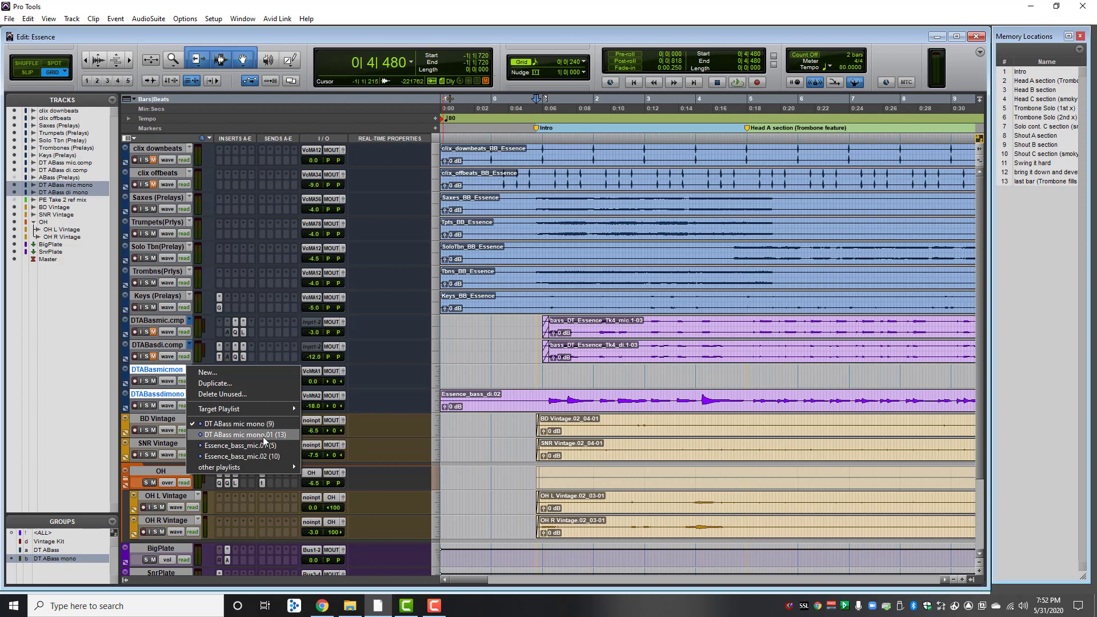
{"action": "mouse_move", "coordinate": [371, 416]}
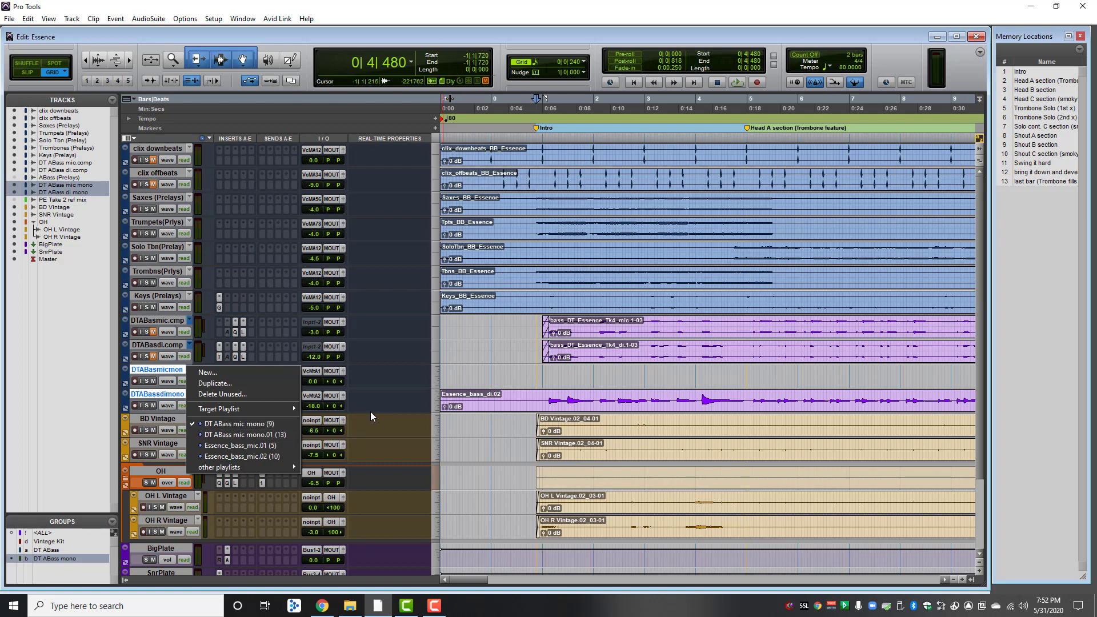
{"action": "mouse_move", "coordinate": [460, 456]}
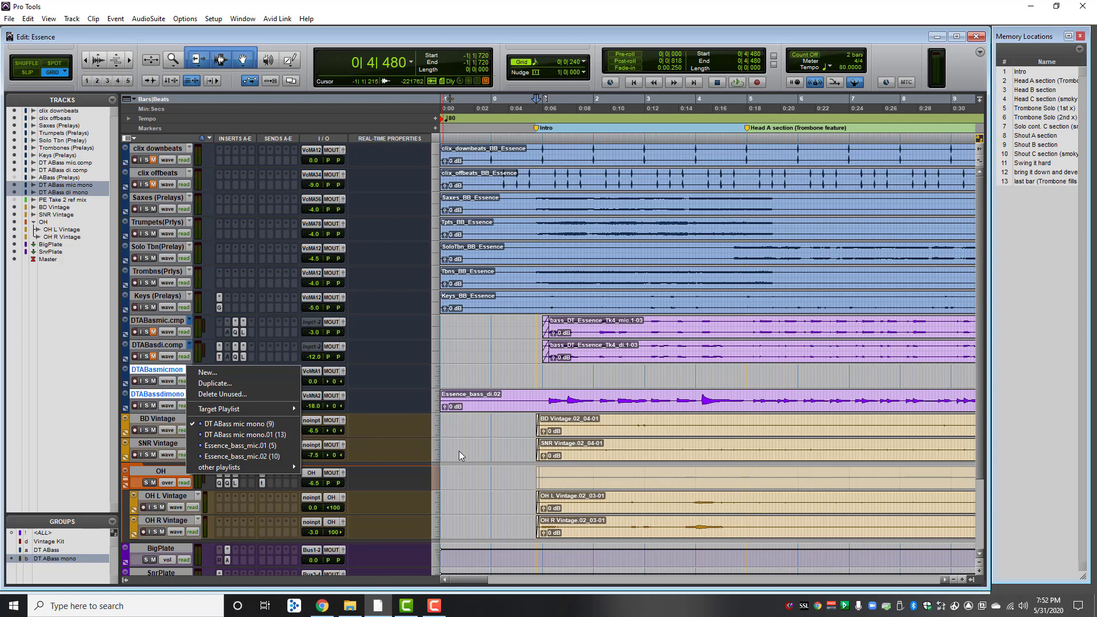
{"action": "mouse_move", "coordinate": [318, 488]}
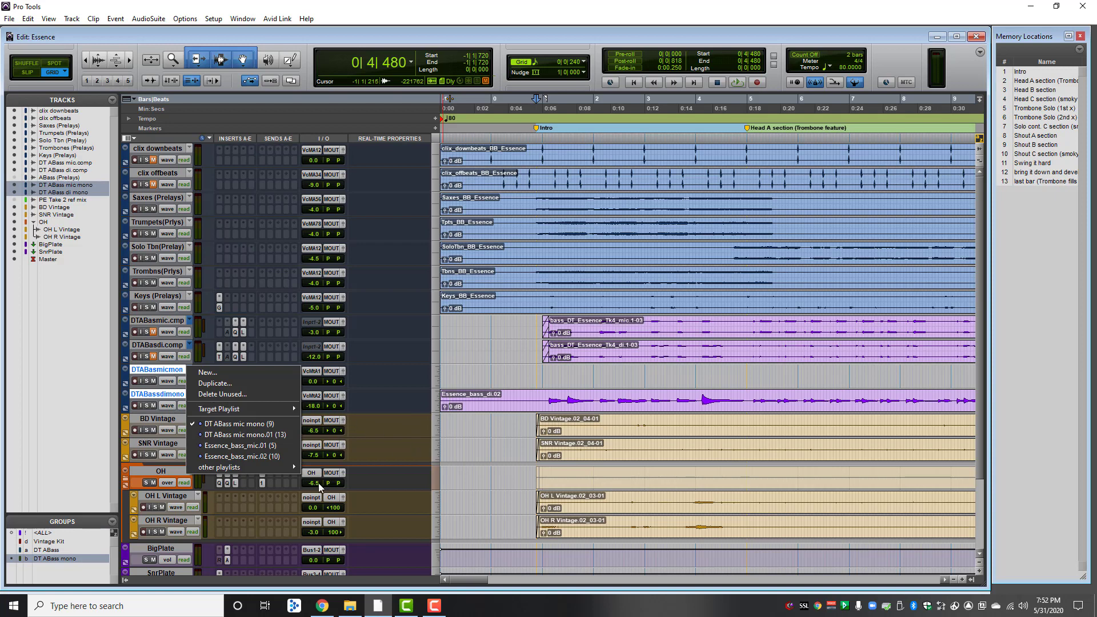
{"action": "mouse_move", "coordinate": [245, 445]}
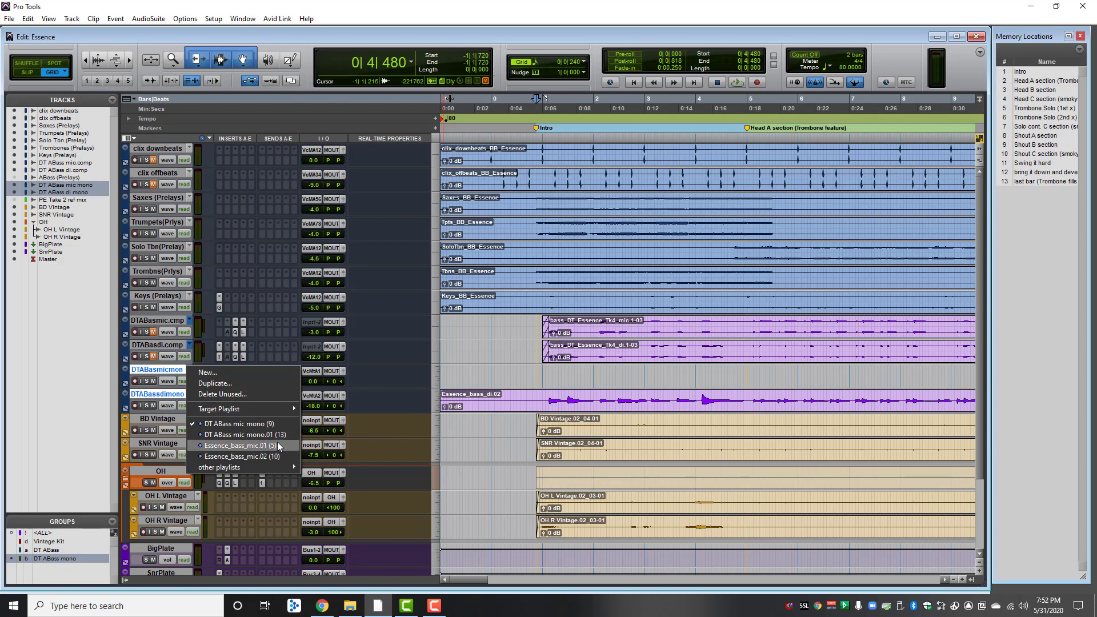
{"action": "mouse_move", "coordinate": [238, 423]}
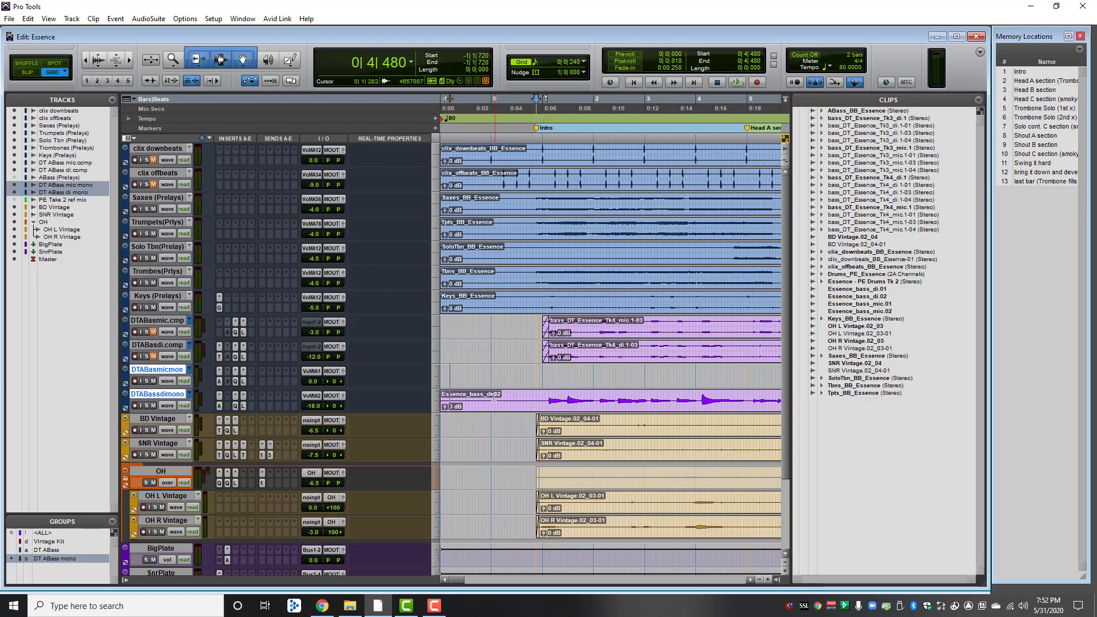
{"action": "left_click", "coordinate": [857, 296]}
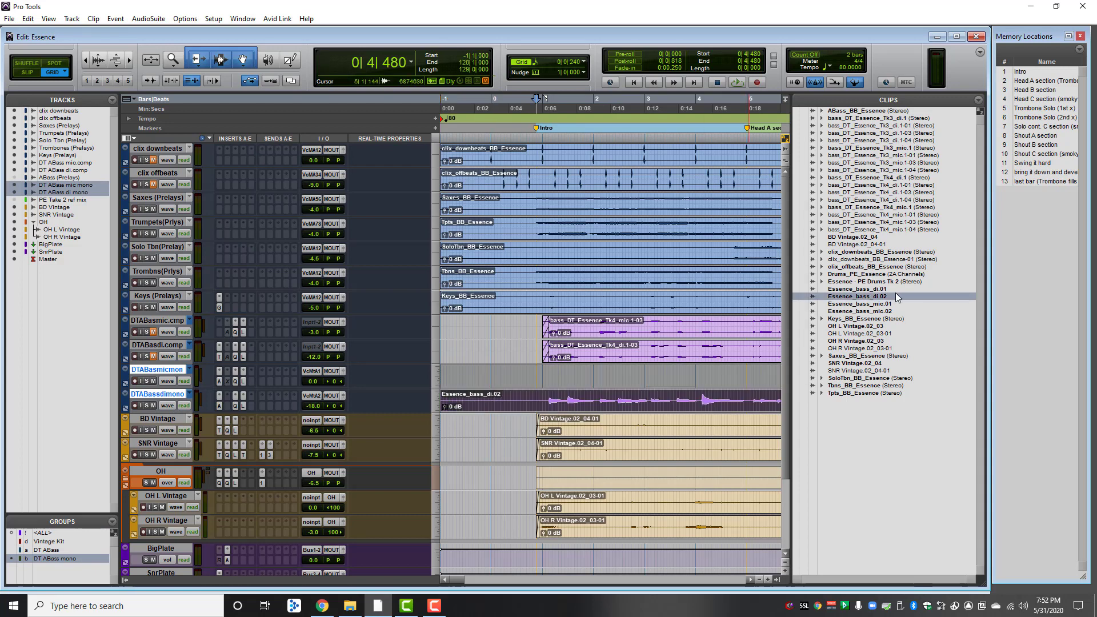
{"action": "left_click", "coordinate": [861, 311]}
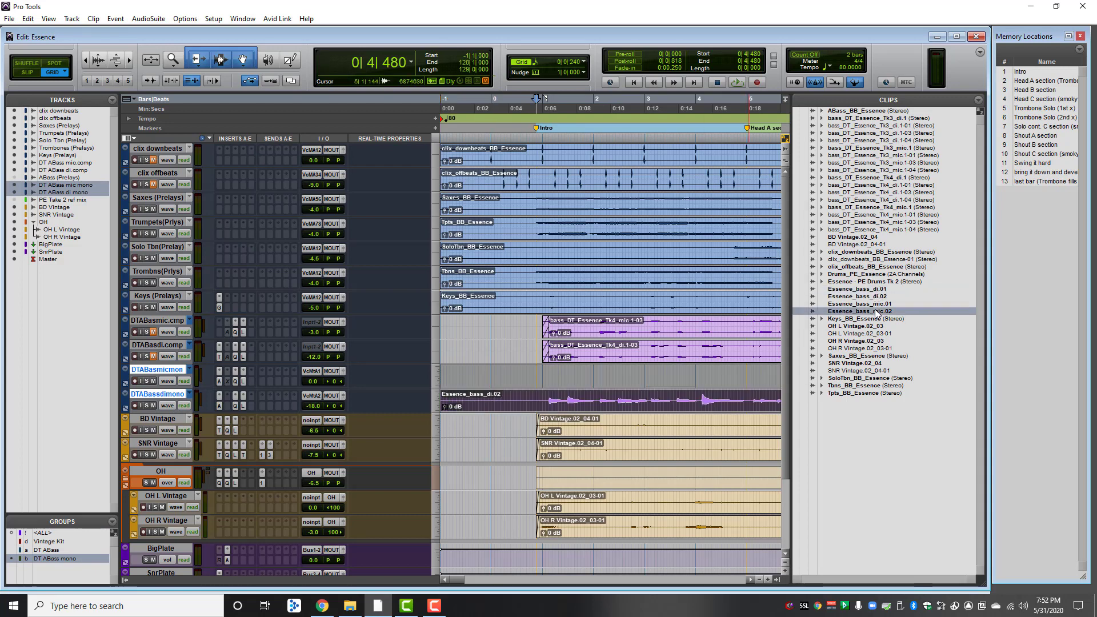
{"action": "left_click", "coordinate": [859, 304]}
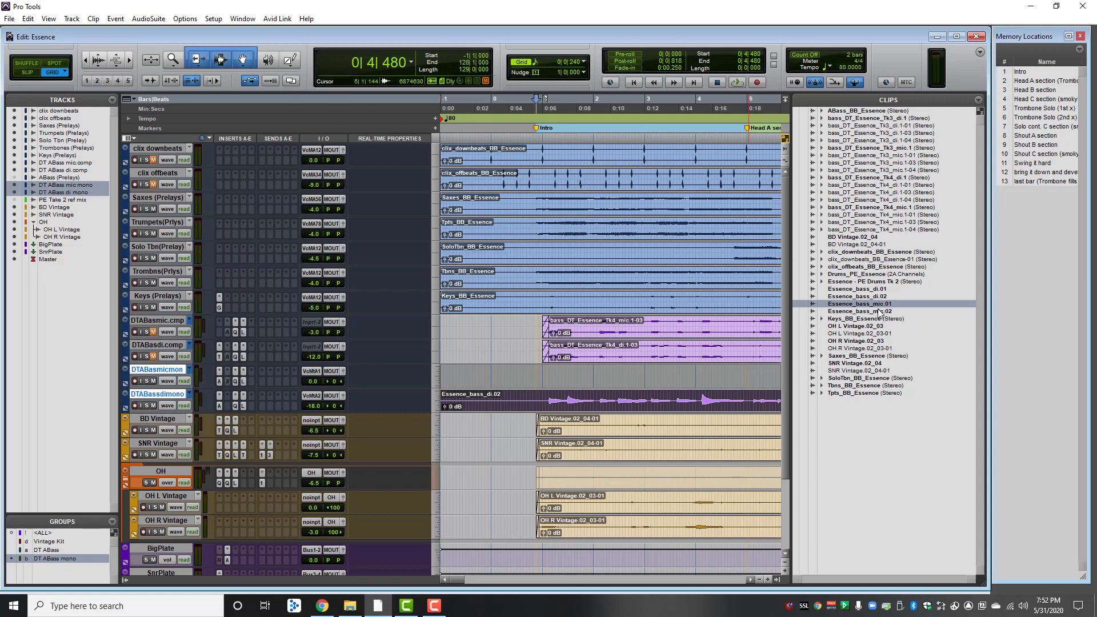
{"action": "left_click", "coordinate": [867, 311]}
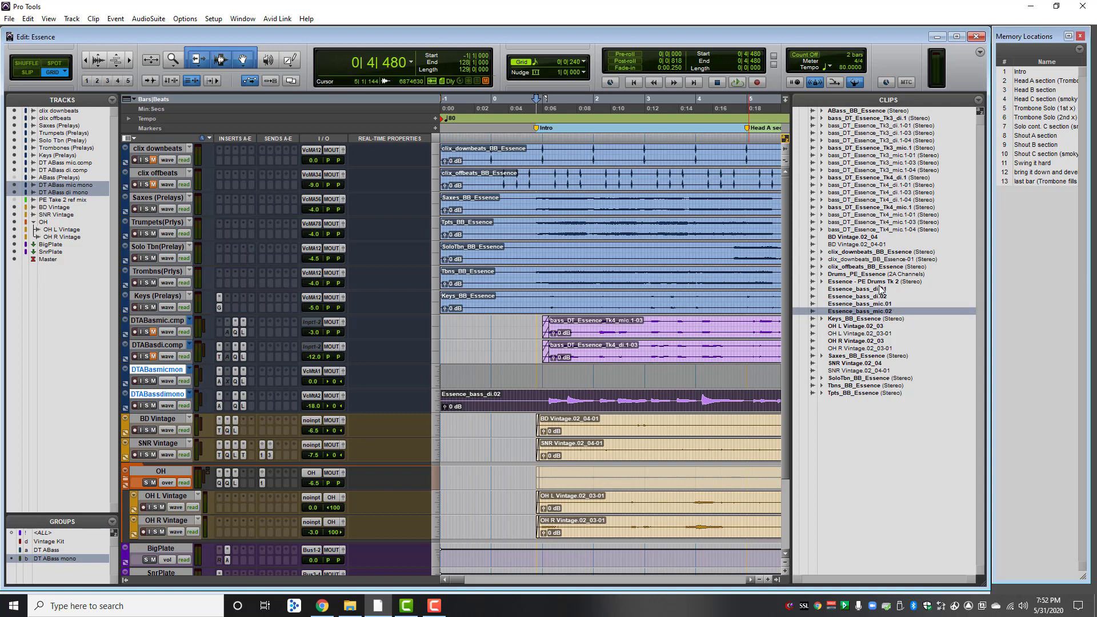
{"action": "left_click", "coordinate": [856, 296]}
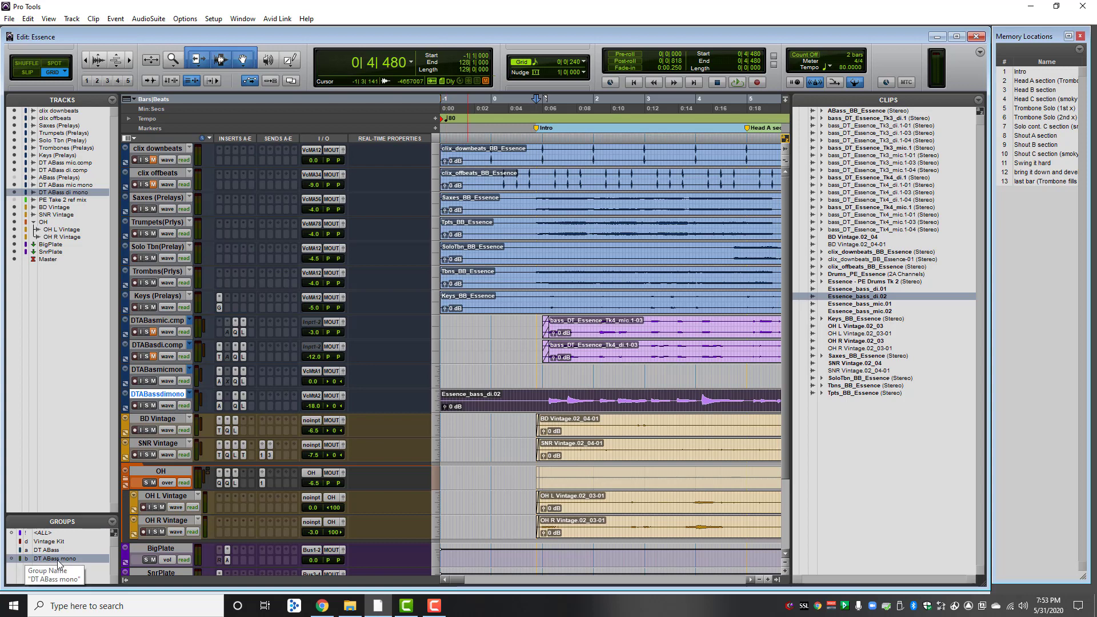
Delete the DT ABass mono group from the Groups list and confirm
{"action": "right_click", "coordinate": [57, 558]}
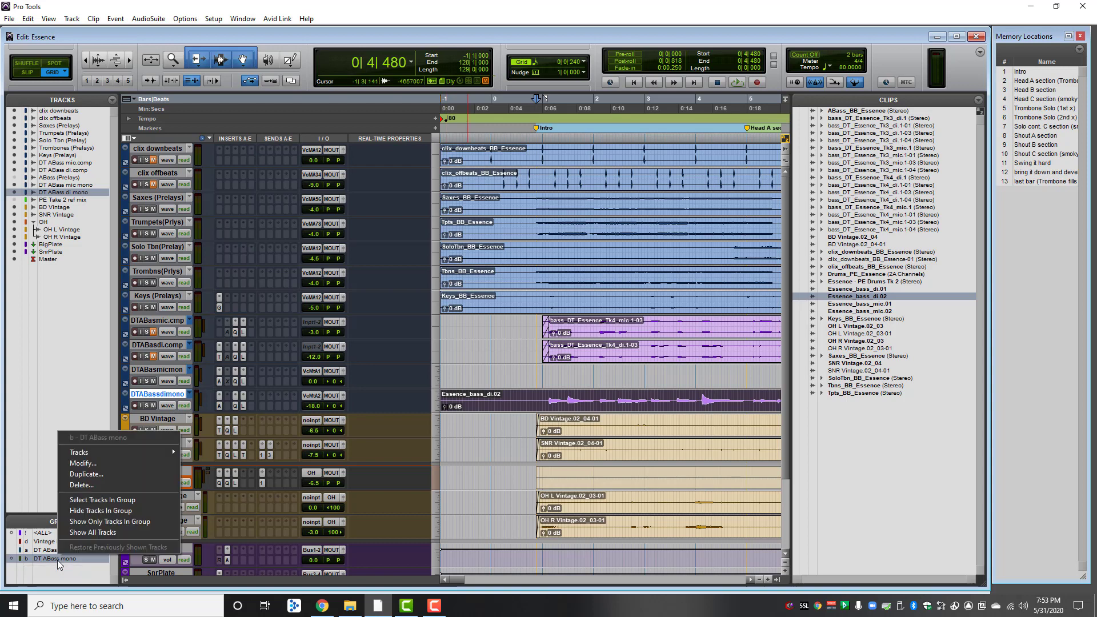
{"action": "left_click", "coordinate": [81, 485]}
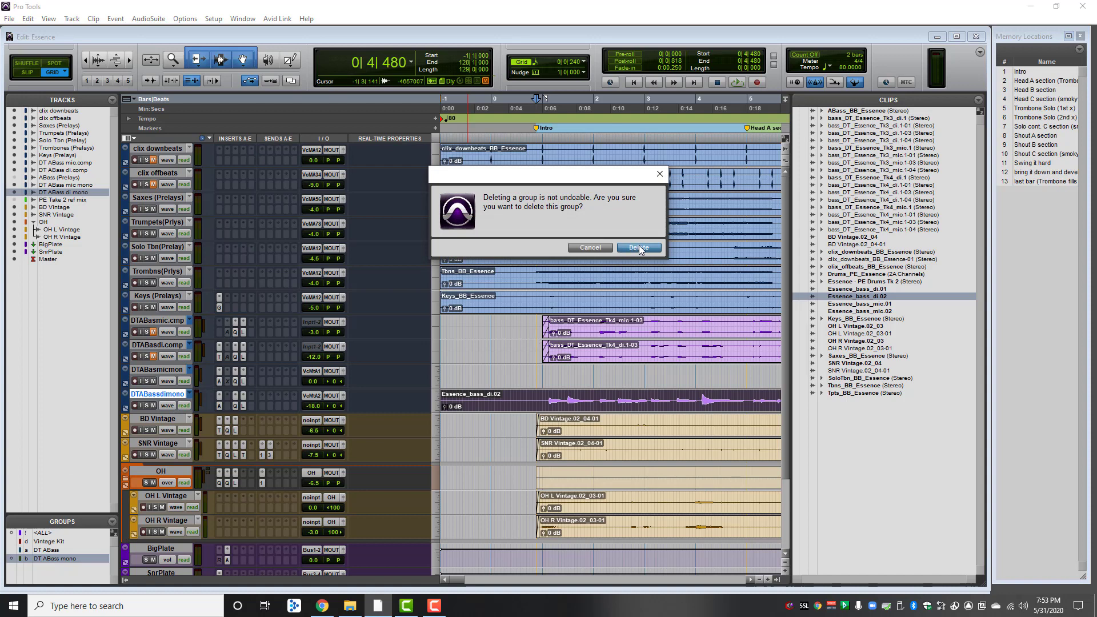
{"action": "left_click", "coordinate": [636, 247]}
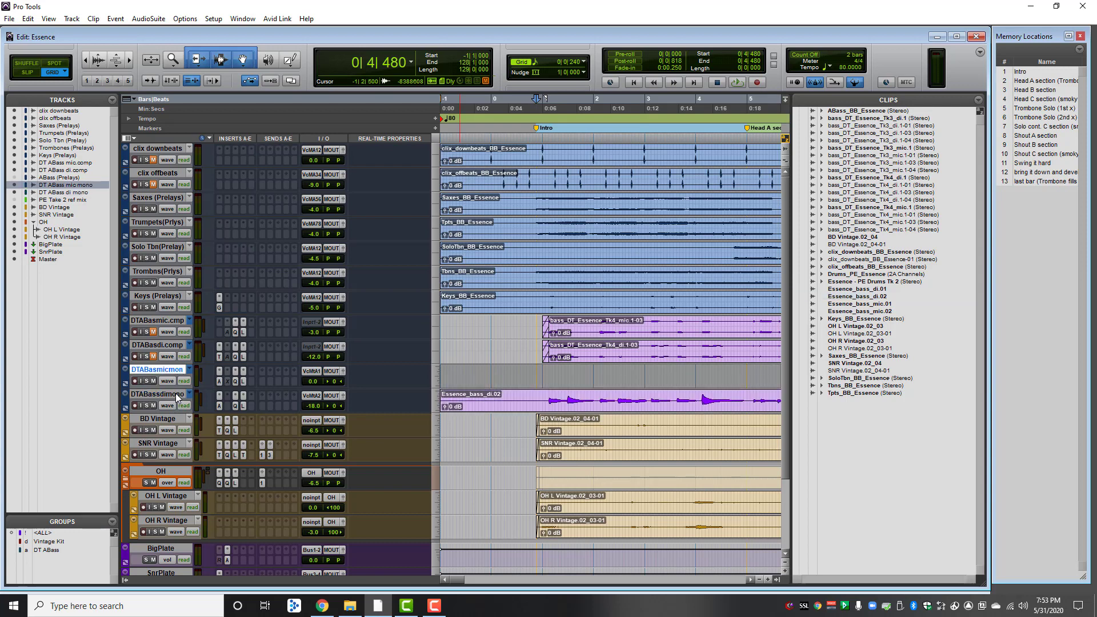
Delete the DTABassmicmono and DTABassdimono tracks, confirming despite their active clips
{"action": "right_click", "coordinate": [167, 394]}
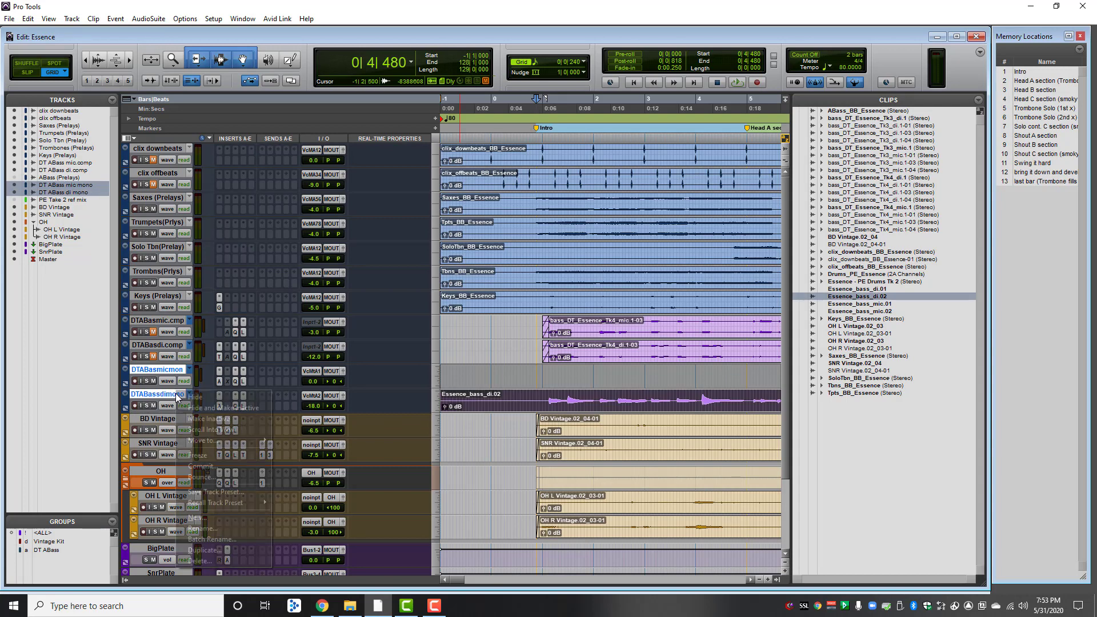
{"action": "left_click", "coordinate": [192, 561]}
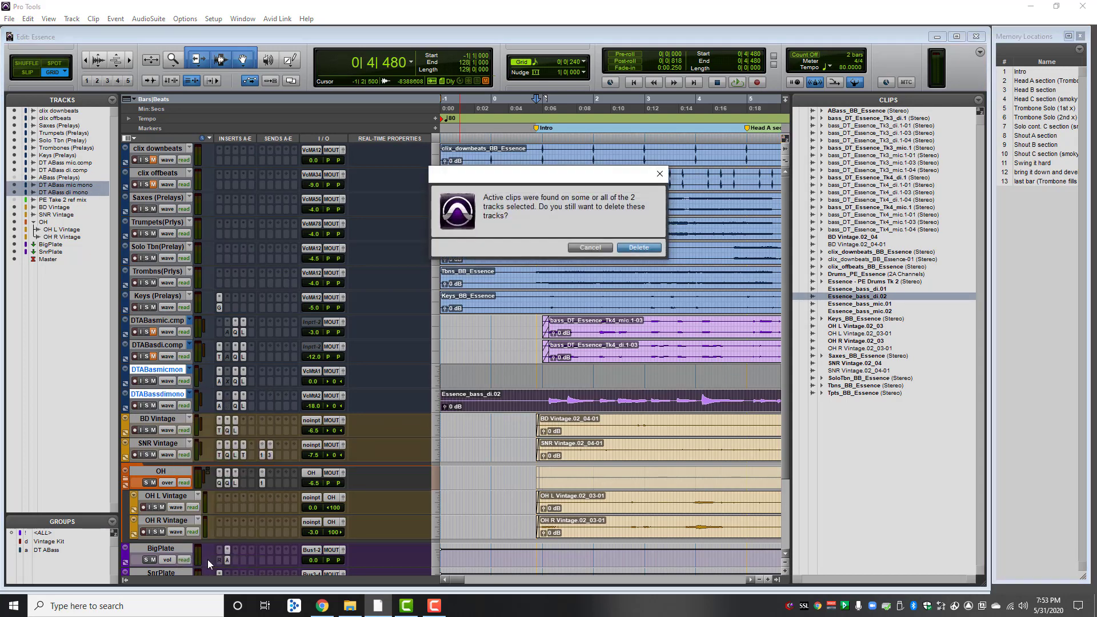
{"action": "left_click", "coordinate": [636, 247]}
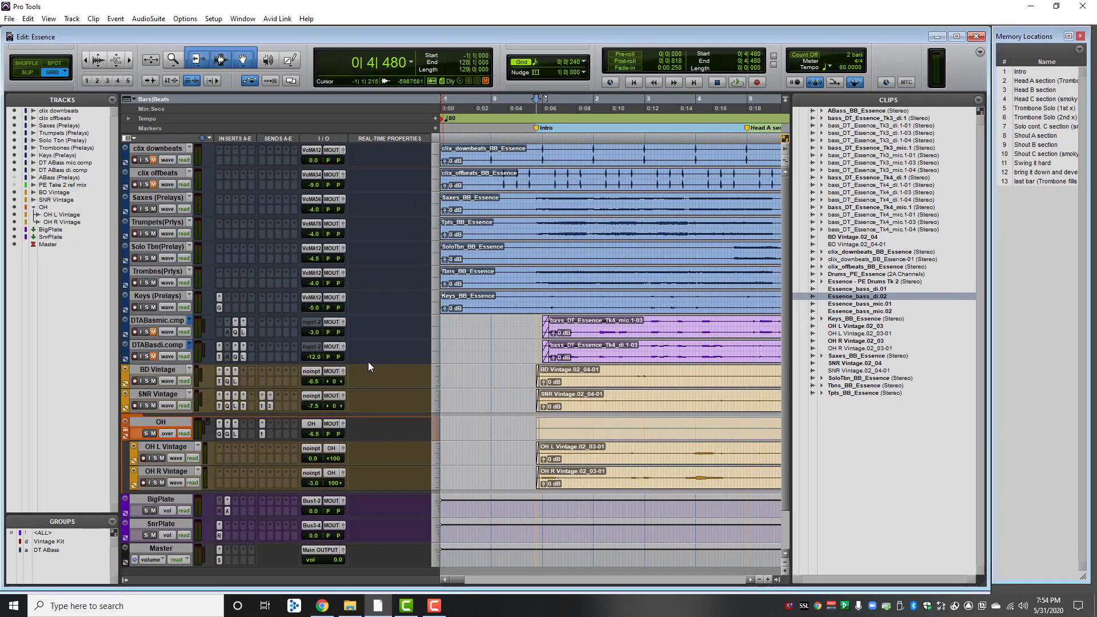
{"action": "mouse_move", "coordinate": [265, 368]}
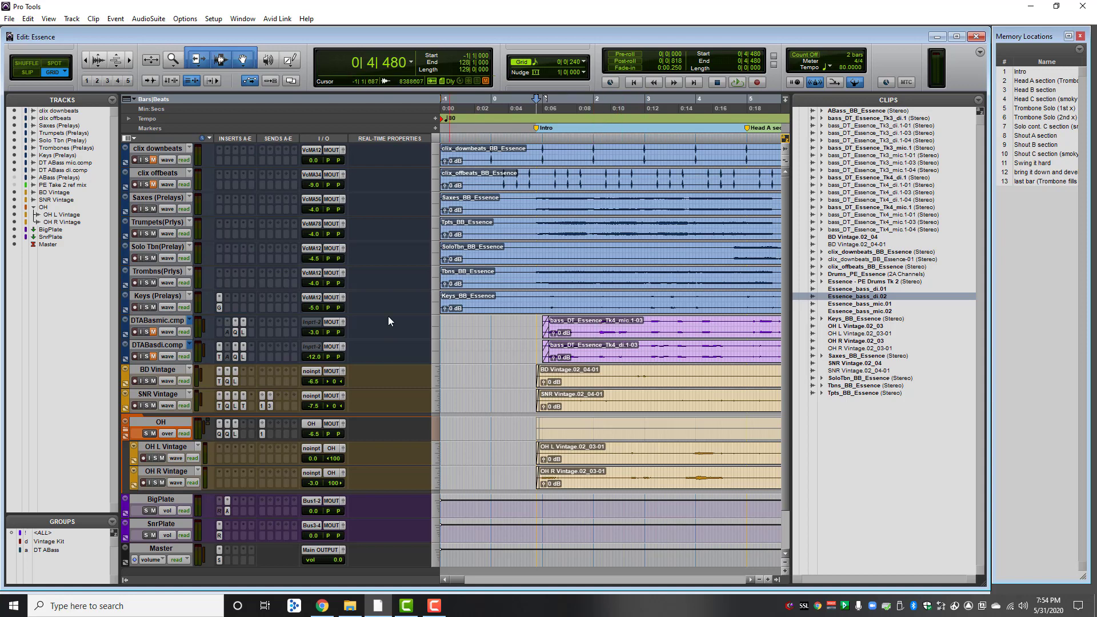
{"action": "mouse_move", "coordinate": [168, 348]}
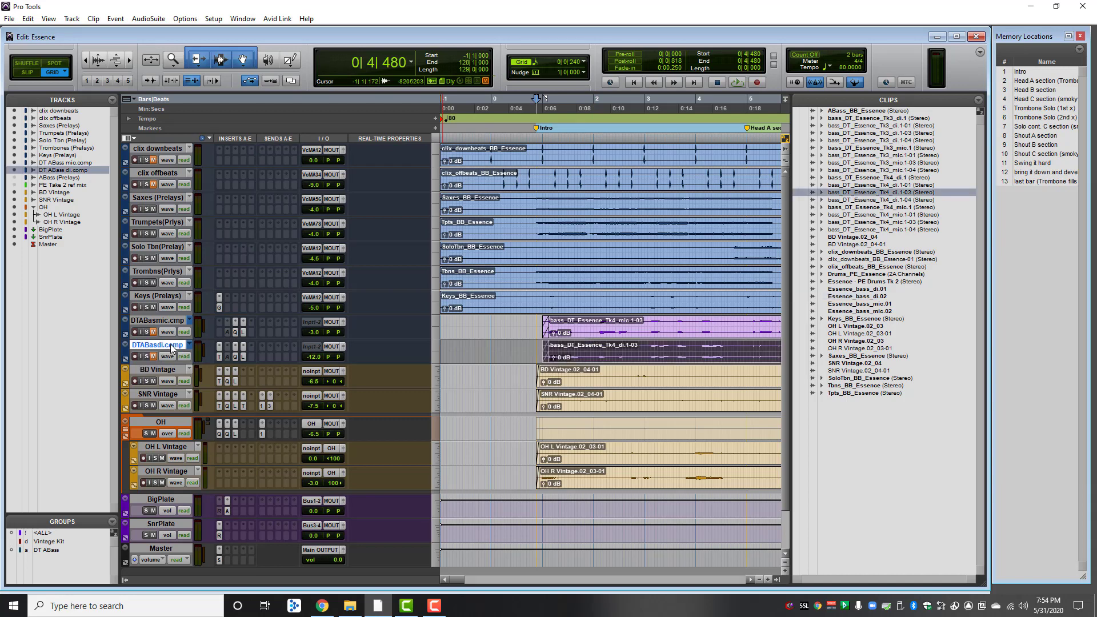
Create two new mono audio tracks named 'DT ABass mono'
{"action": "right_click", "coordinate": [156, 345]}
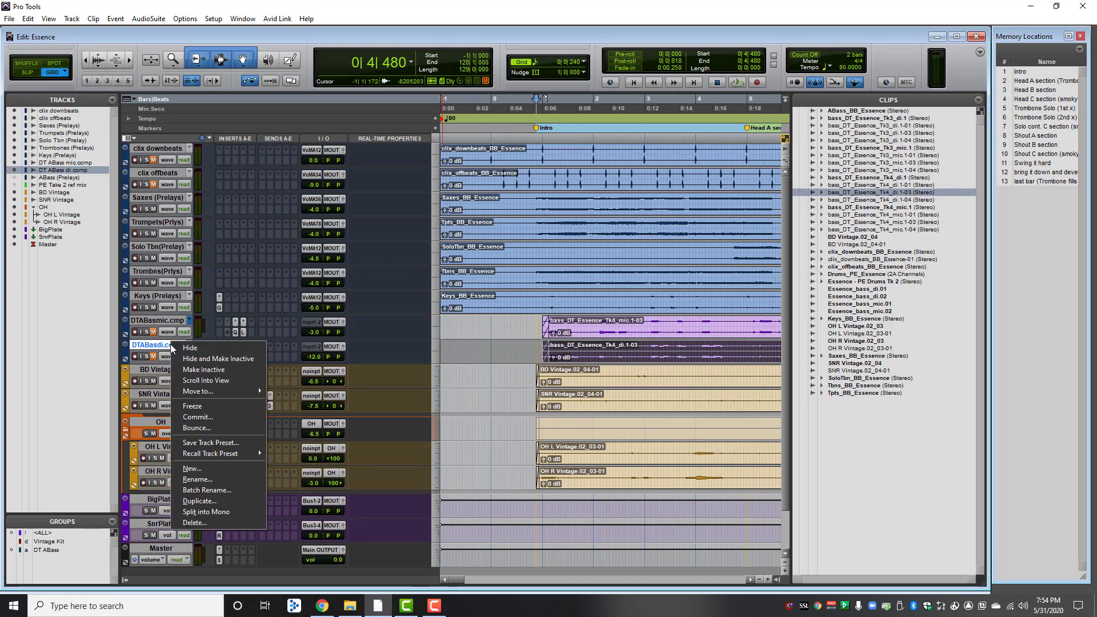
{"action": "mouse_move", "coordinate": [177, 376]}
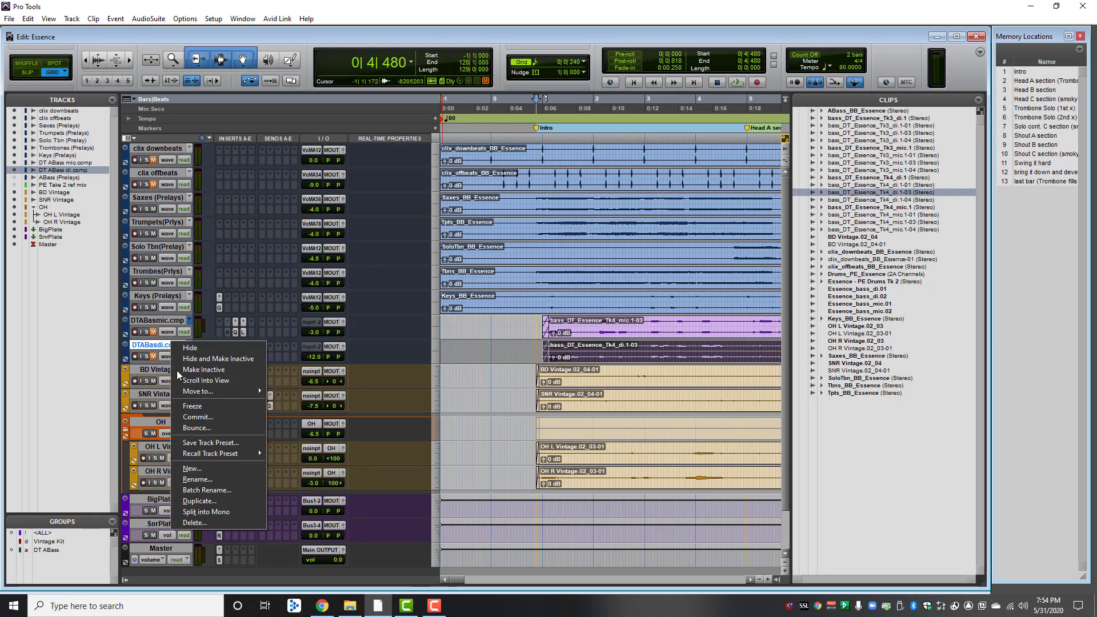
{"action": "left_click", "coordinate": [192, 467]}
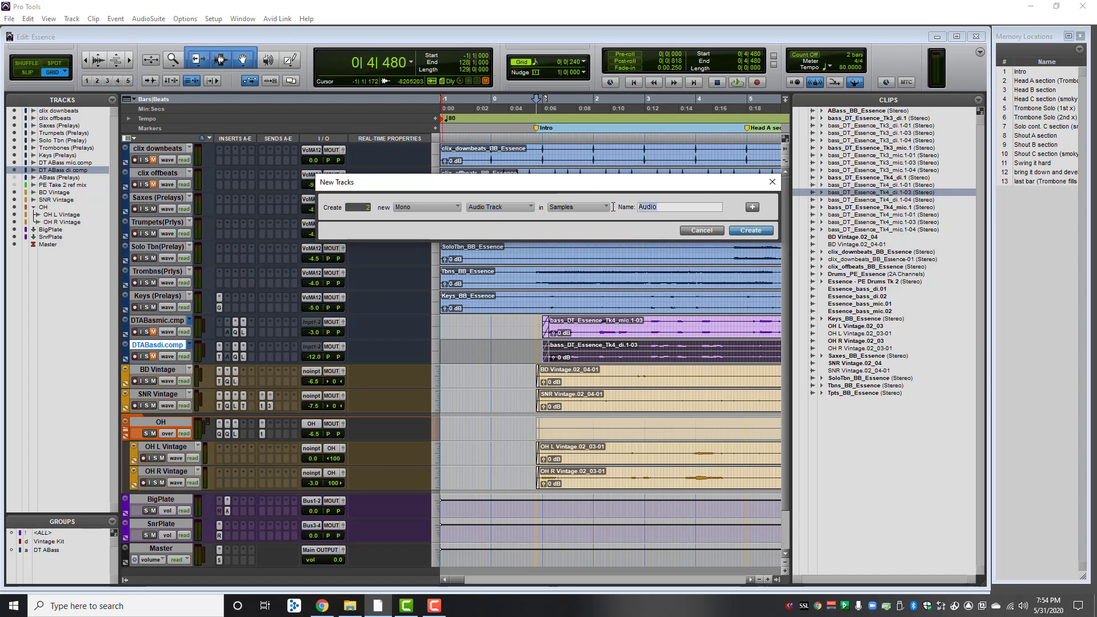
{"action": "type", "text": "DT"}
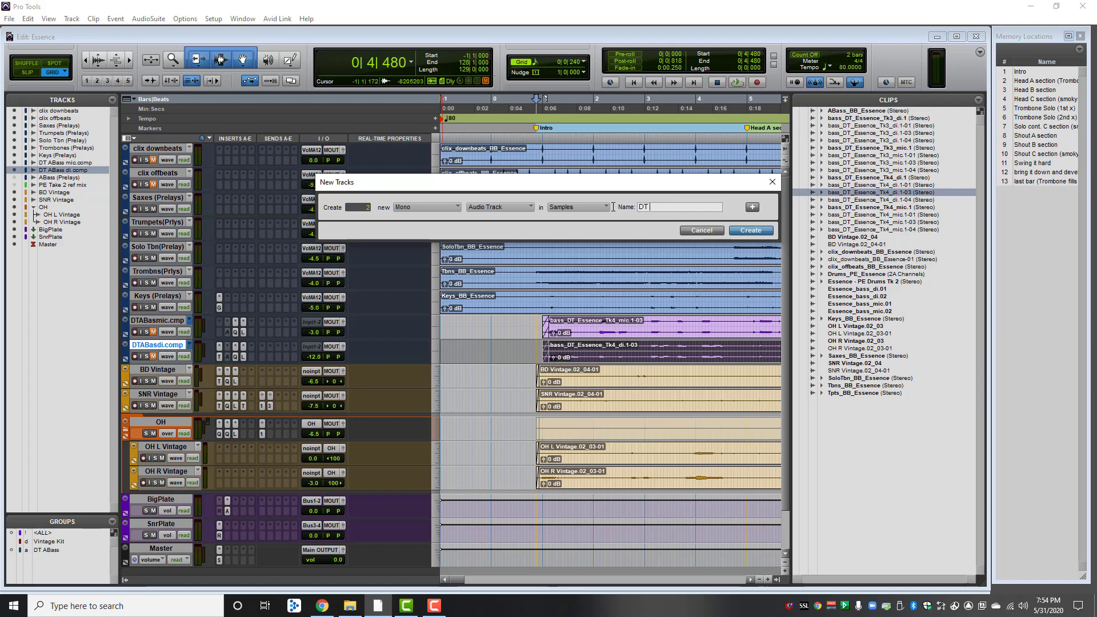
{"action": "type", "text": "A"}
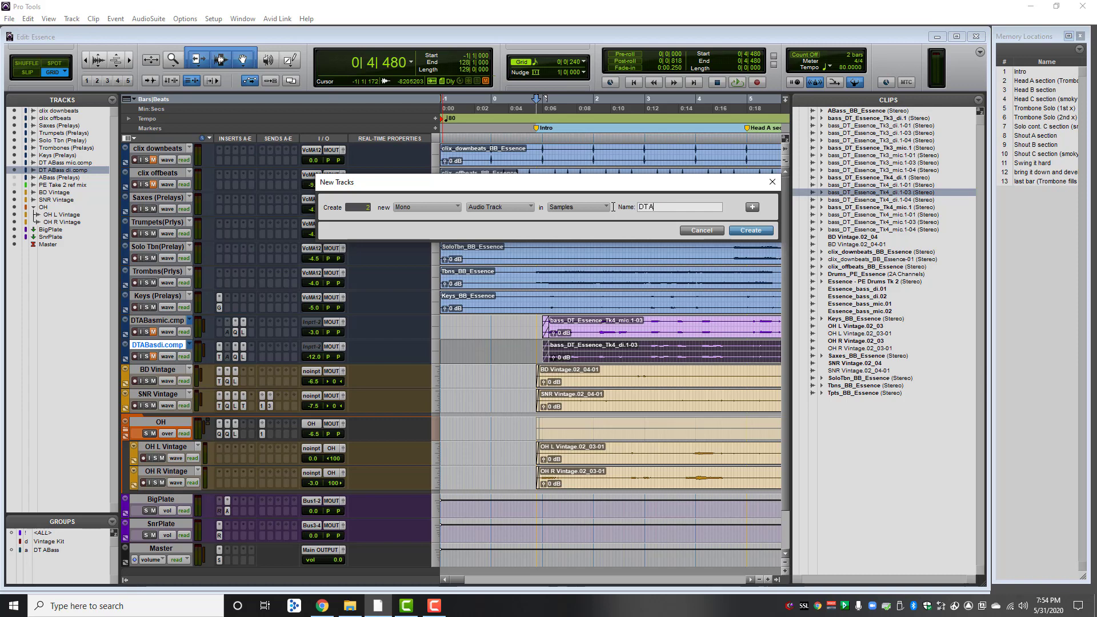
{"action": "type", "text": "Bass"}
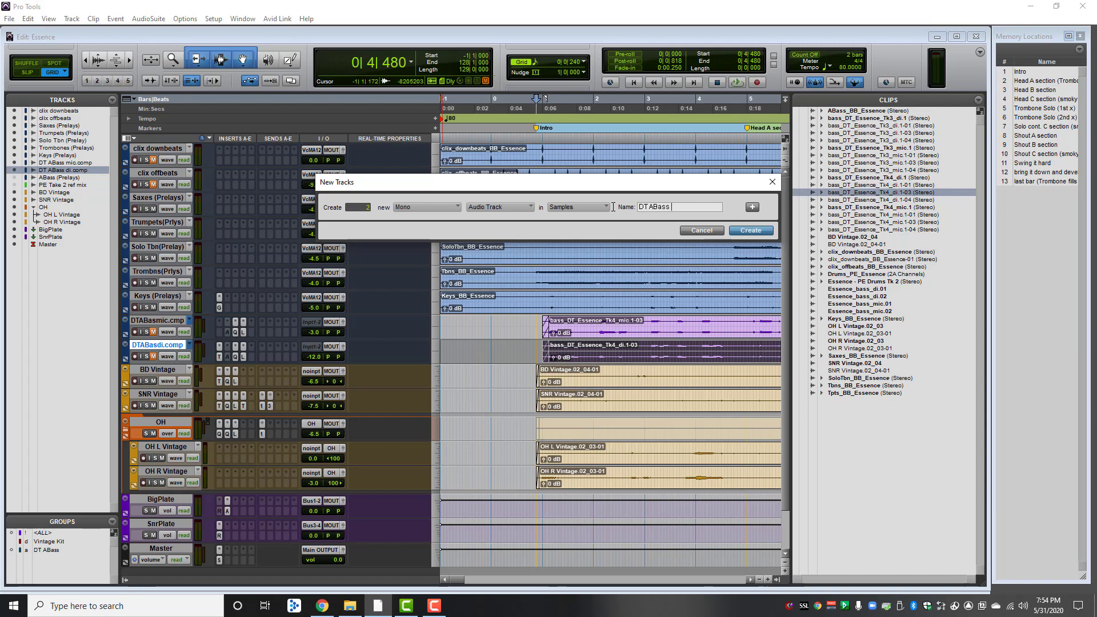
{"action": "type", "text": "mono"}
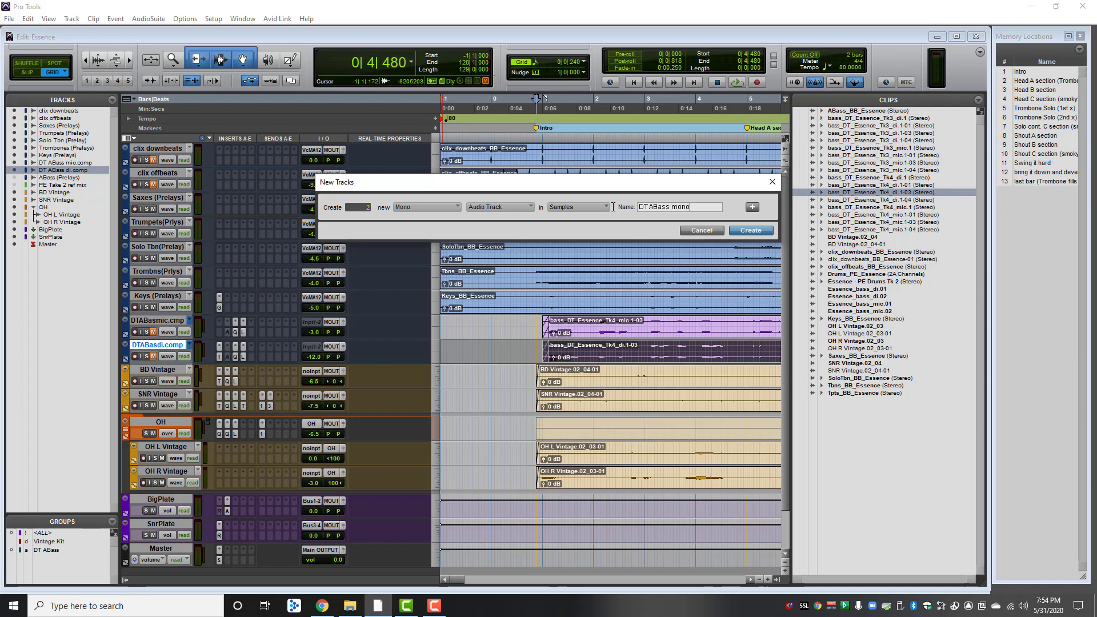
{"action": "left_click", "coordinate": [748, 230]}
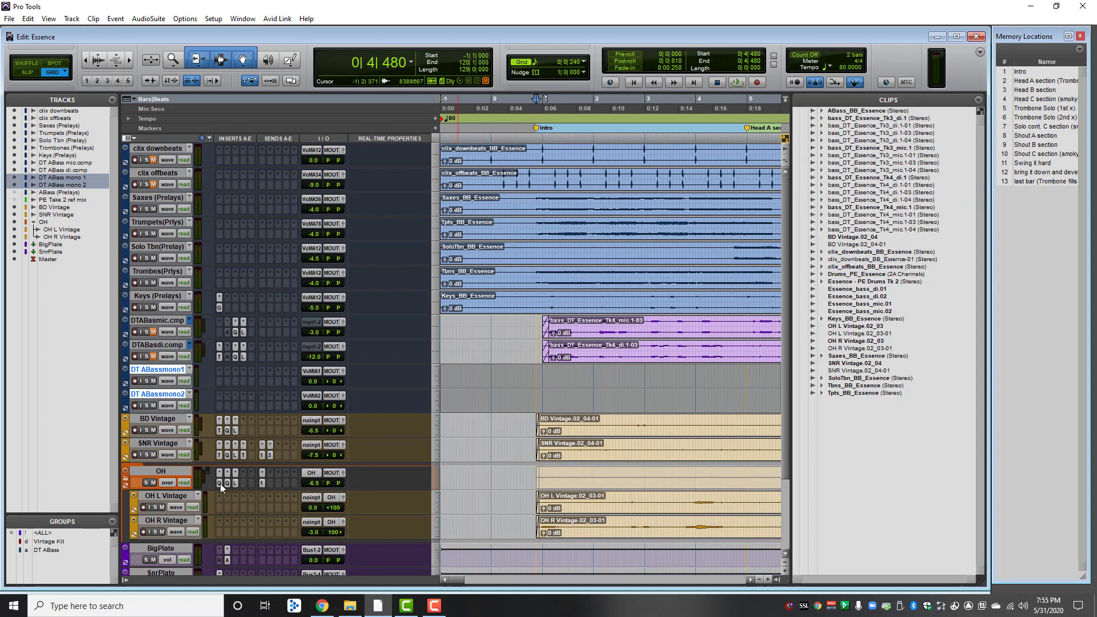
{"action": "mouse_move", "coordinate": [218, 484]}
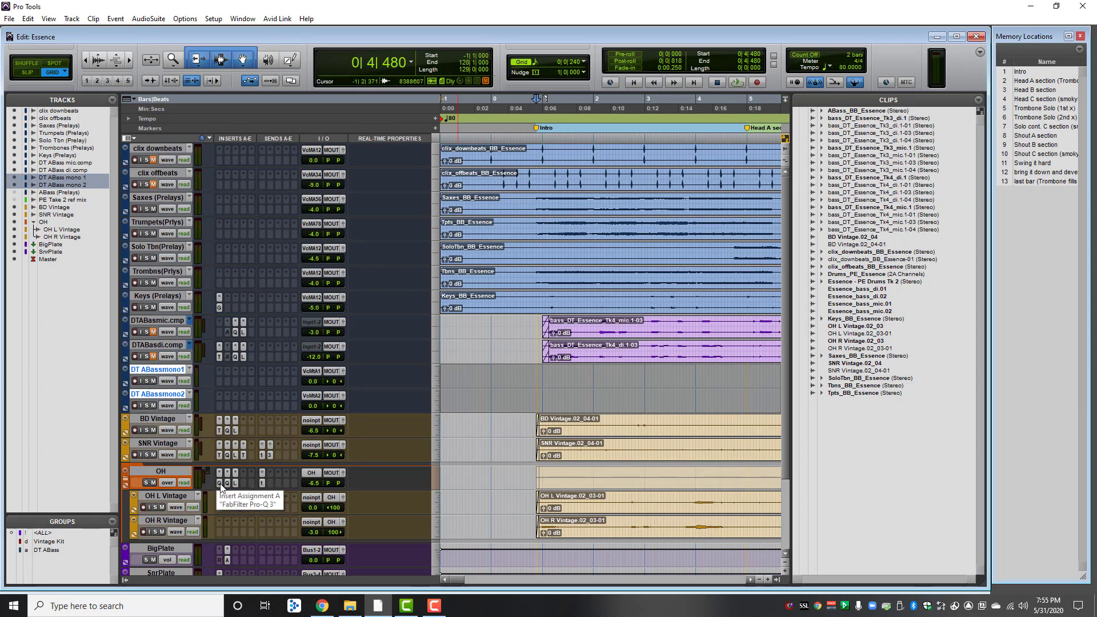
{"action": "mouse_move", "coordinate": [158, 394]}
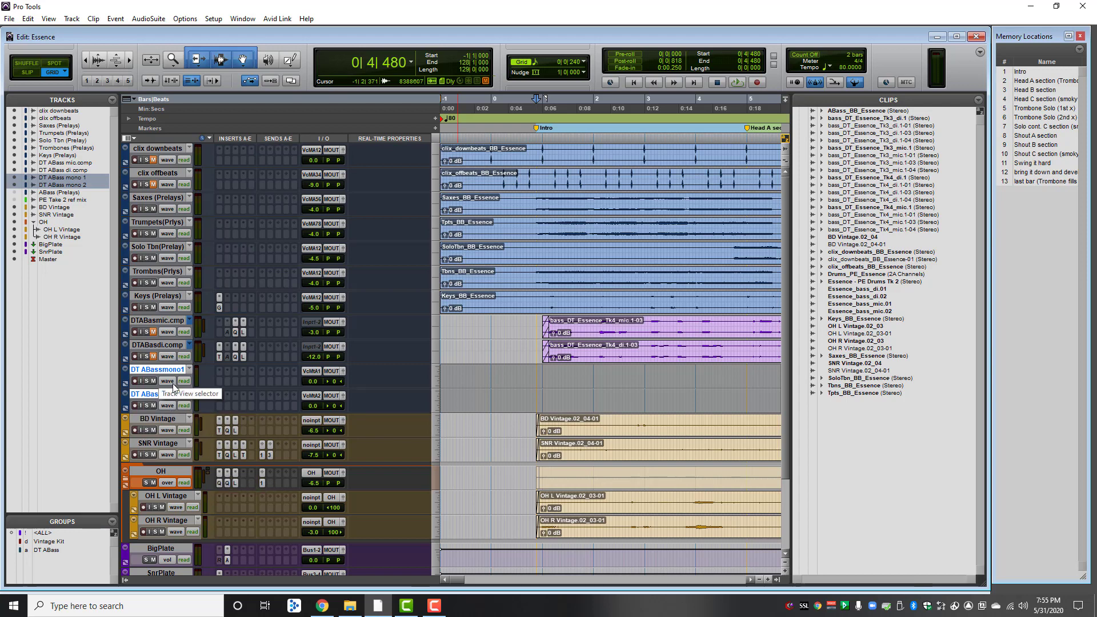
{"action": "mouse_move", "coordinate": [208, 470]}
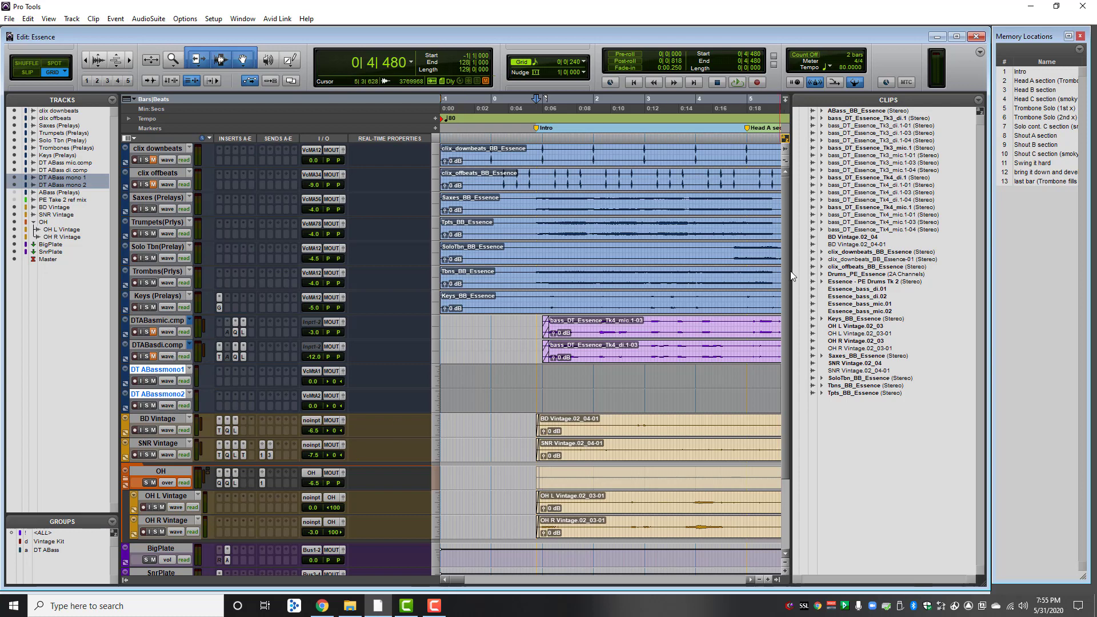
{"action": "mouse_move", "coordinate": [856, 297]}
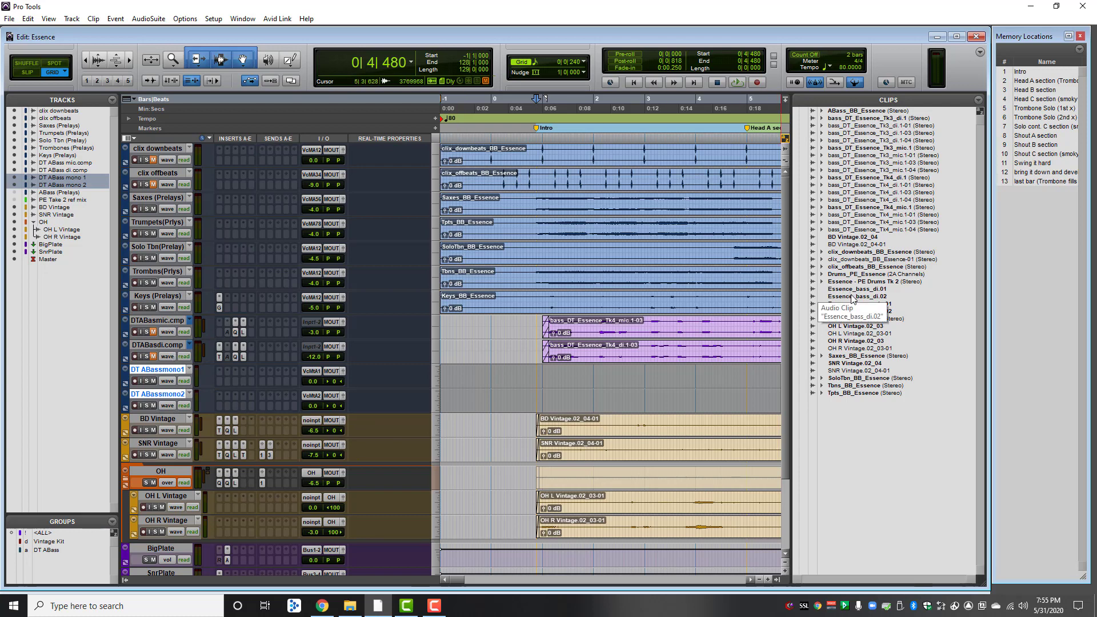
Select the take-one DI clip Essence_bass_di.01 in the Clips list
{"action": "left_click", "coordinate": [858, 288]}
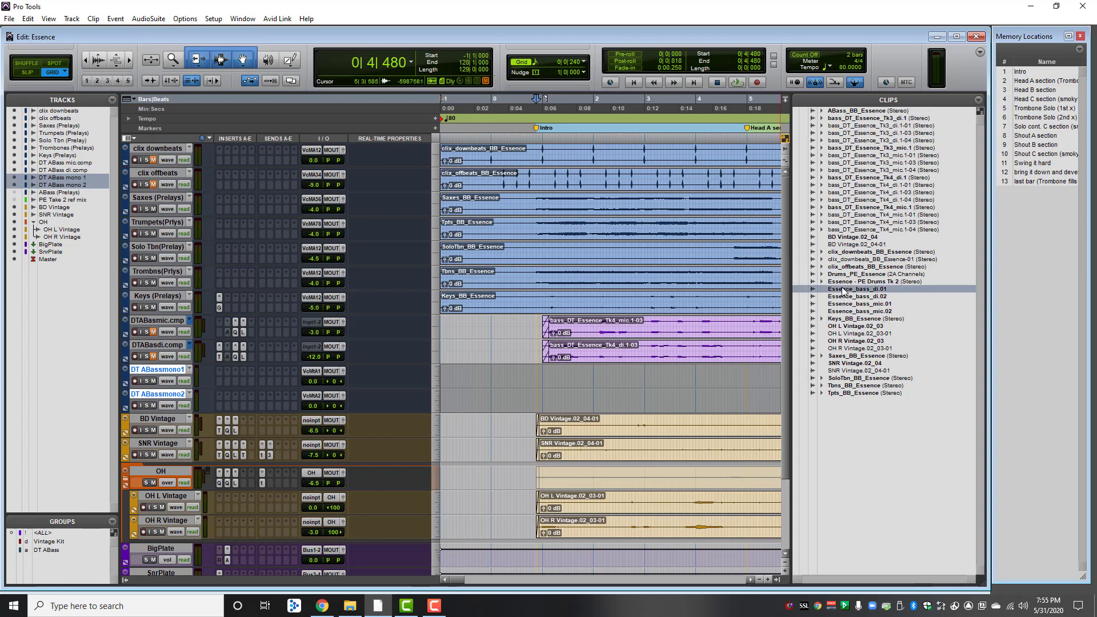
{"action": "mouse_move", "coordinate": [858, 303]}
{"action": "type", "text": "DT ABass di mono 1"}
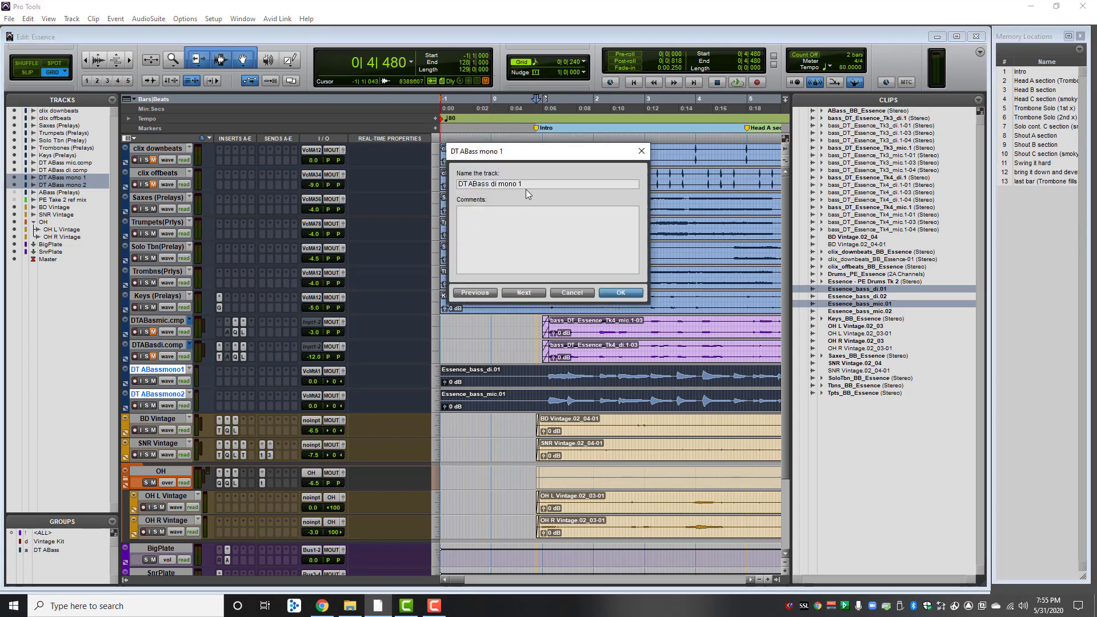
Rename the DI track to 'DT ABass di mono.01' and advance to the next track
{"action": "key", "text": "Backspace"}
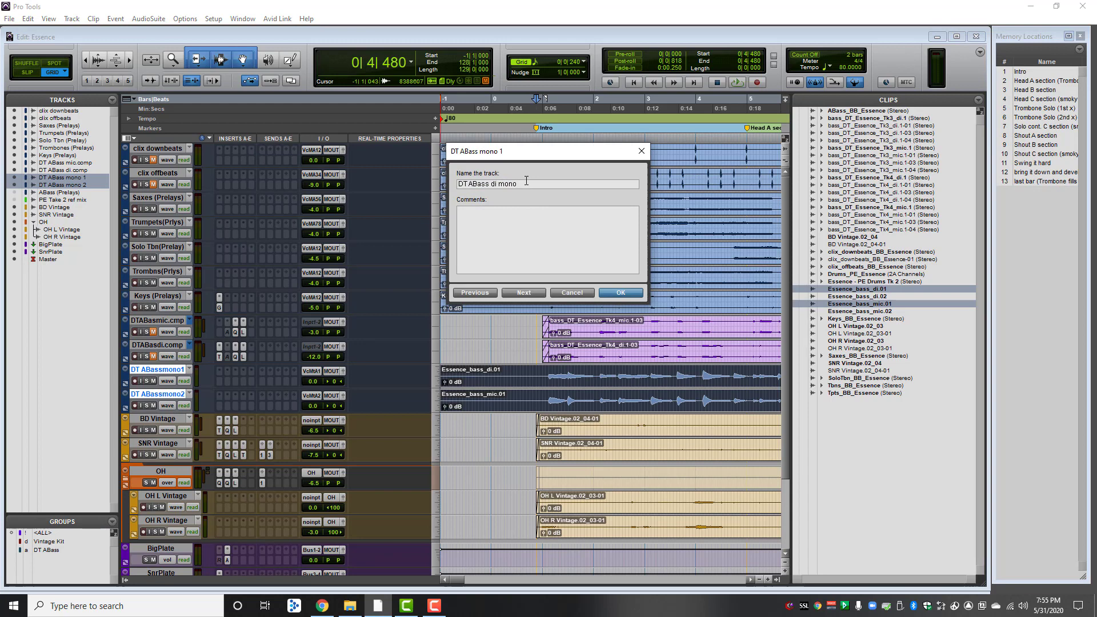
{"action": "type", "text": ".01"}
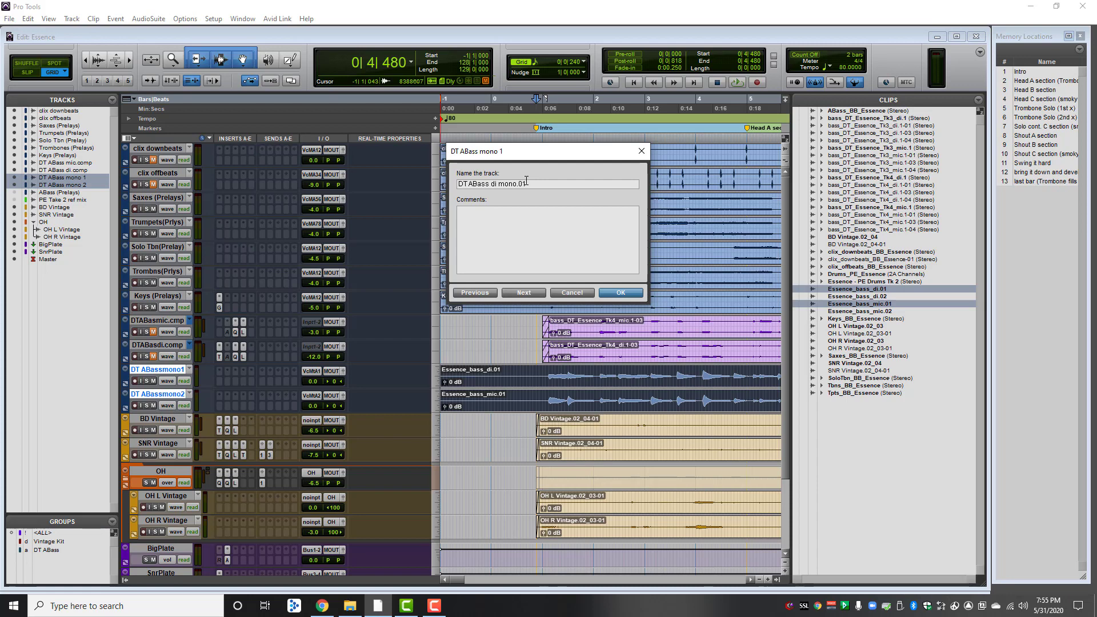
{"action": "left_click", "coordinate": [618, 293]}
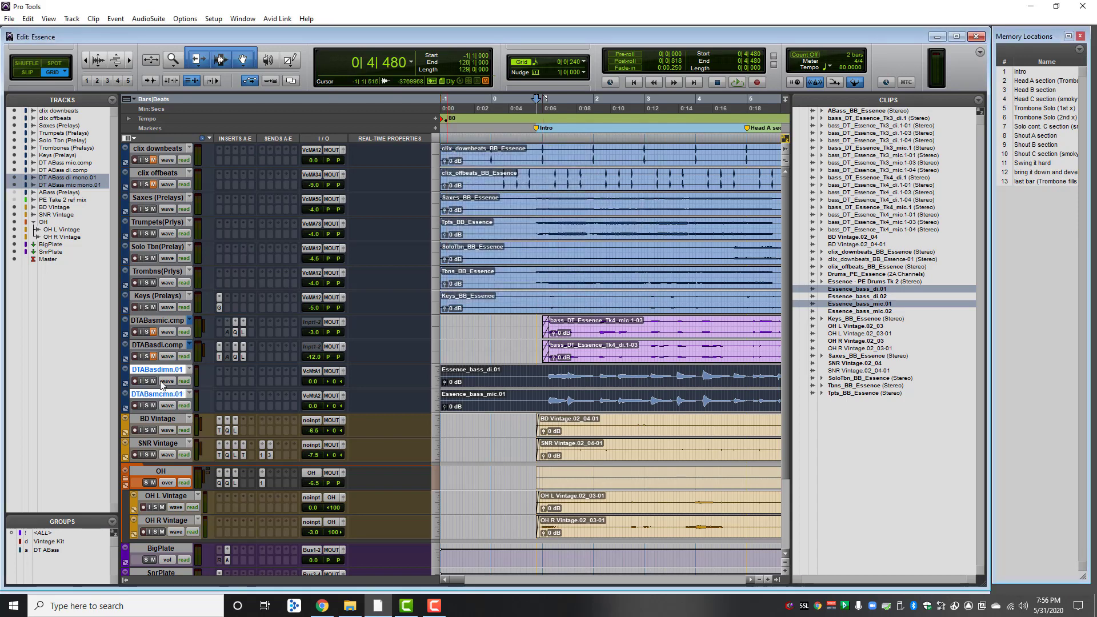
{"action": "mouse_move", "coordinate": [158, 368]}
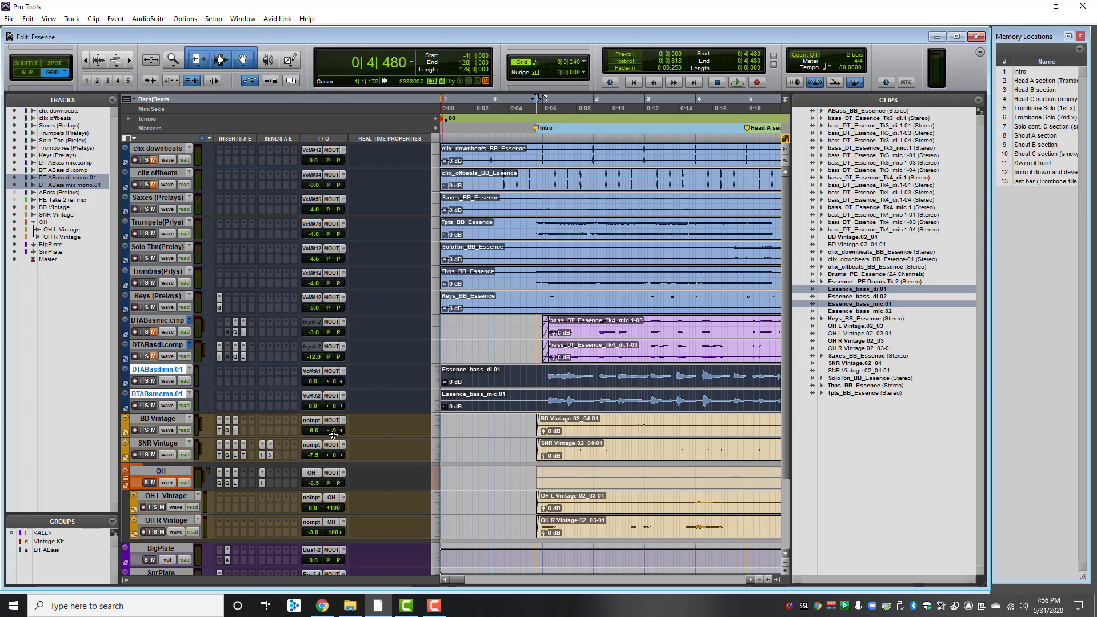
{"action": "mouse_move", "coordinate": [159, 370]}
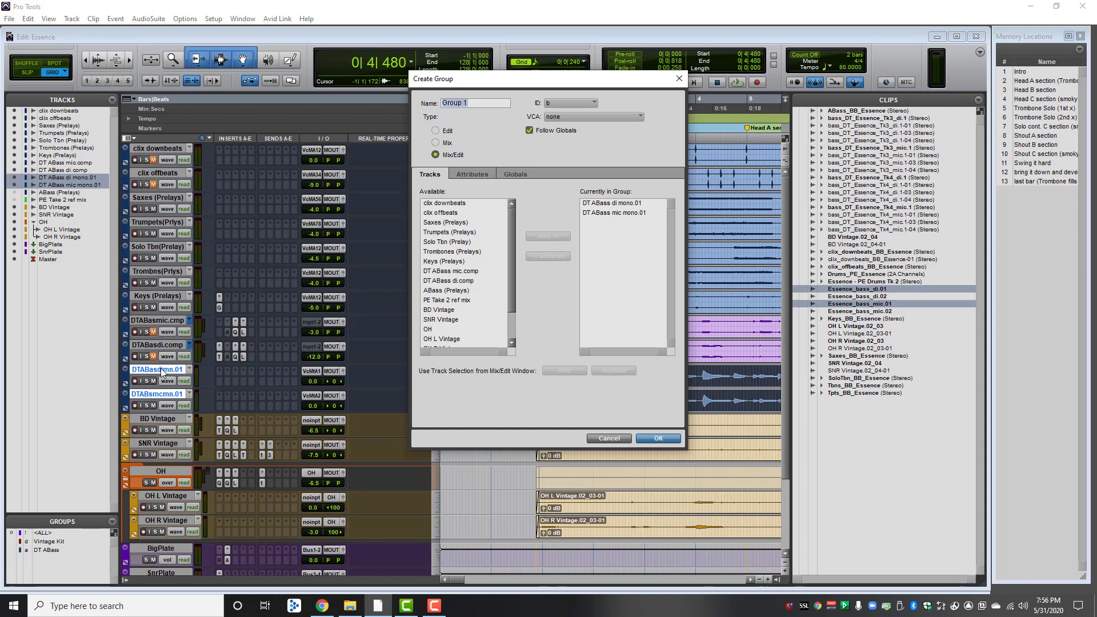
Name the new group 'DT ABass mono' and confirm it for both bass tracks
{"action": "type", "text": "DTABass mono"}
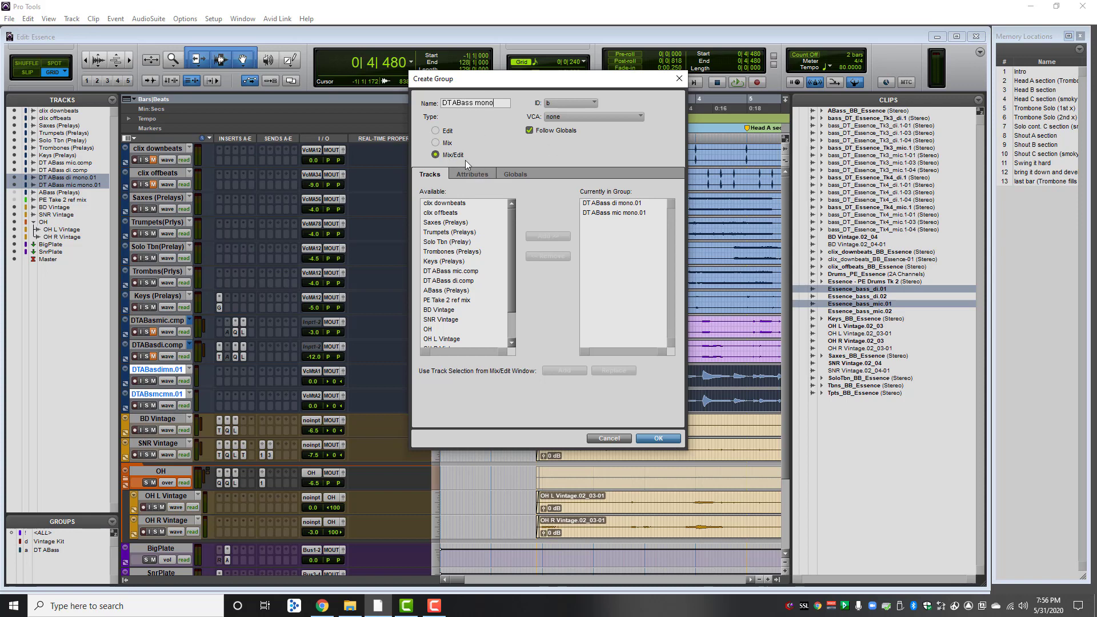
{"action": "left_click", "coordinate": [656, 439]}
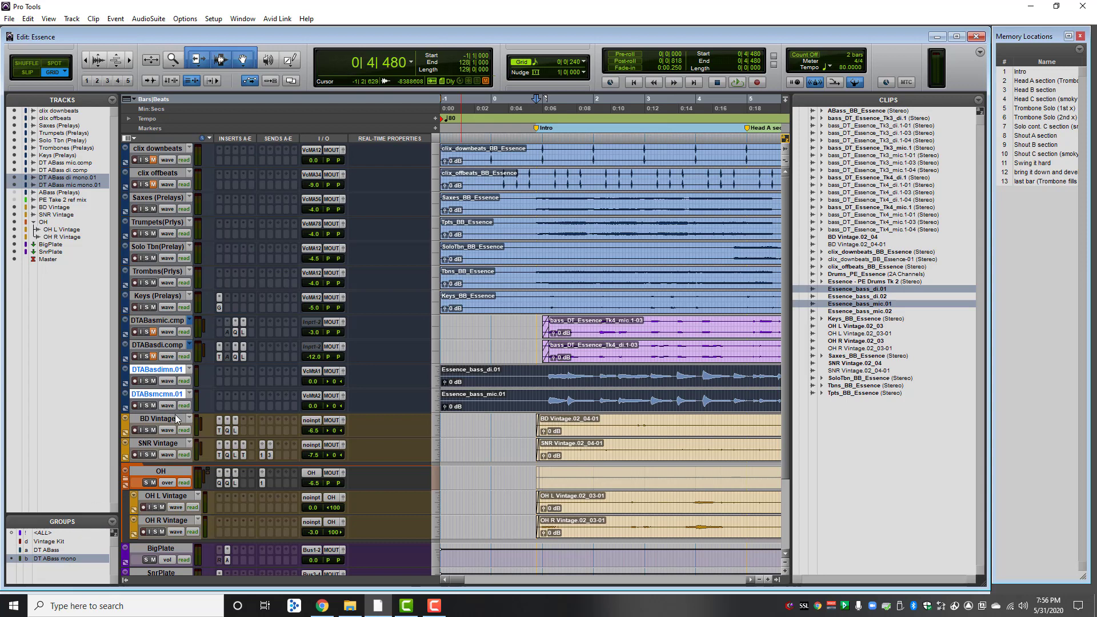
{"action": "mouse_move", "coordinate": [186, 378]}
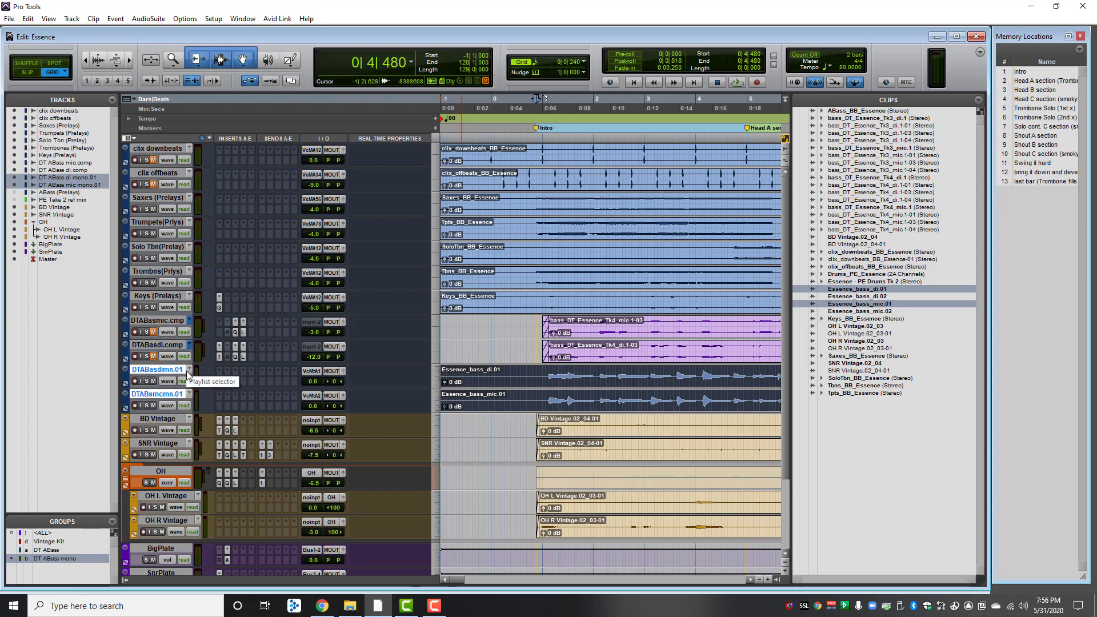
Create .02 playlists holding the Essence_bass_di.02 and Essence_bass_mic.02 clips
{"action": "right_click", "coordinate": [156, 369]}
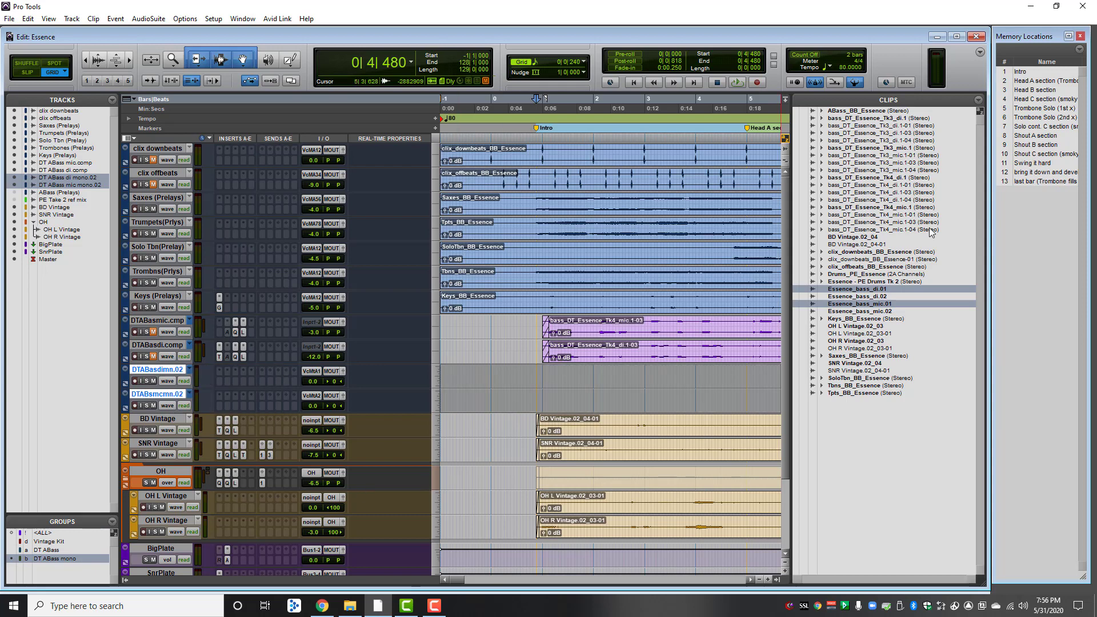
{"action": "left_click", "coordinate": [860, 296]}
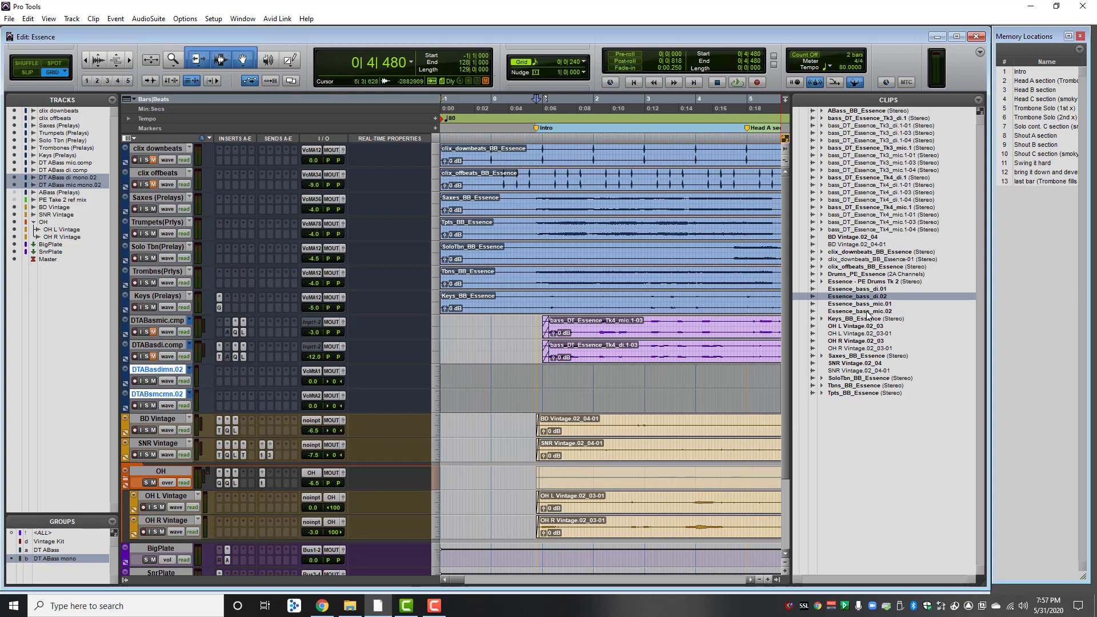
{"action": "left_click", "coordinate": [867, 311]}
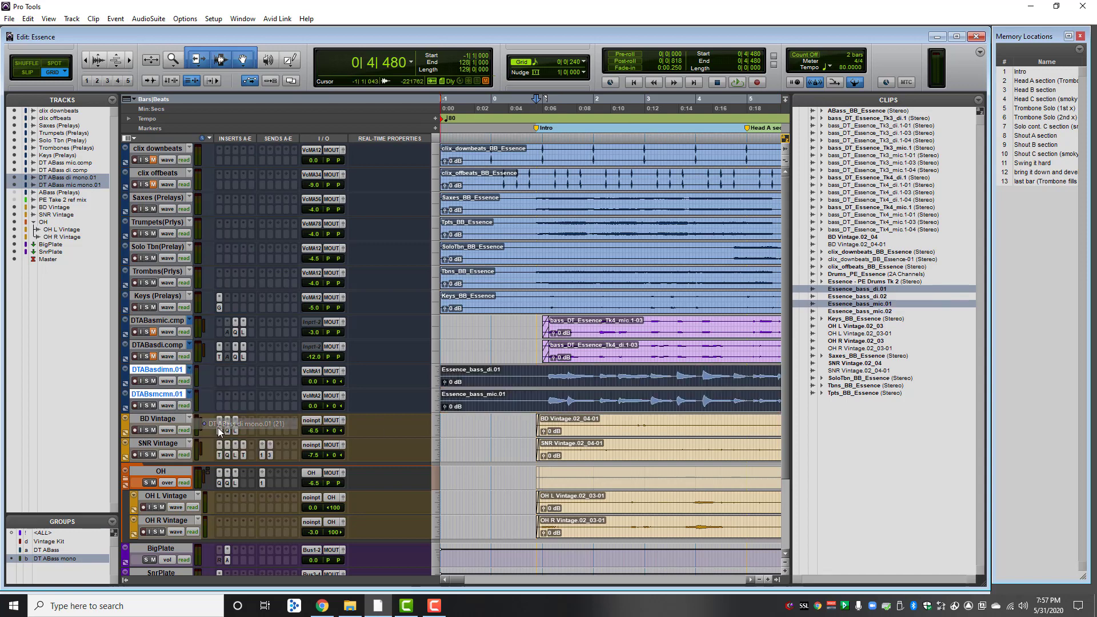
{"action": "left_click", "coordinate": [187, 369]}
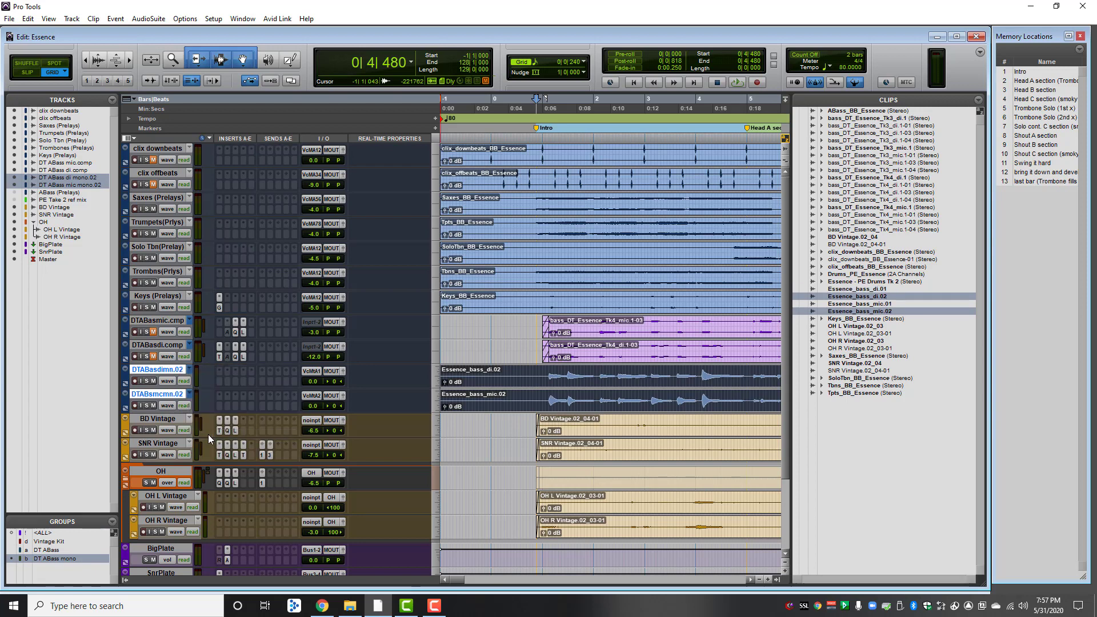
{"action": "mouse_move", "coordinate": [217, 406]}
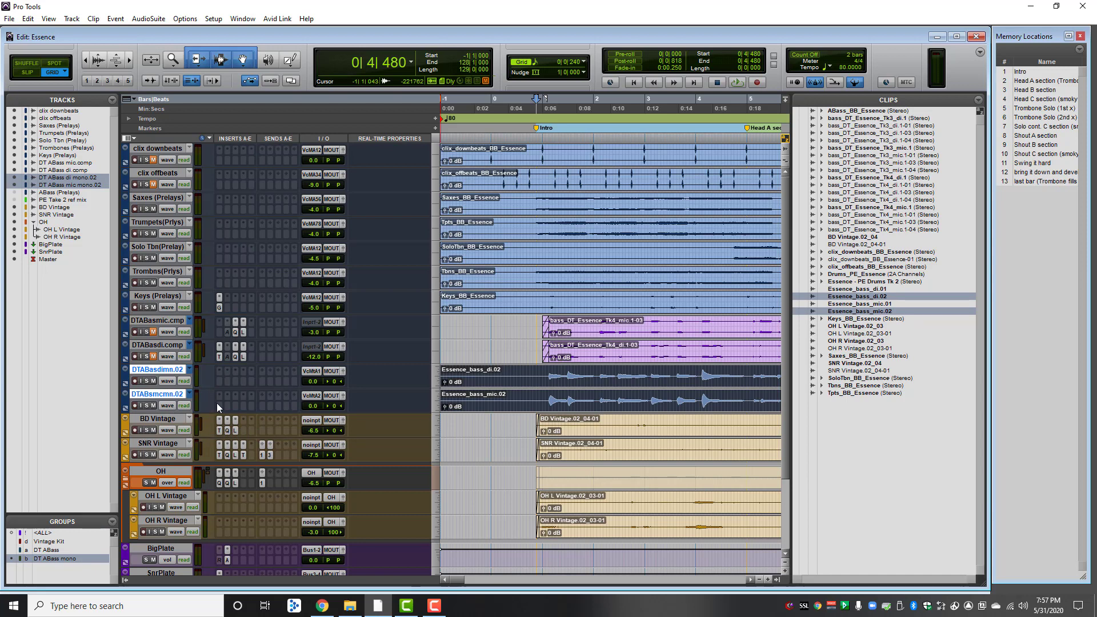
Create new empty playlists named DT ABass di mono.comp and mic mono.comp, then select both tracks
{"action": "left_click", "coordinate": [187, 368]}
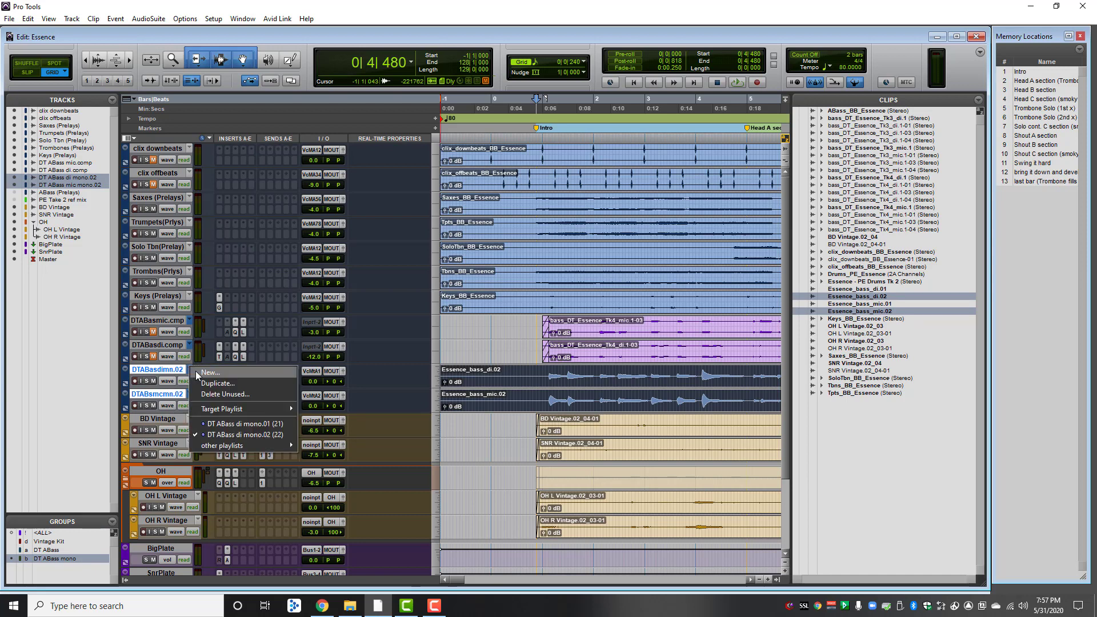
{"action": "left_click", "coordinate": [211, 371]}
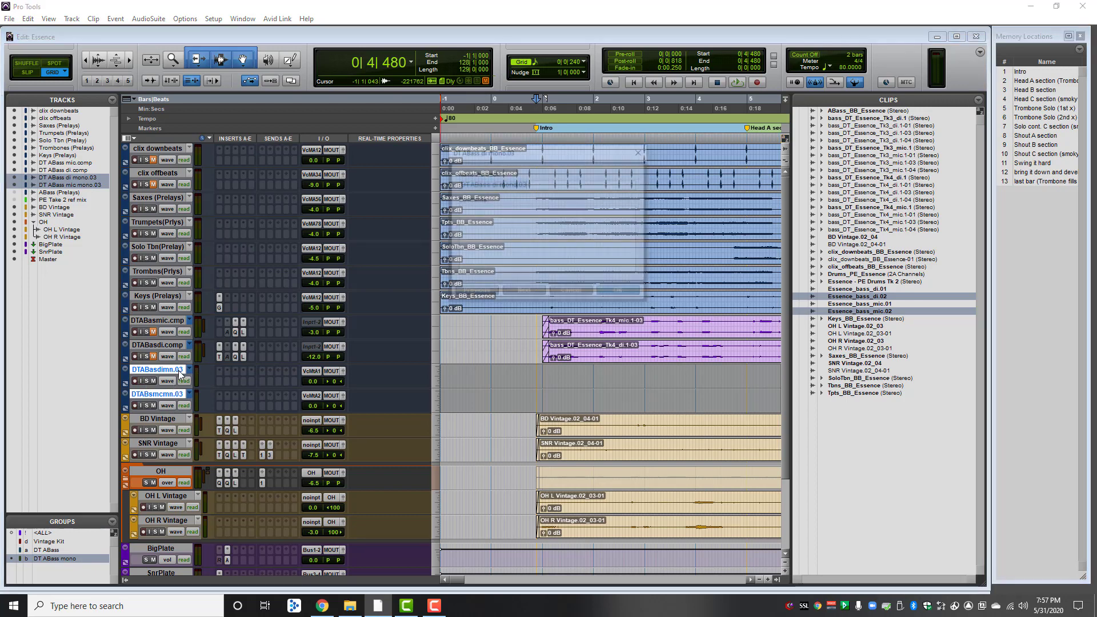
{"action": "double_click", "coordinate": [156, 369]}
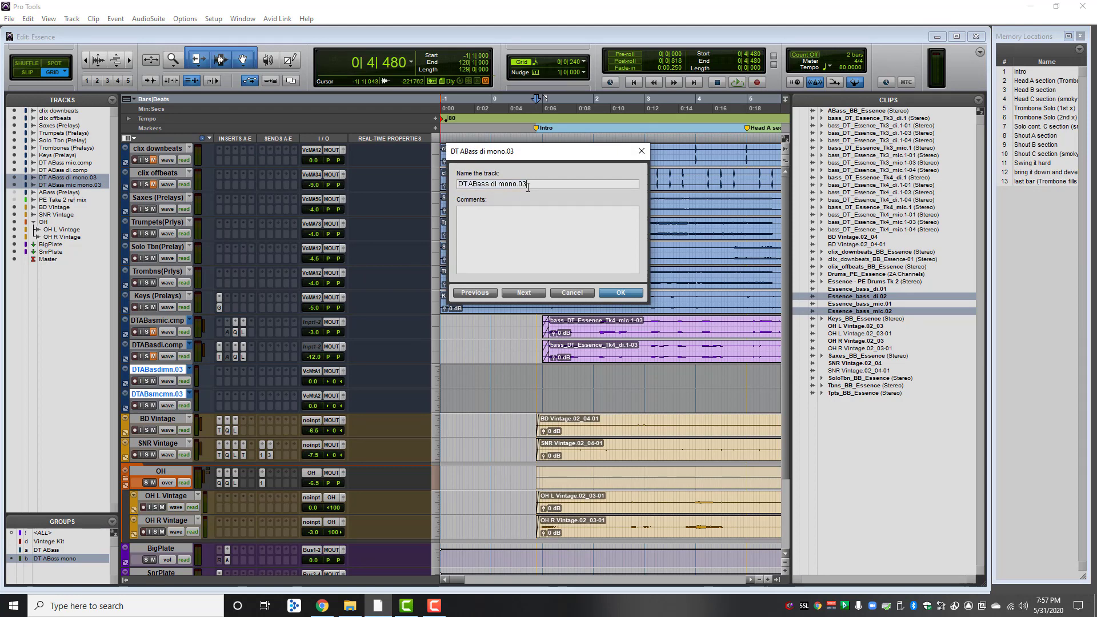
{"action": "key", "text": "BackSpace"}
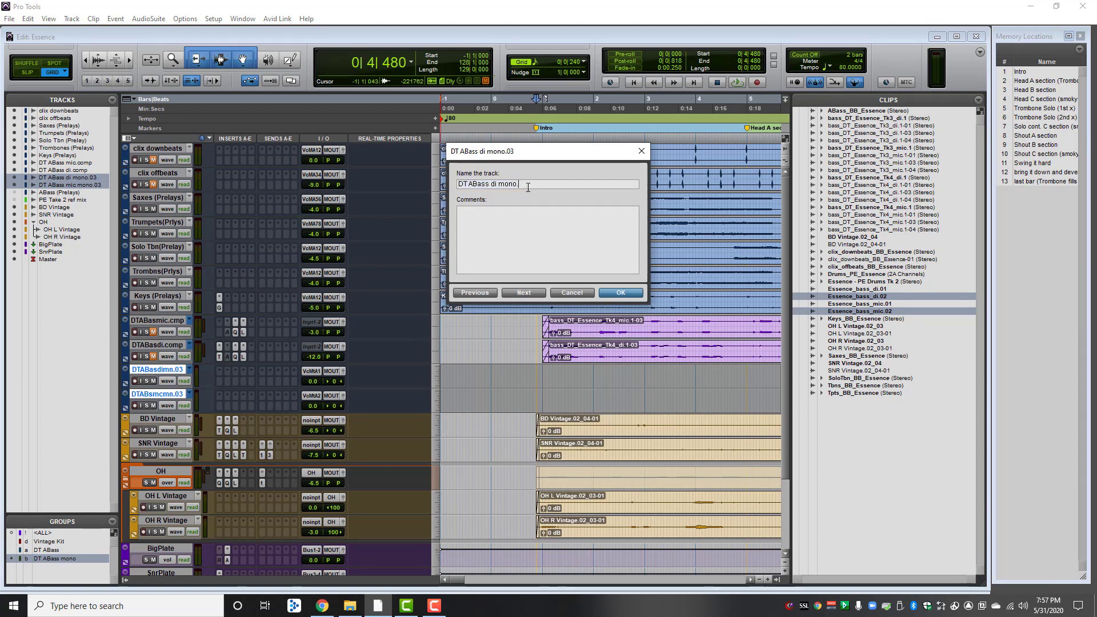
{"action": "type", "text": "comp"}
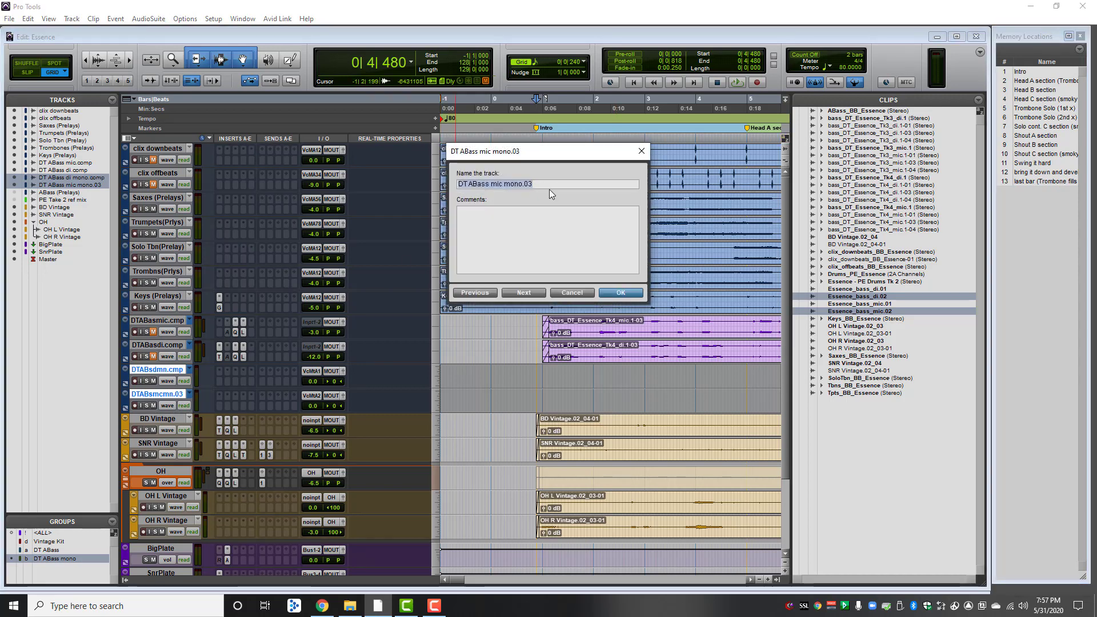
{"action": "type", "text": "comp"}
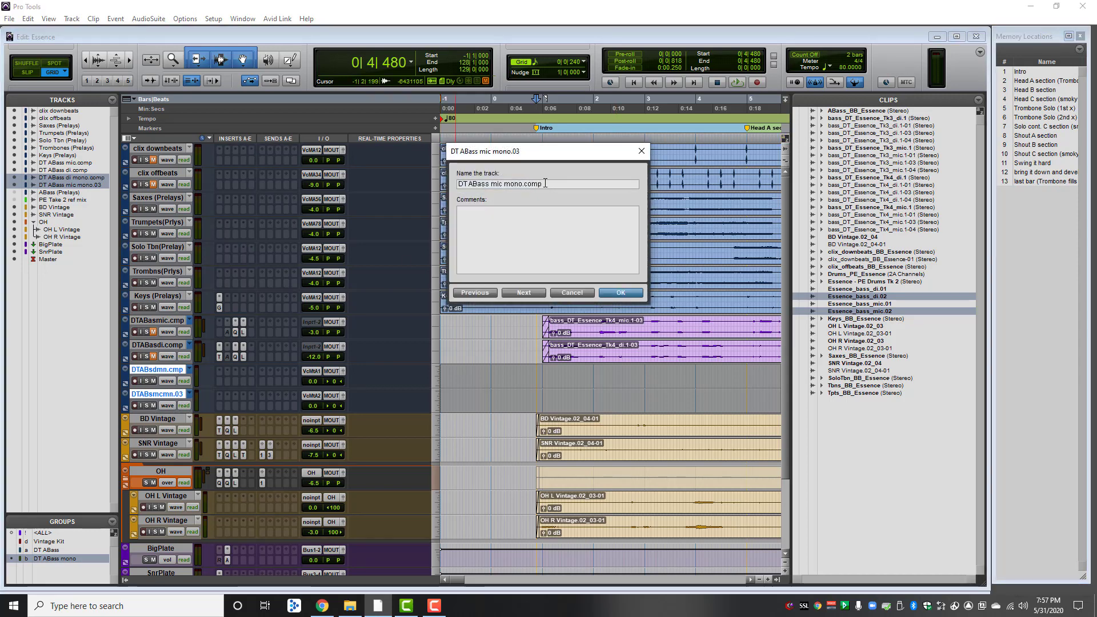
{"action": "left_click", "coordinate": [618, 293]}
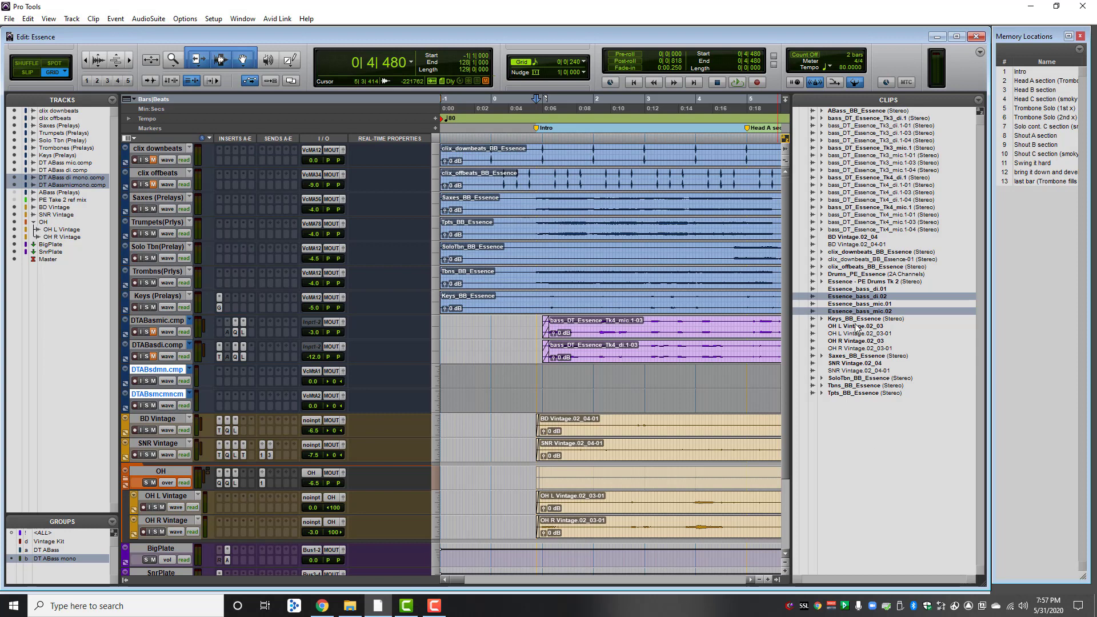
{"action": "mouse_move", "coordinate": [313, 307]}
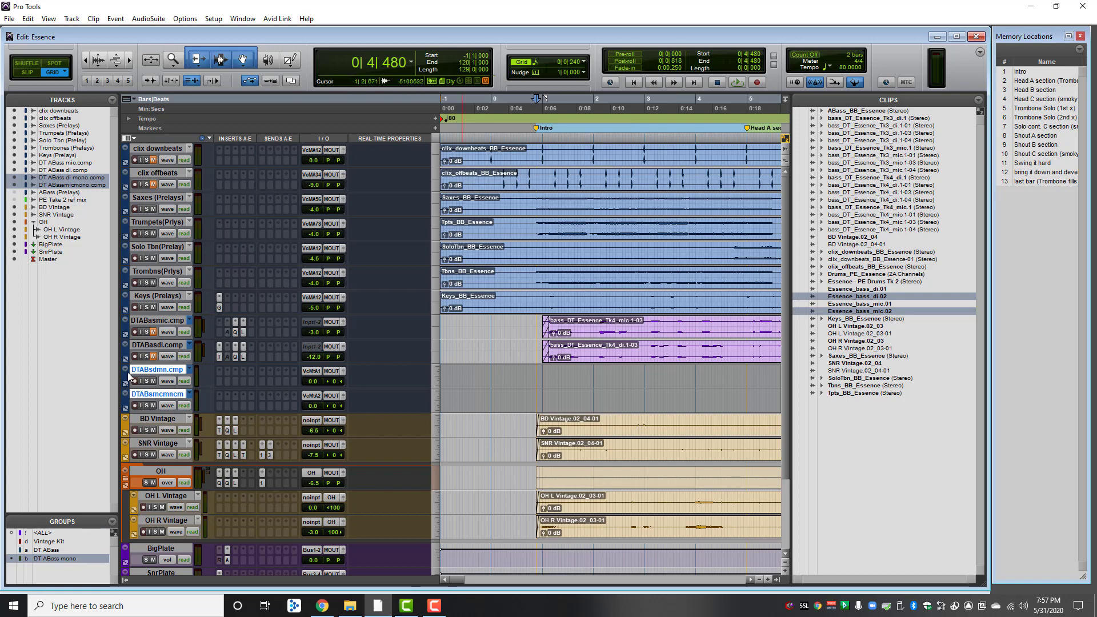
Switch the bass tracks to Playlists view and copy the take-two clip to the target comp playlists
{"action": "right_click", "coordinate": [158, 368]}
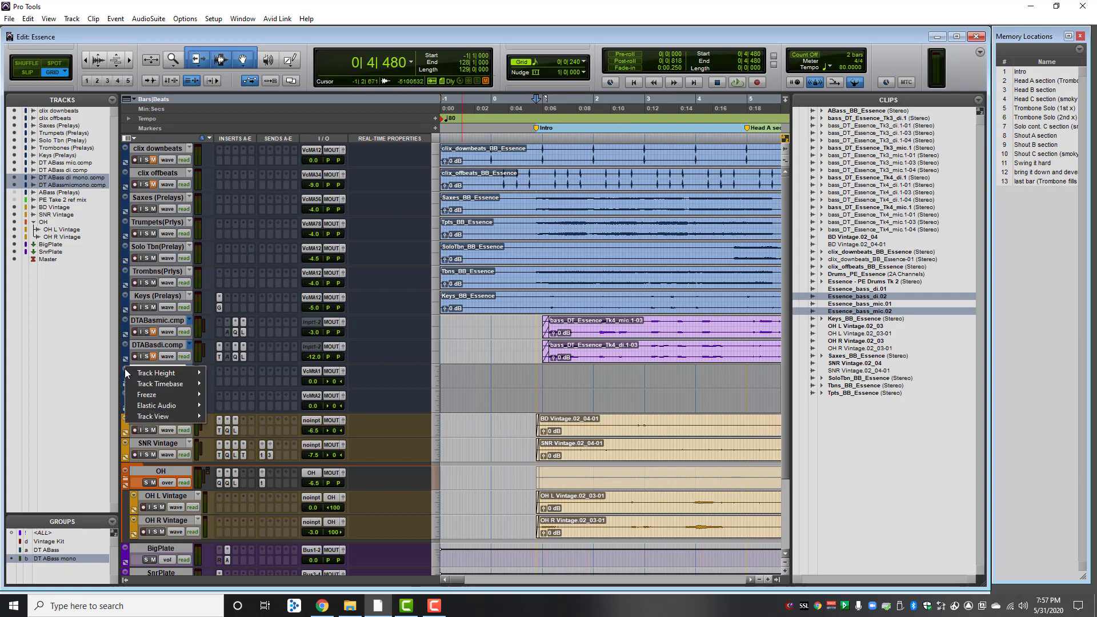
{"action": "mouse_move", "coordinate": [147, 394]}
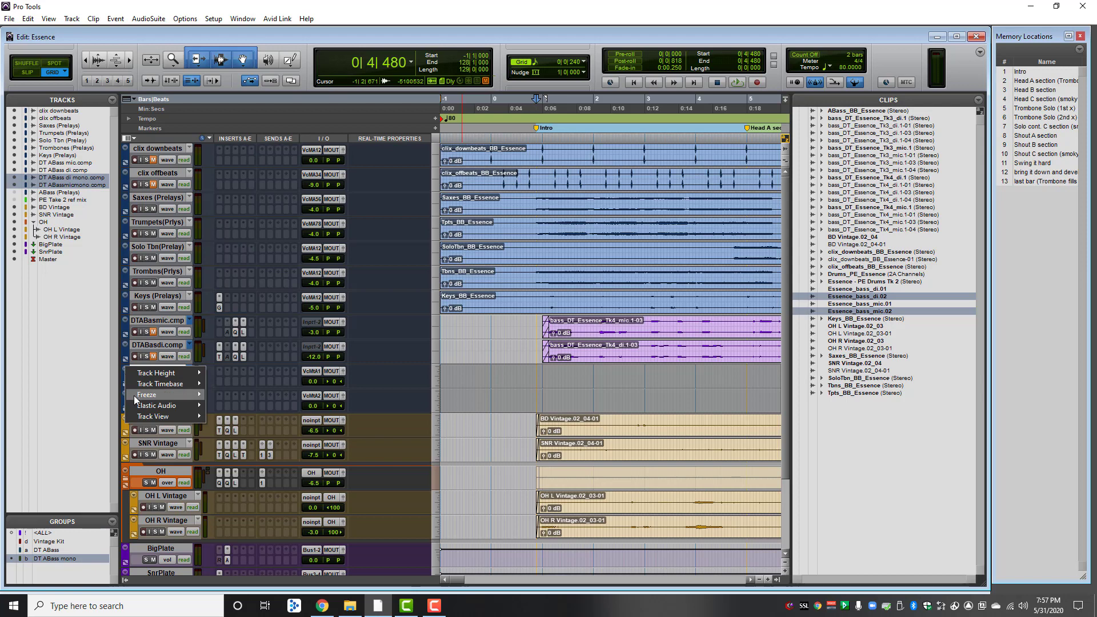
{"action": "left_click", "coordinate": [152, 417]}
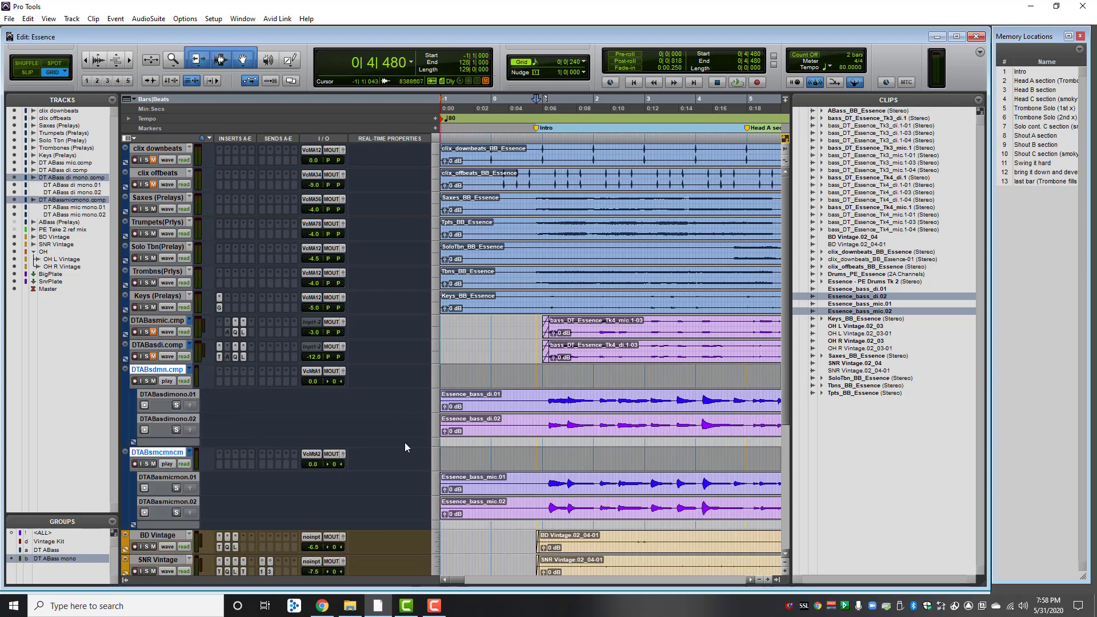
{"action": "mouse_move", "coordinate": [220, 420]}
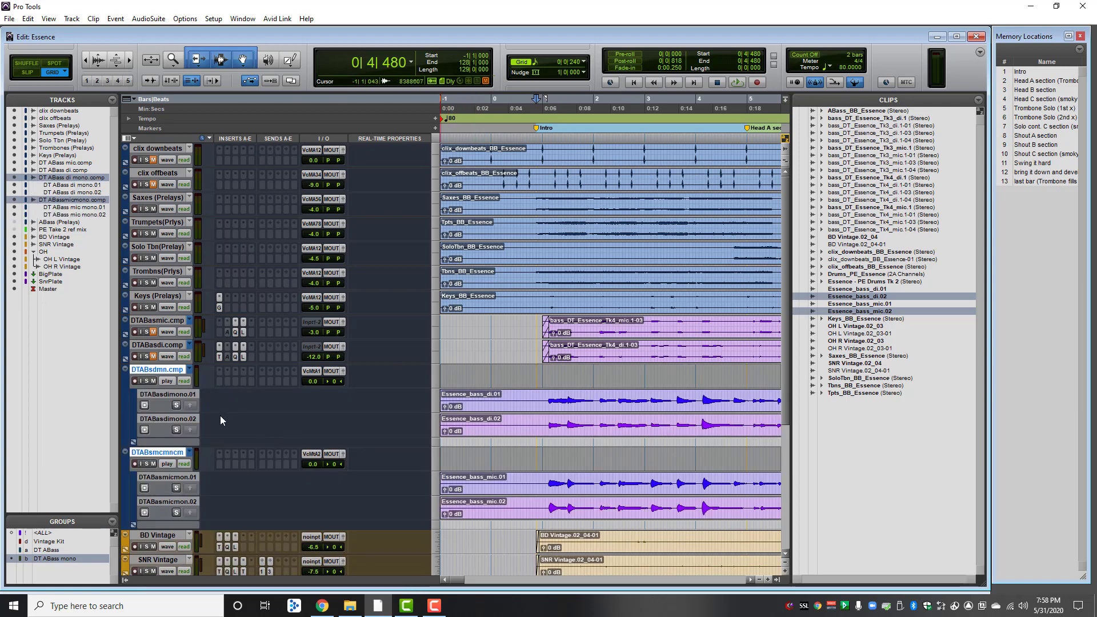
{"action": "mouse_move", "coordinate": [239, 426]}
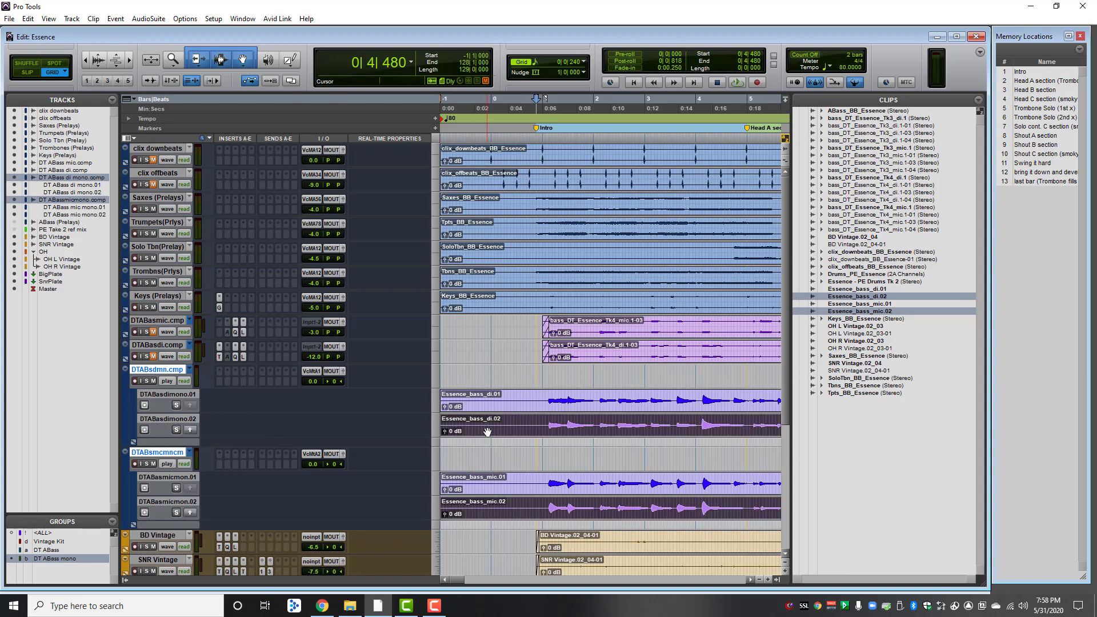
{"action": "right_click", "coordinate": [487, 432]}
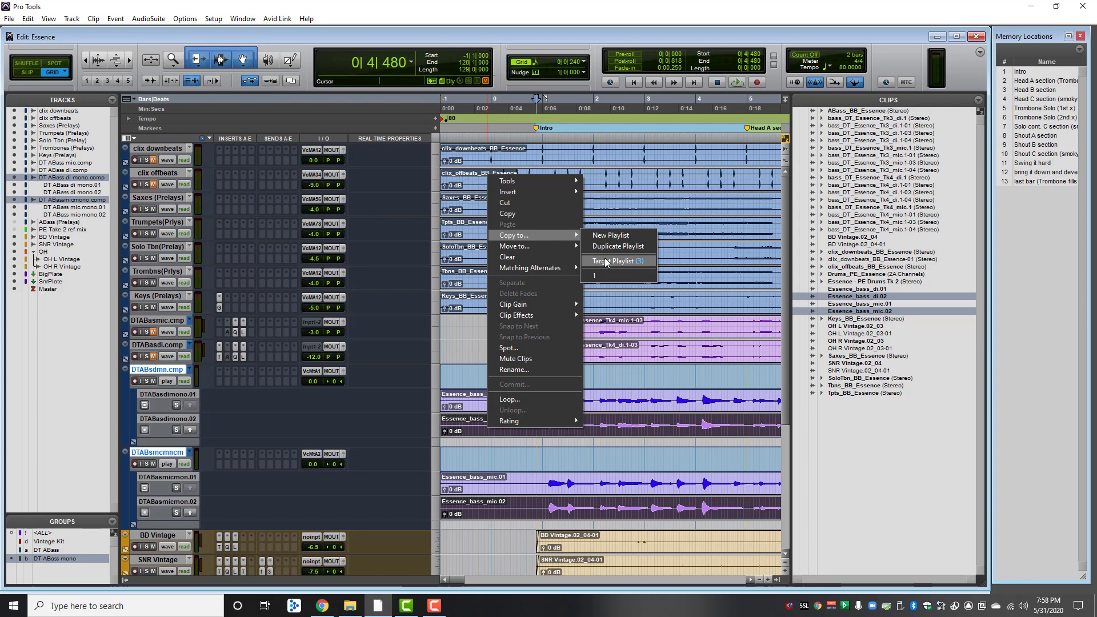
{"action": "left_click", "coordinate": [614, 261]}
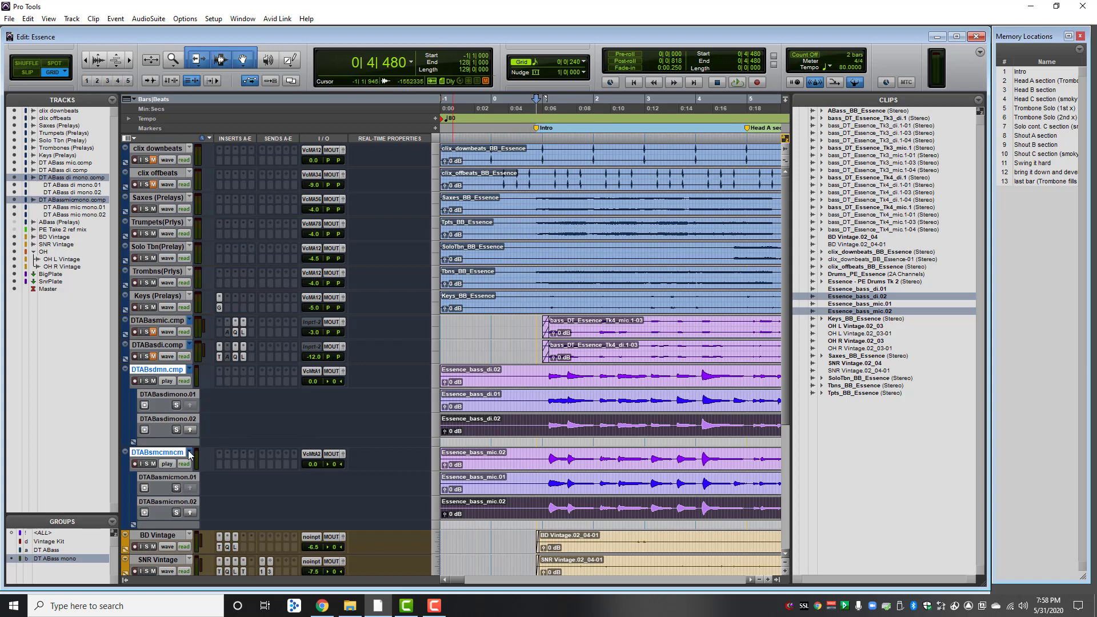
{"action": "mouse_move", "coordinate": [190, 376]}
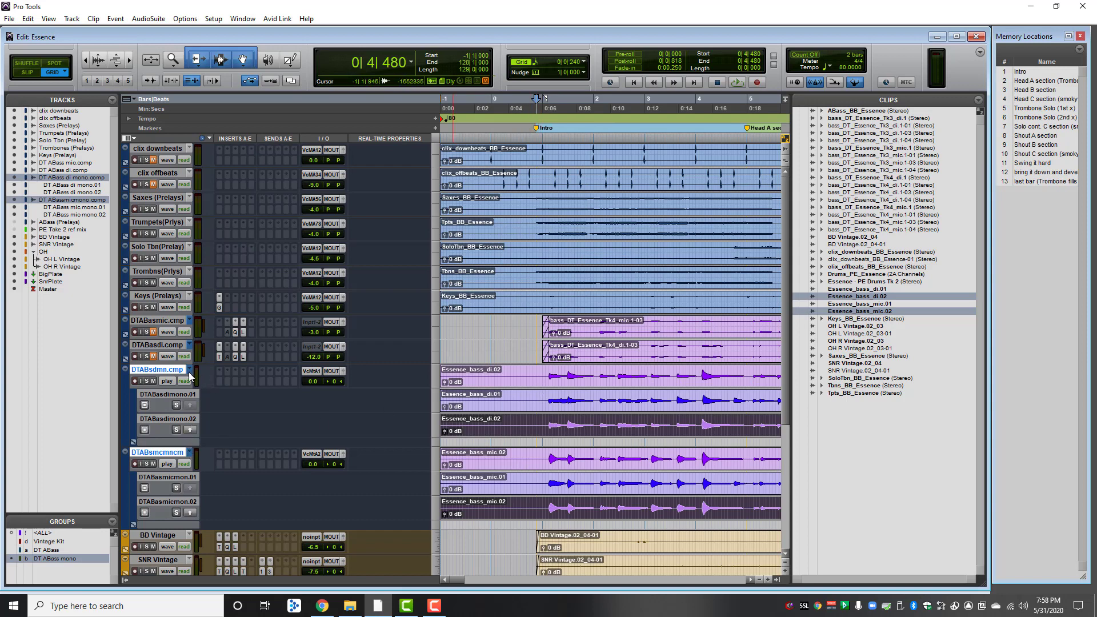
Audition the bass tracks' .01, .02 and .comp playlists in turn
{"action": "left_click", "coordinate": [187, 369]}
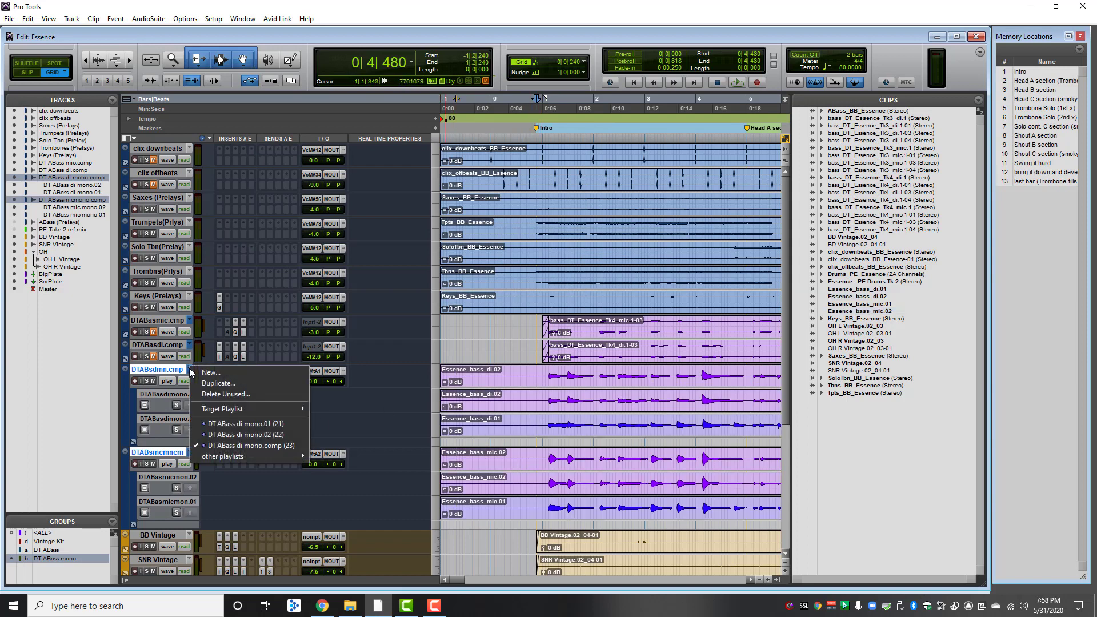
{"action": "left_click", "coordinate": [244, 423]}
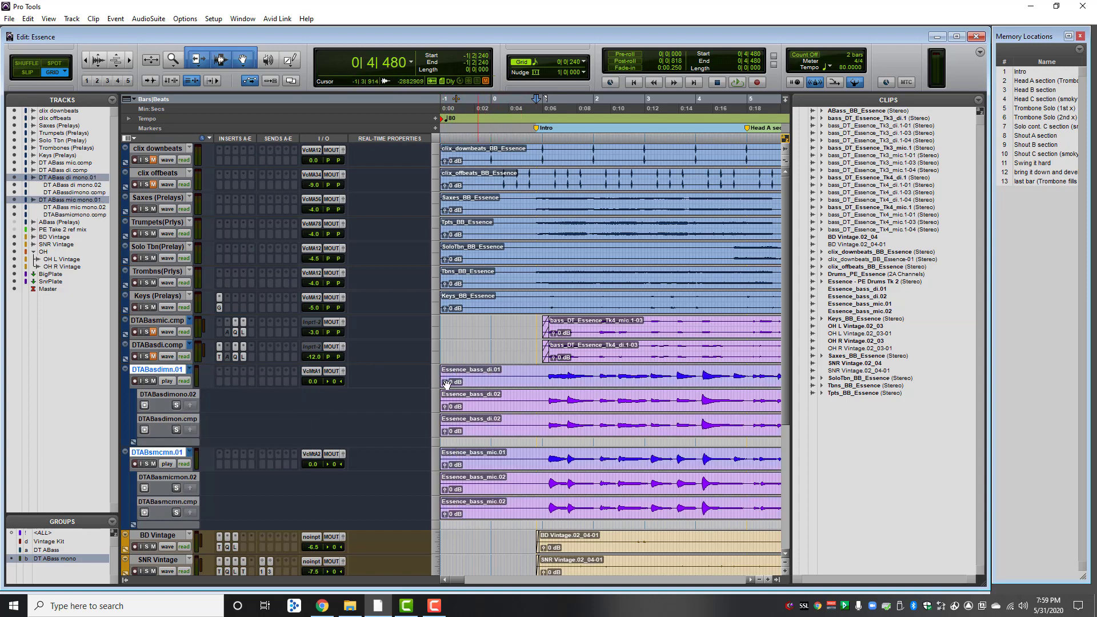
{"action": "left_click", "coordinate": [188, 368]}
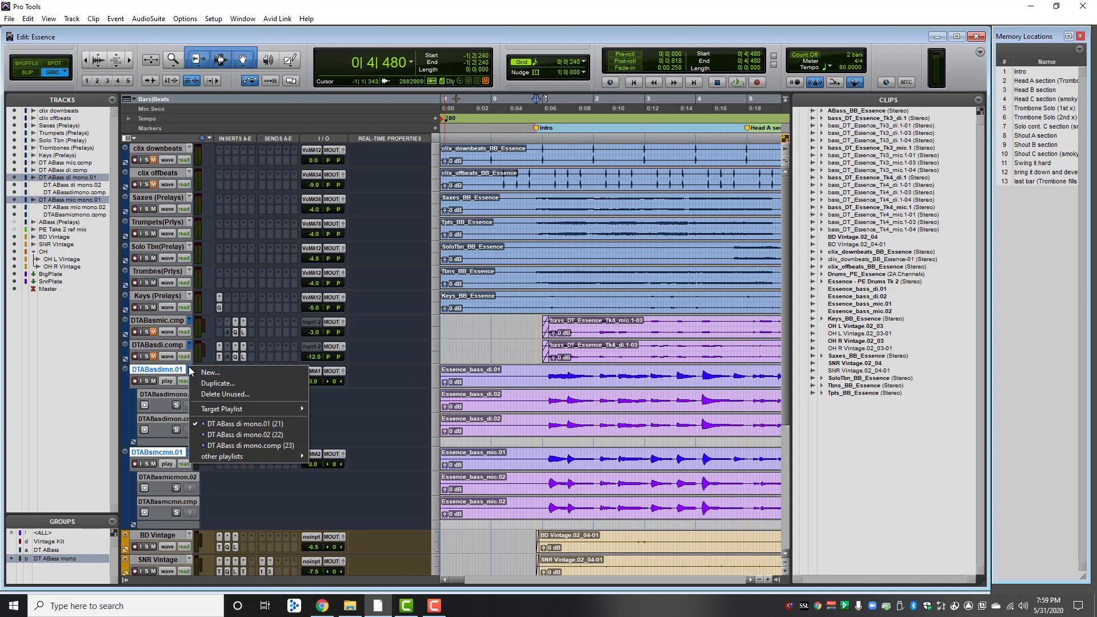
{"action": "left_click", "coordinate": [245, 434]}
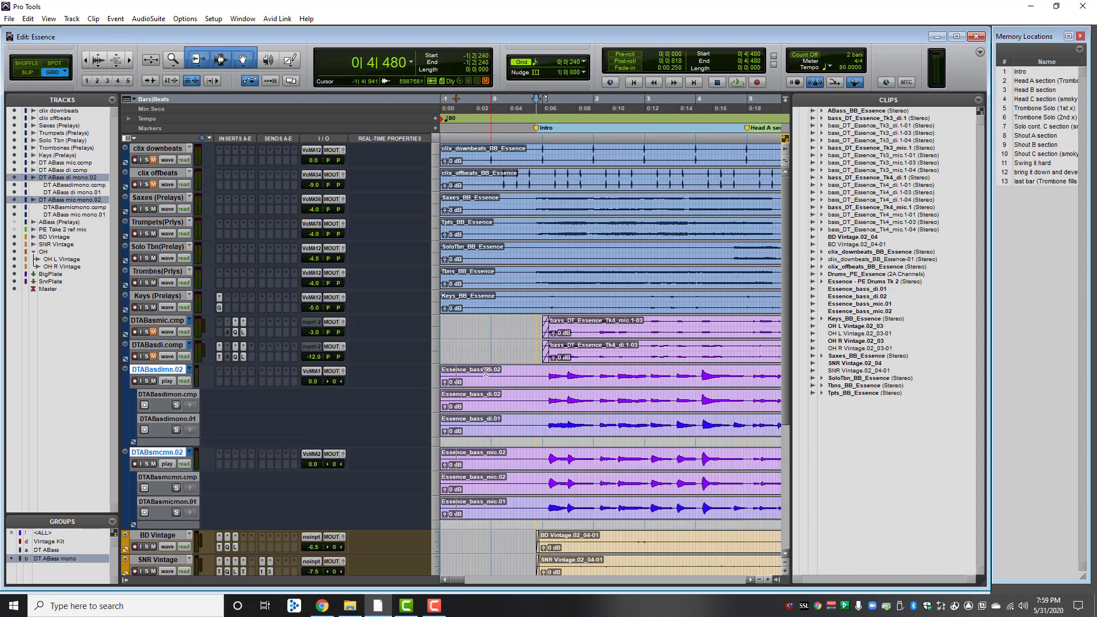
{"action": "left_click", "coordinate": [186, 370]}
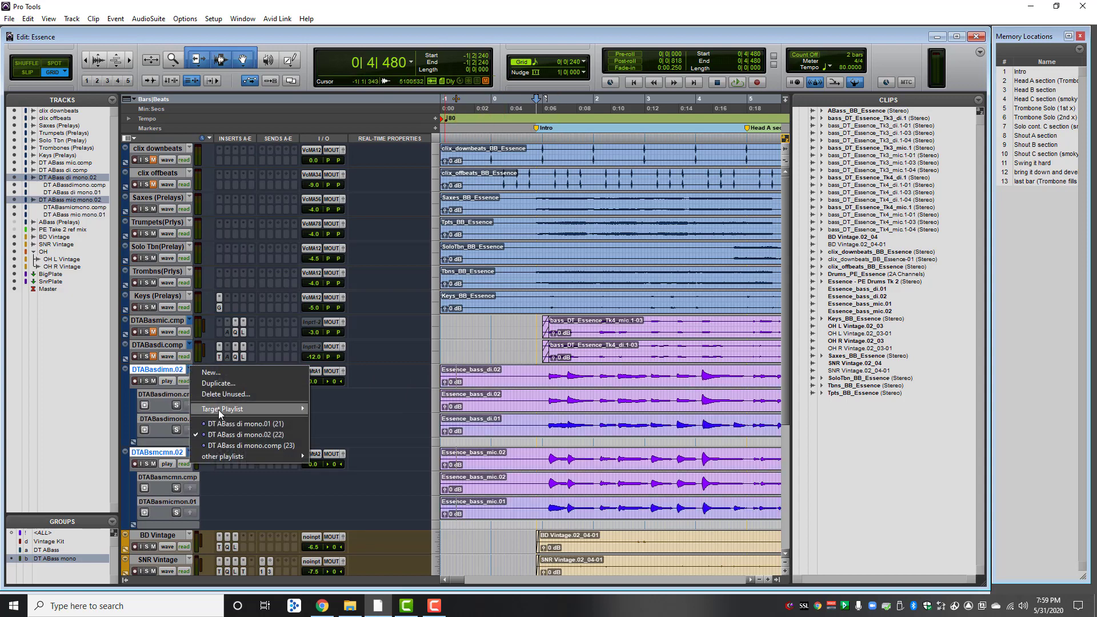
{"action": "left_click", "coordinate": [252, 434]}
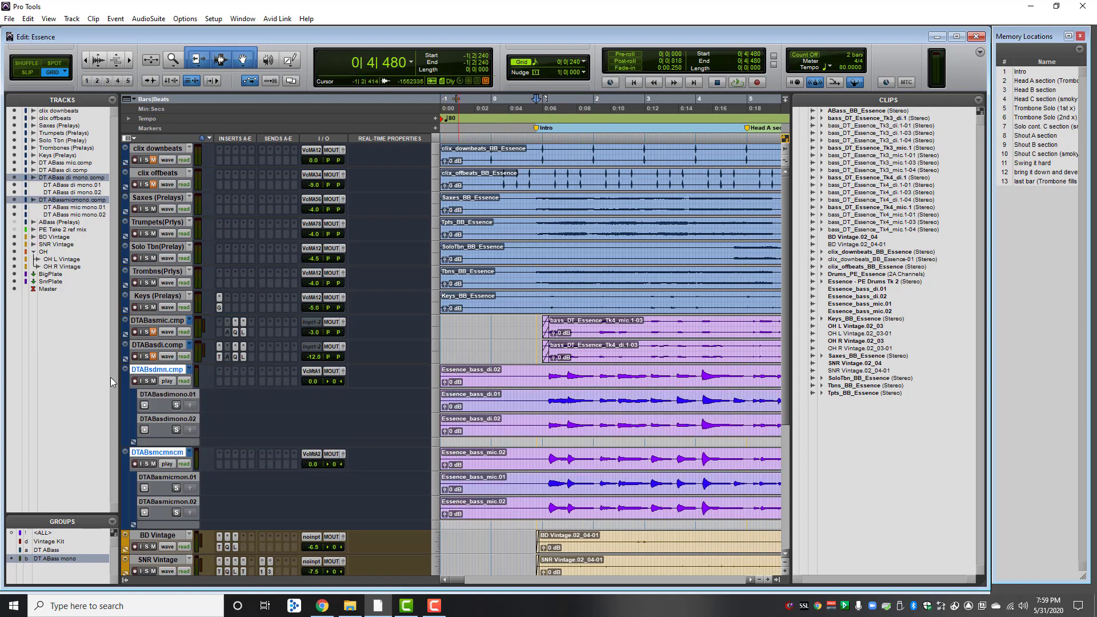
Set the track view back to Waveform and switch to the take-two playlists
{"action": "right_click", "coordinate": [158, 370]}
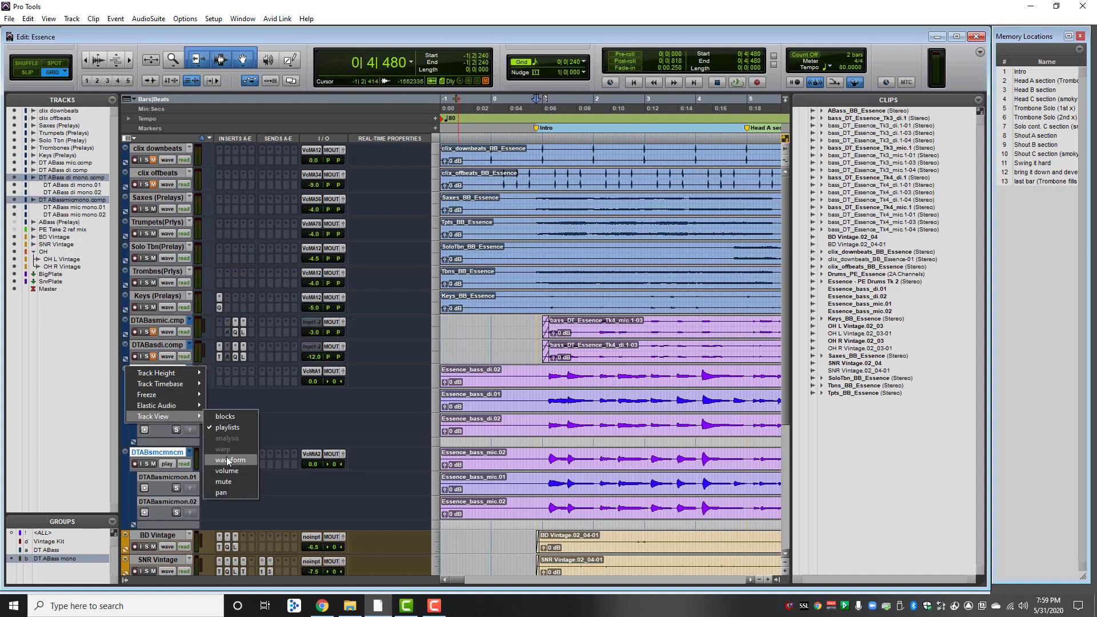
{"action": "left_click", "coordinate": [230, 459]}
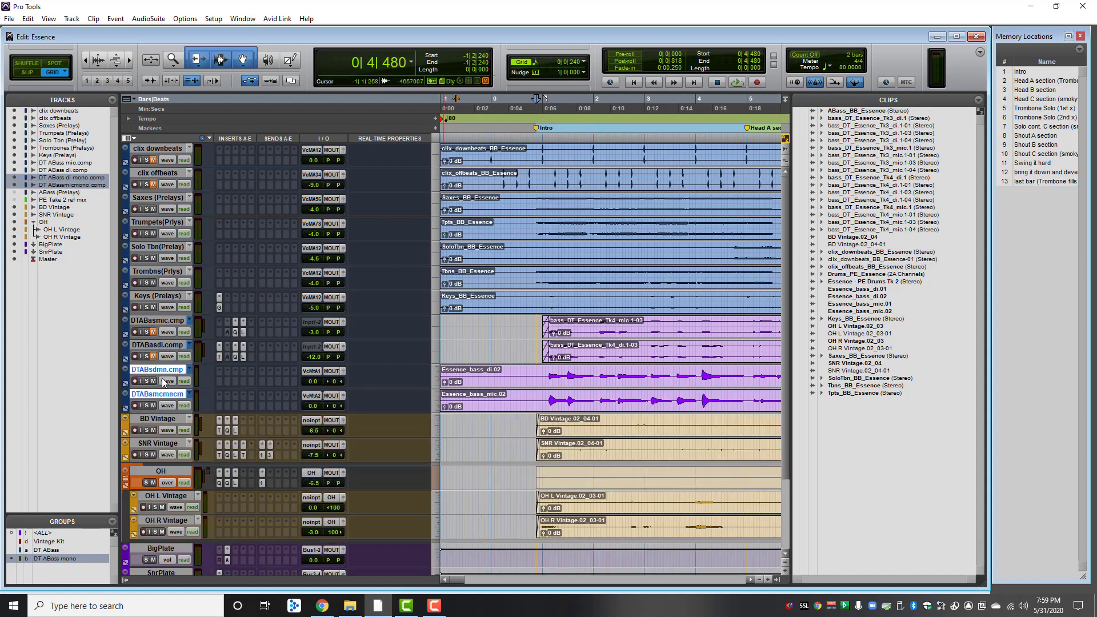
{"action": "left_click", "coordinate": [188, 370]}
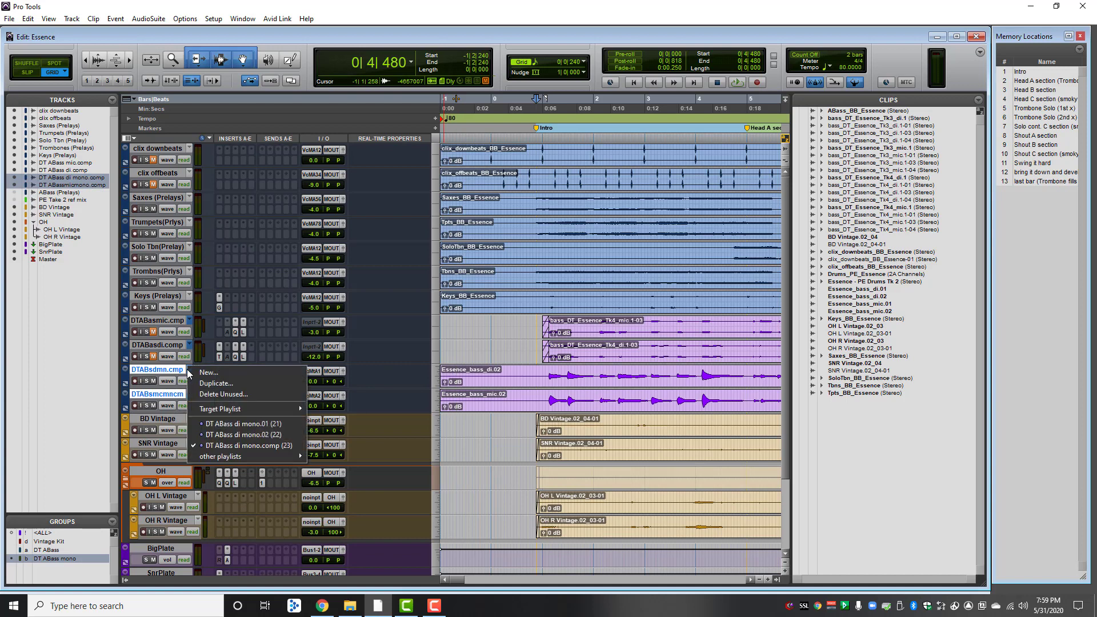
{"action": "left_click", "coordinate": [244, 433]}
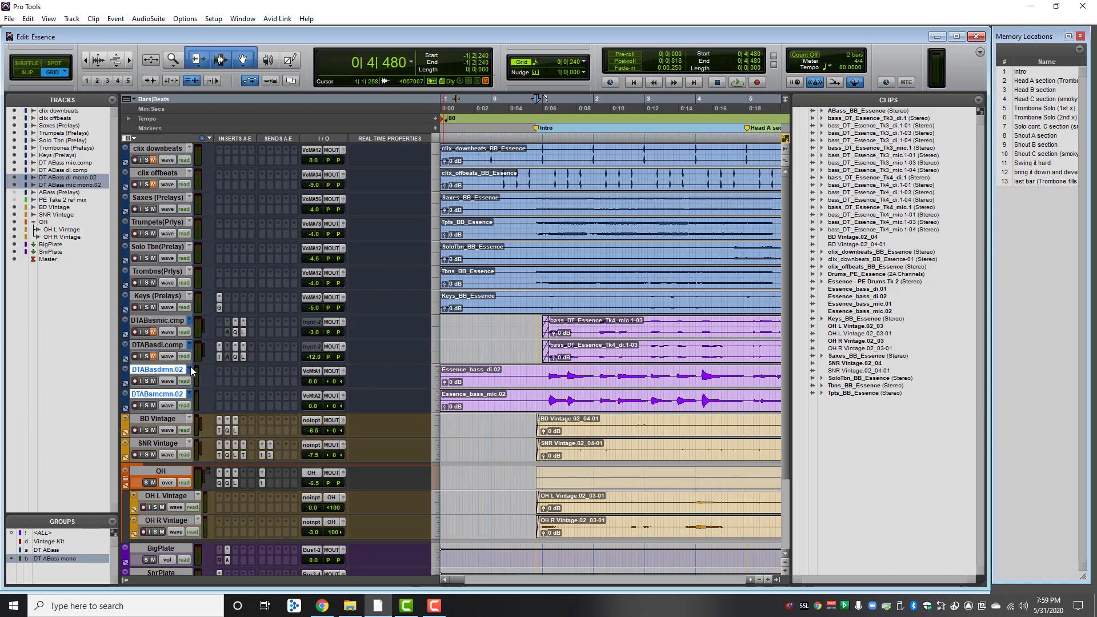
{"action": "mouse_move", "coordinate": [217, 429]}
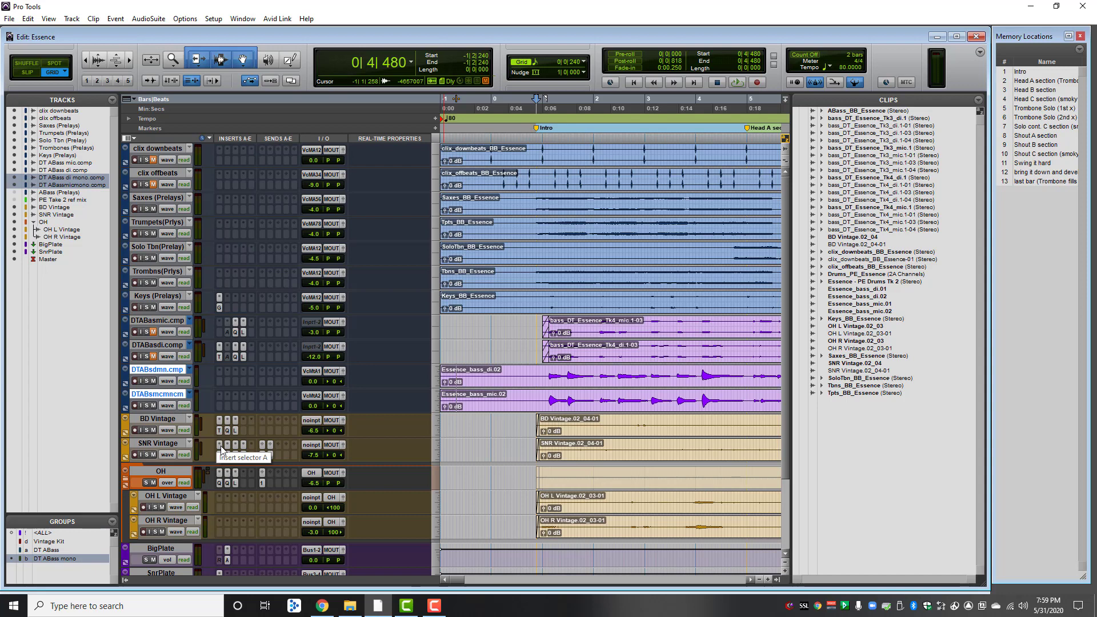
{"action": "mouse_move", "coordinate": [158, 450]}
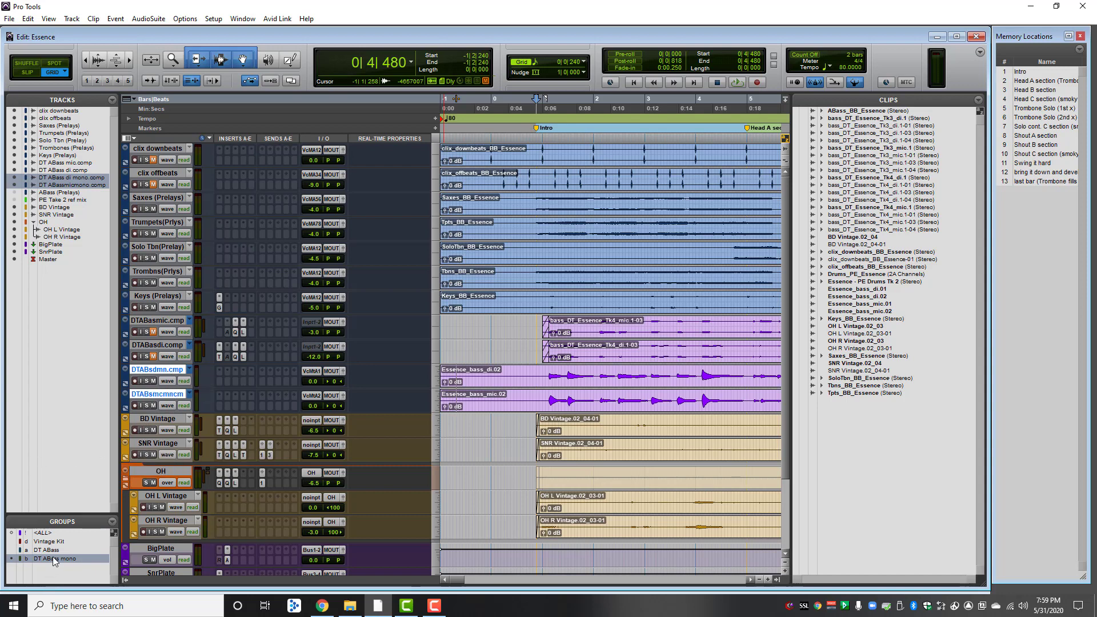
Select the DT ABass mono group and put both bass tracks back on their .comp playlists
{"action": "left_click", "coordinate": [54, 558]}
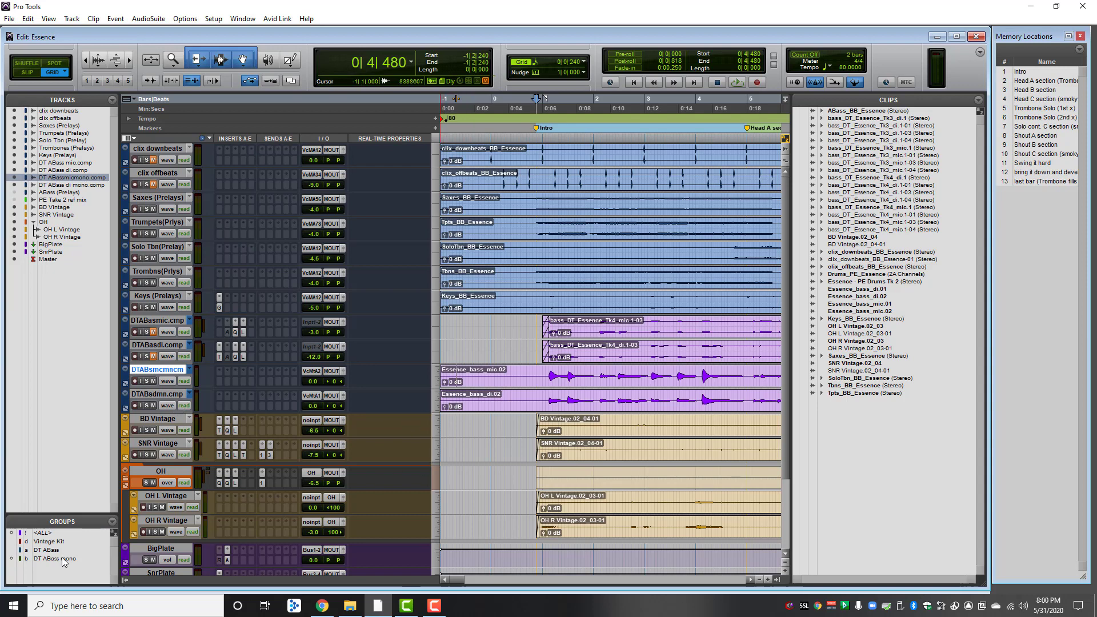
{"action": "mouse_move", "coordinate": [55, 558]}
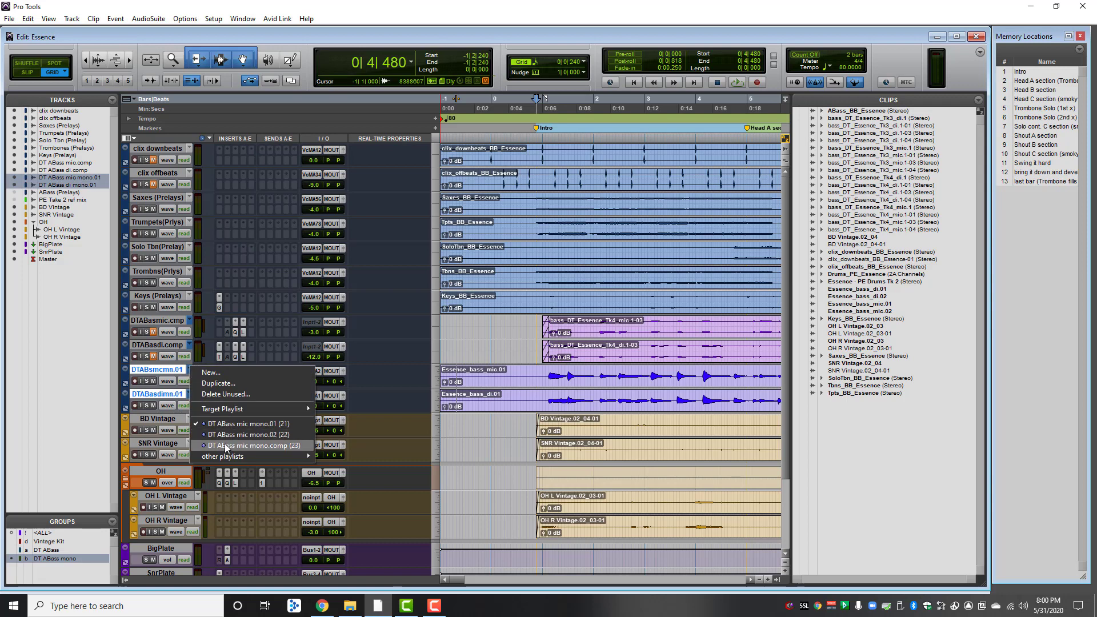
{"action": "left_click", "coordinate": [249, 446]}
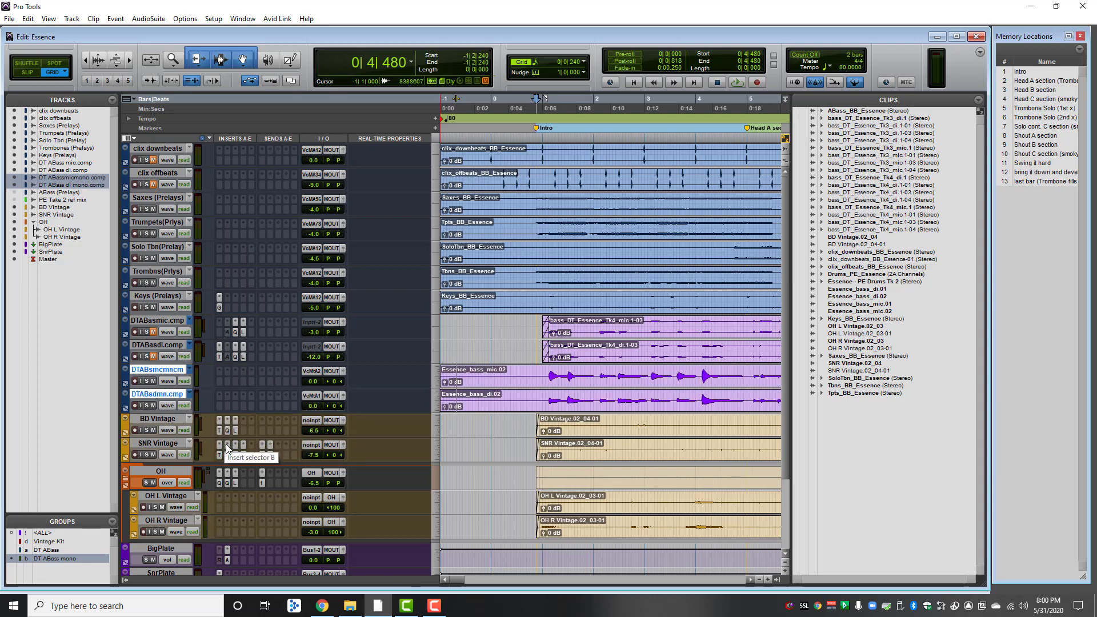
{"action": "mouse_move", "coordinate": [264, 465]}
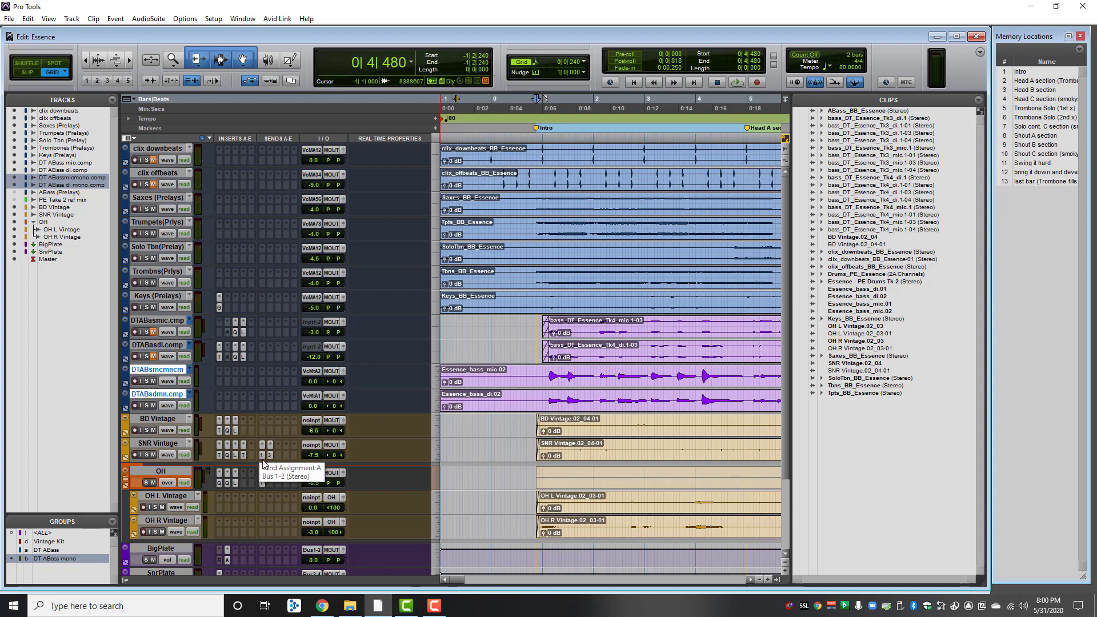